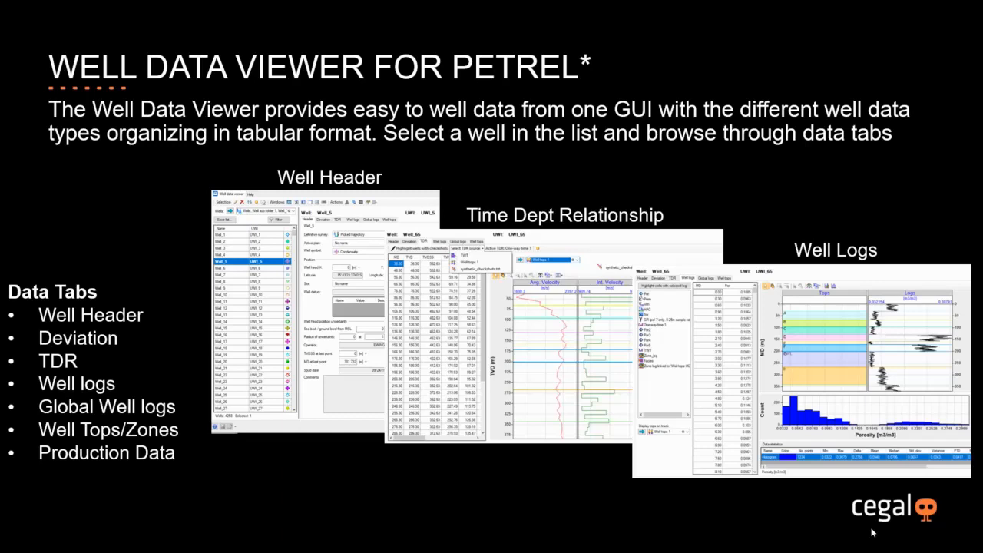
mouse_move(310, 227)
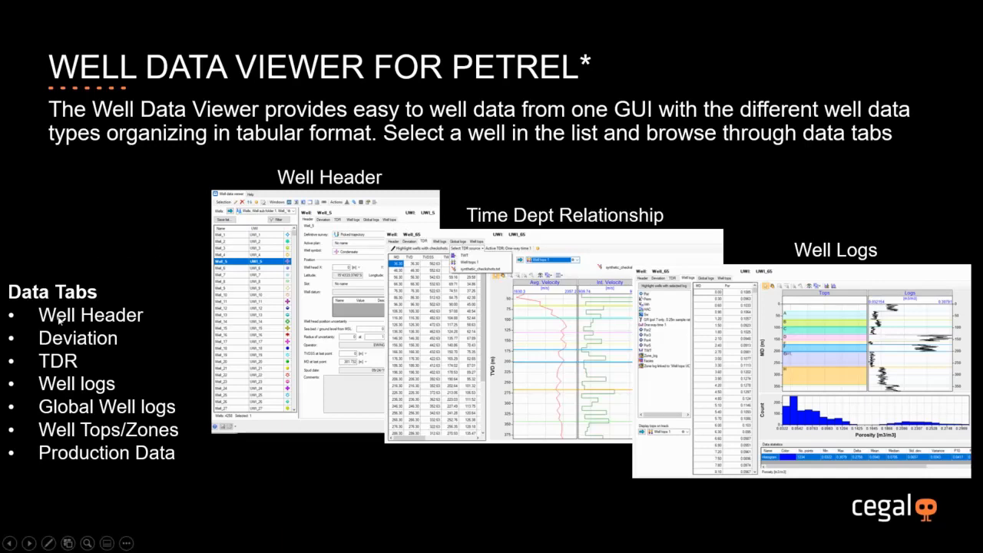
mouse_move(126, 344)
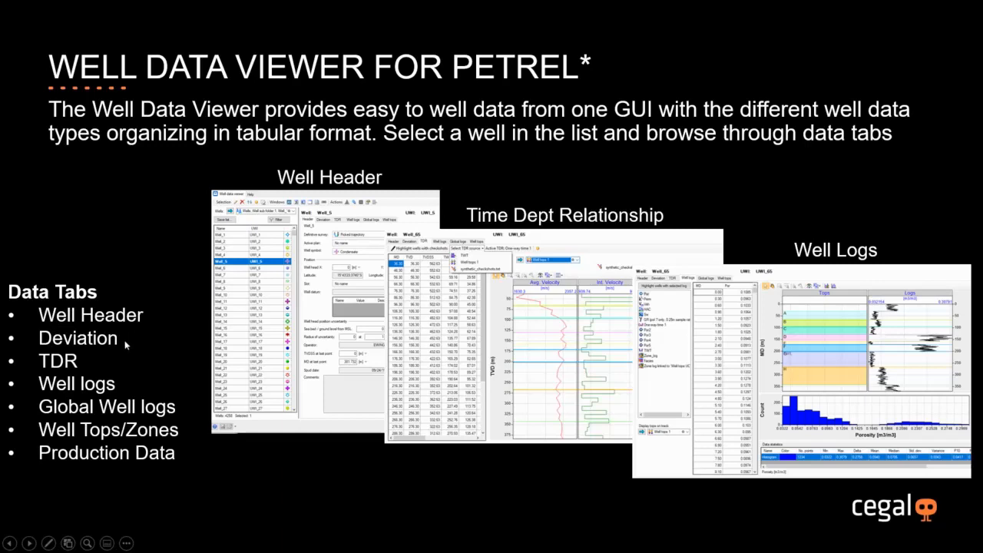
mouse_move(91, 365)
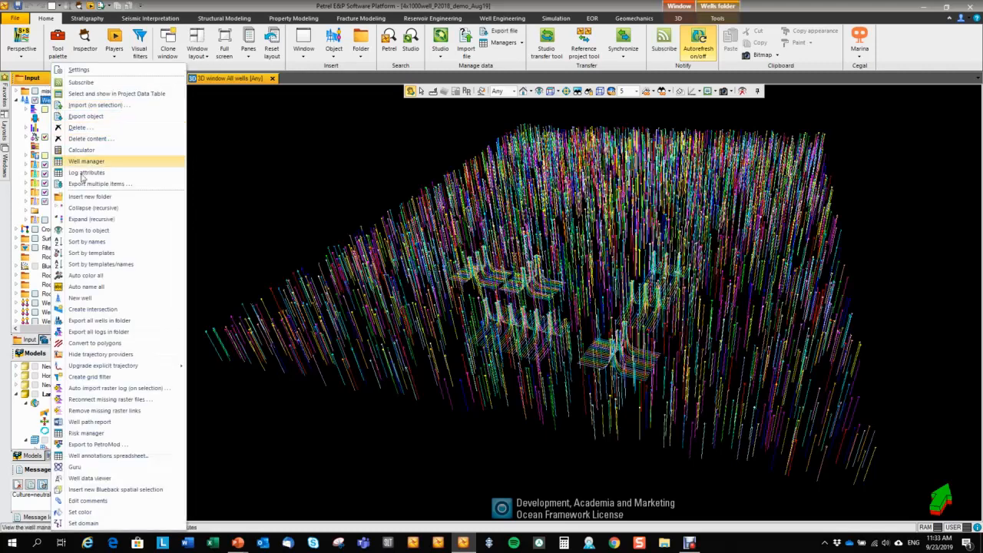
mouse_move(89, 477)
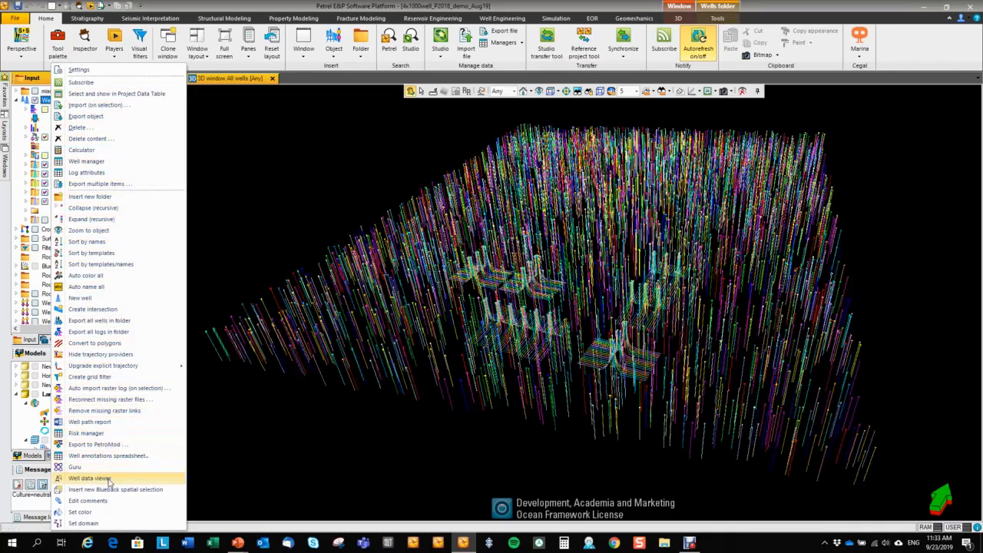
Launch the Well Data Viewer from the Wells folder context menu
click(87, 478)
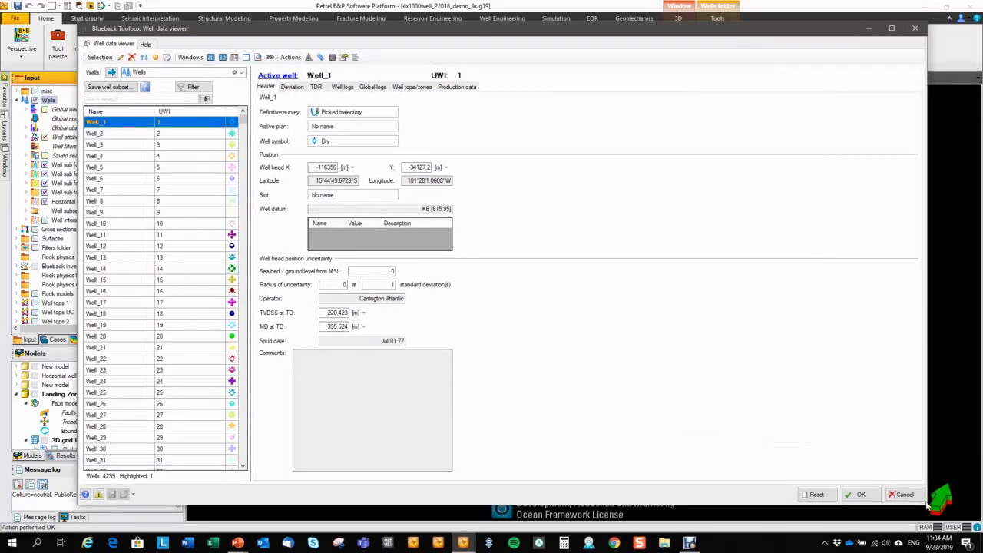
mouse_move(128, 117)
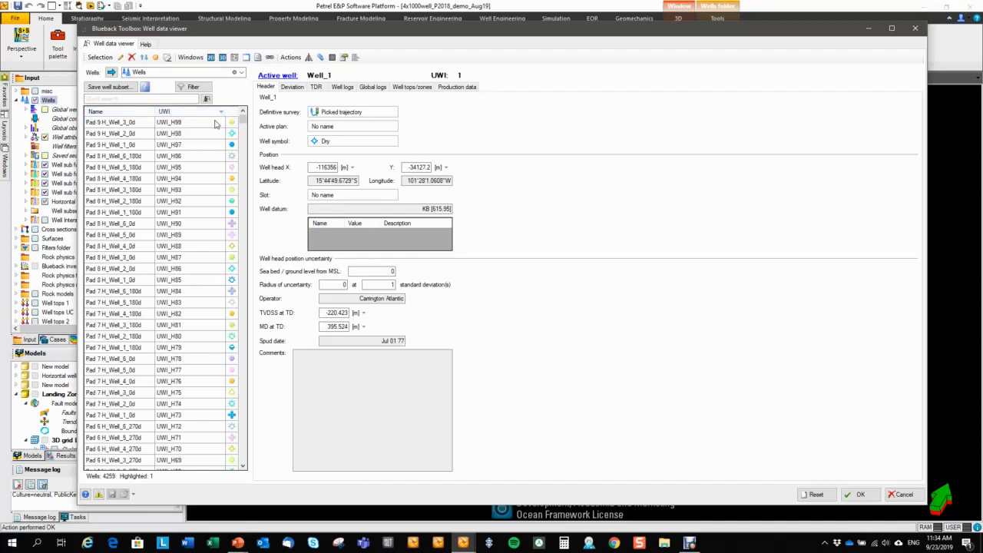
Sort the well list by UWI, highlight all 4259 wells and bring them to the top
click(221, 111)
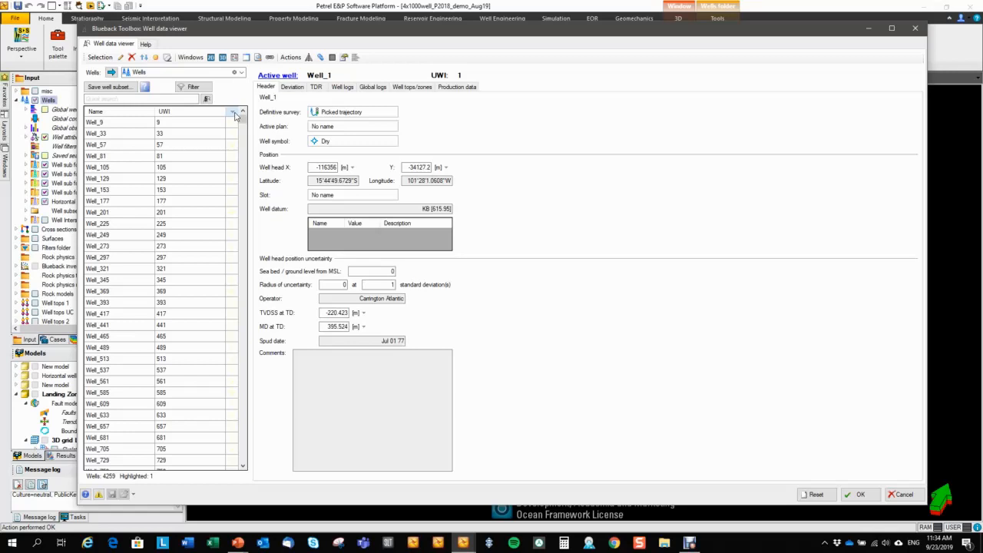
scroll(down, 3)
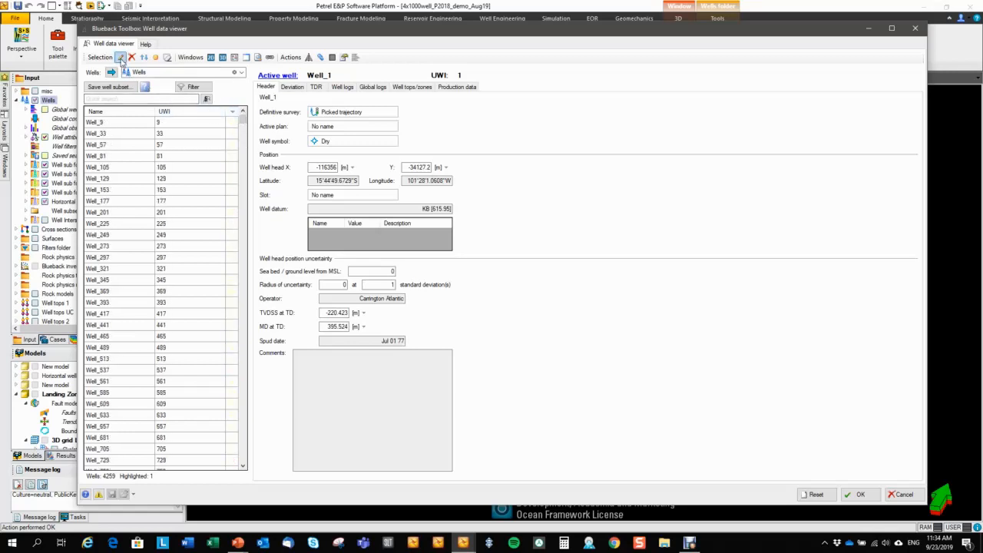
click(145, 57)
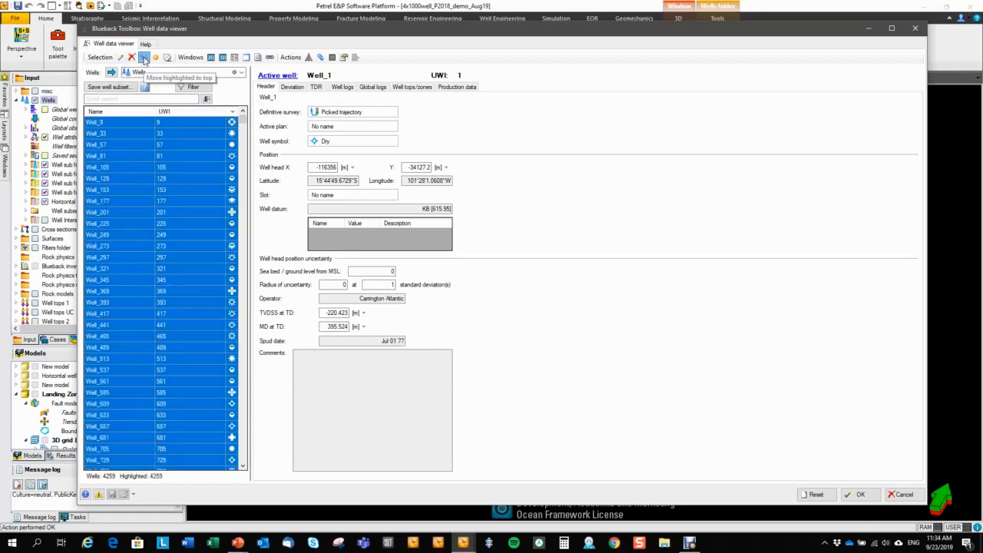
click(144, 57)
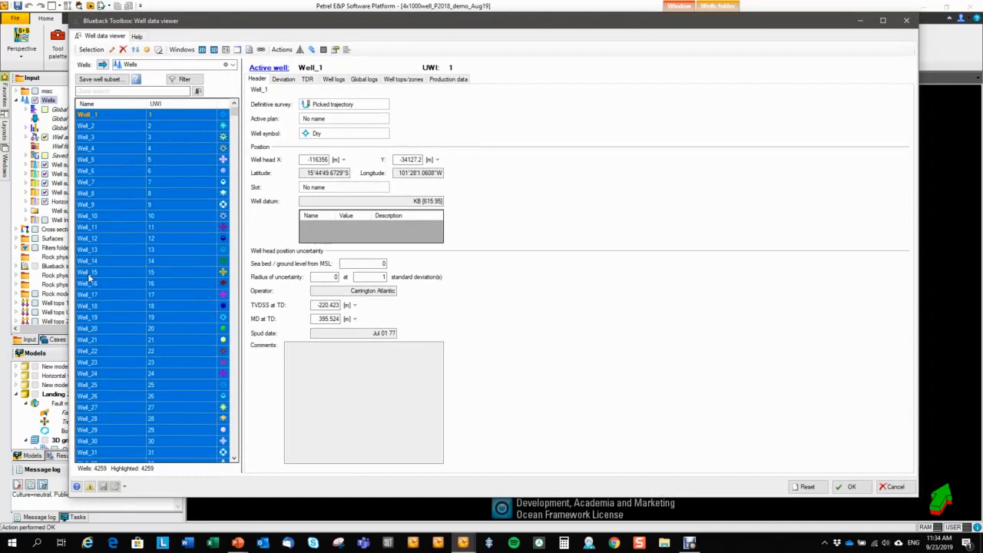
scroll(down, 3)
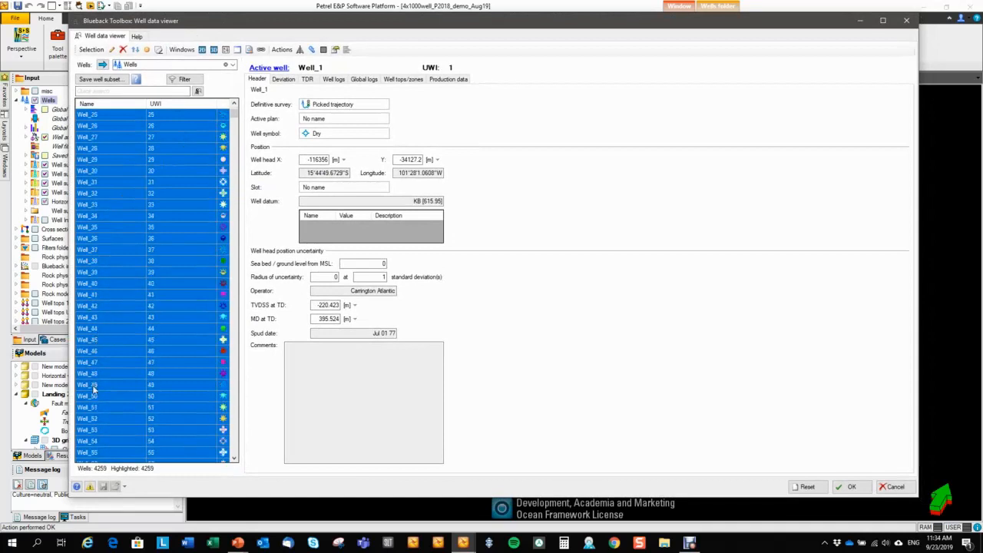
scroll(down, 3)
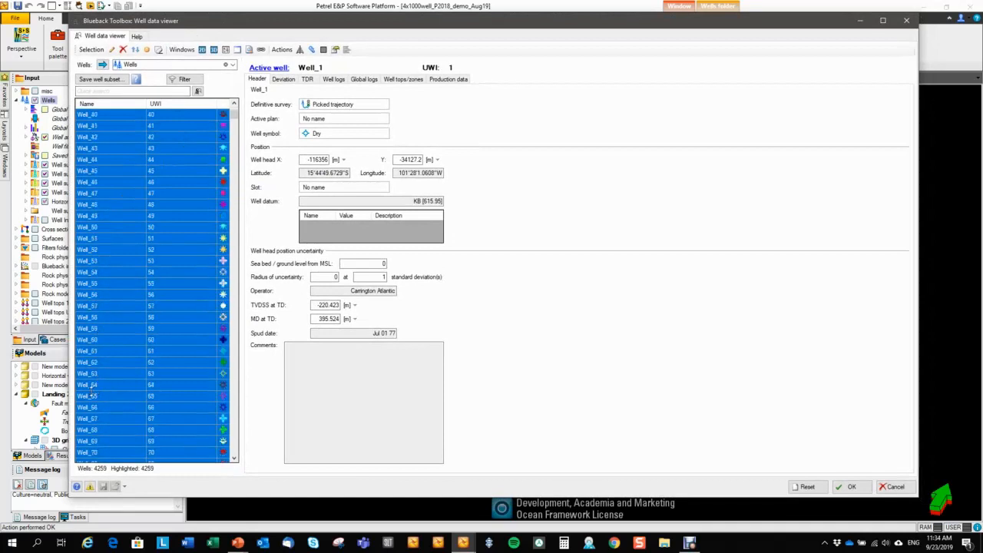
Select Well_65 as the active well to show its header details
click(87, 396)
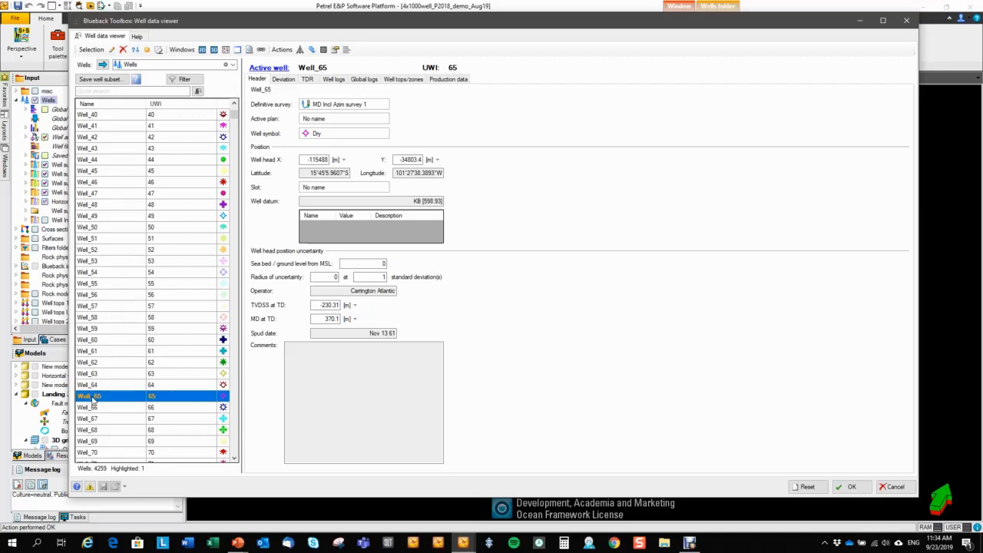
mouse_move(126, 405)
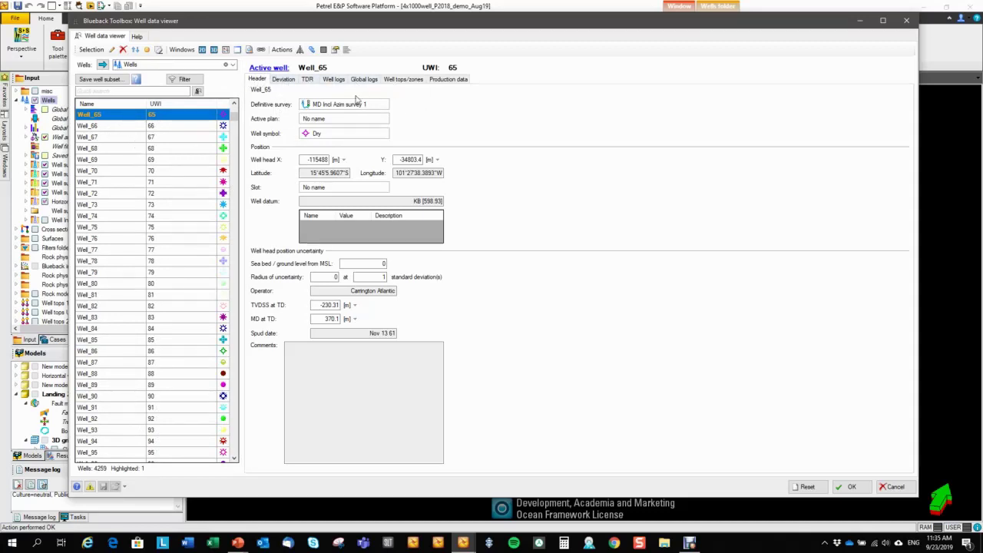
click(282, 80)
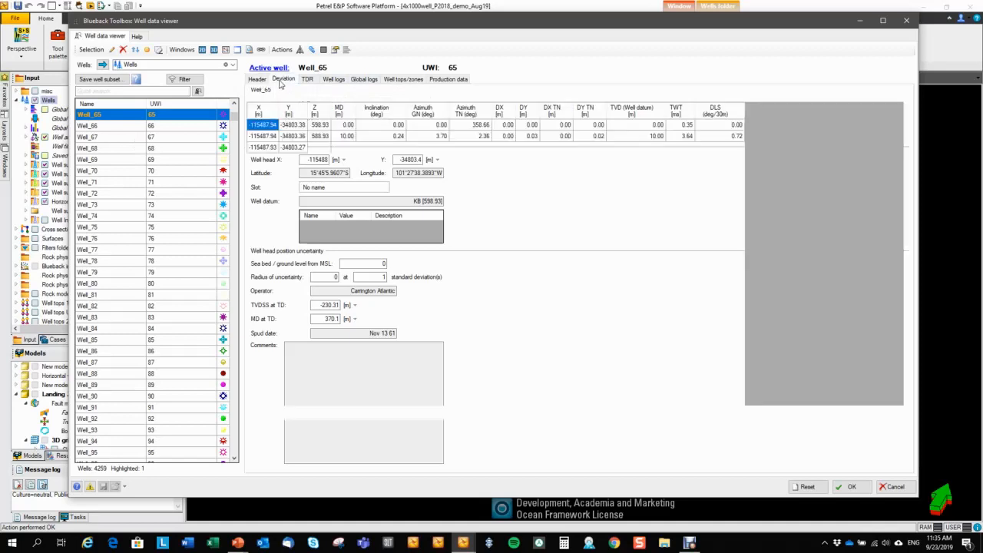
click(307, 79)
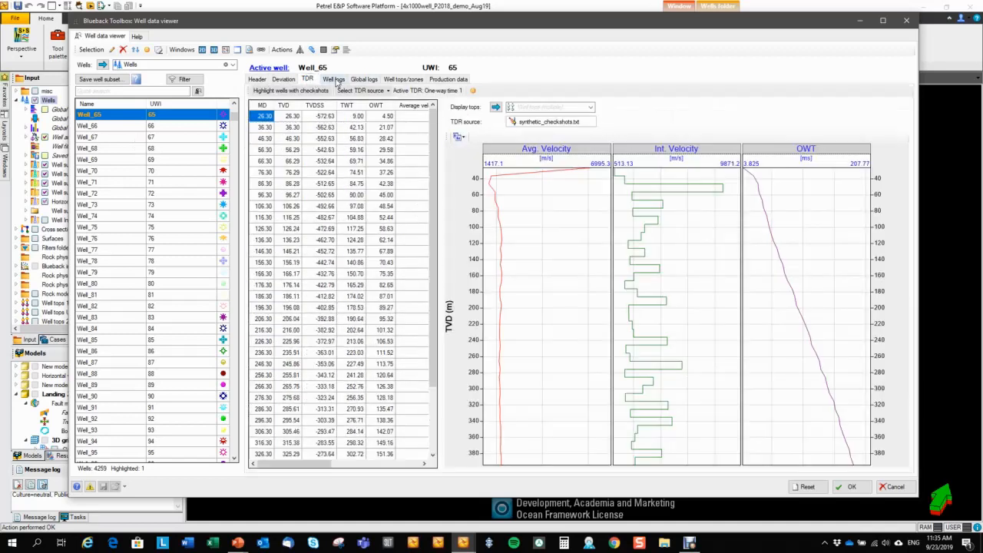
click(362, 80)
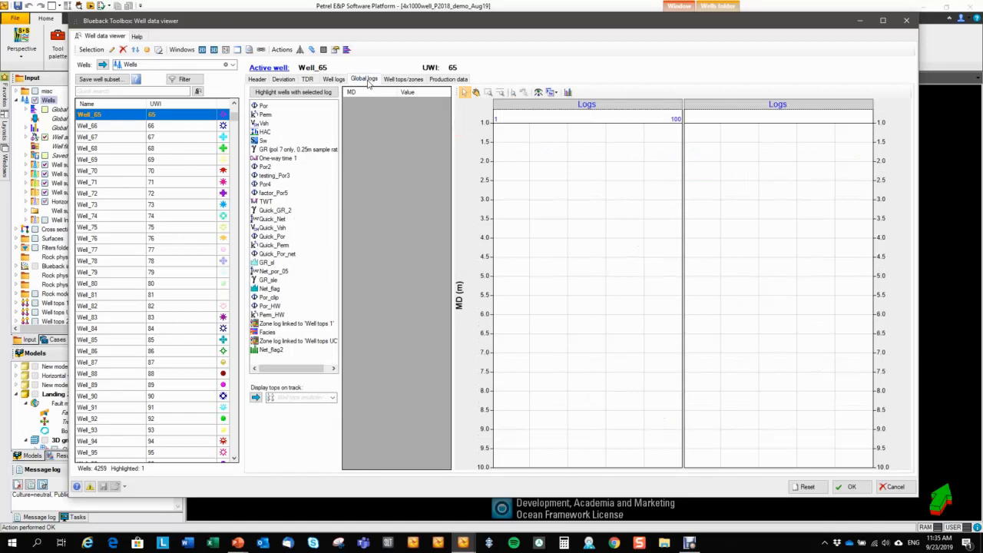
click(402, 80)
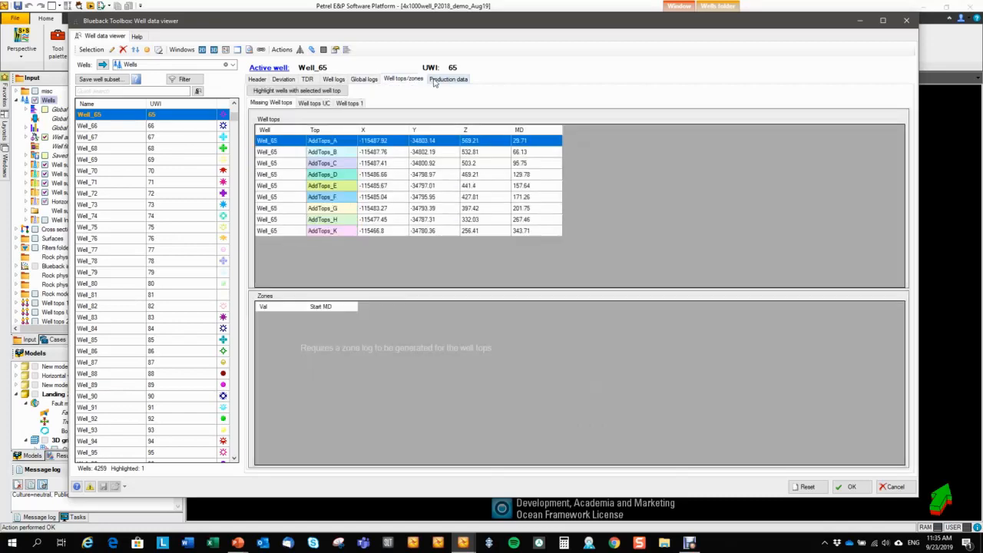
click(449, 79)
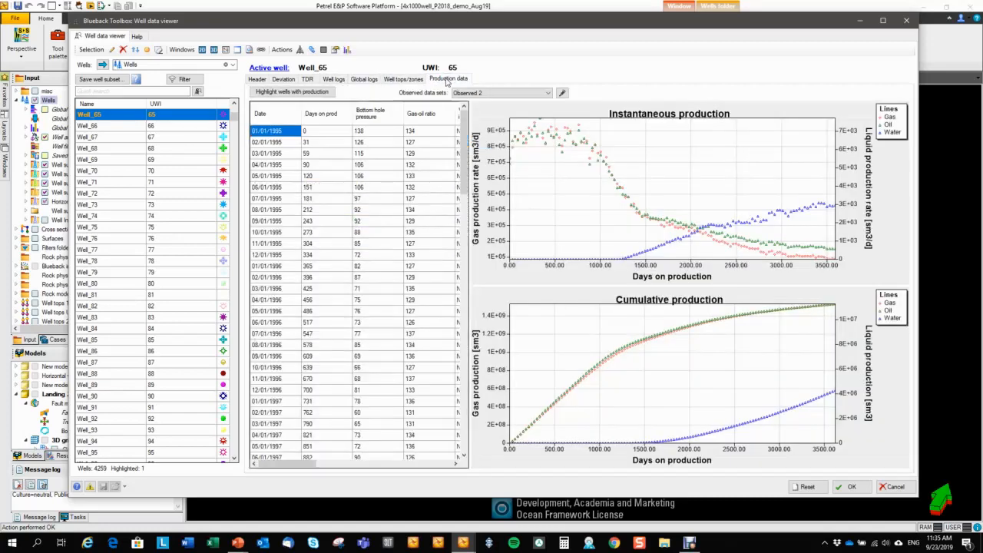
click(258, 80)
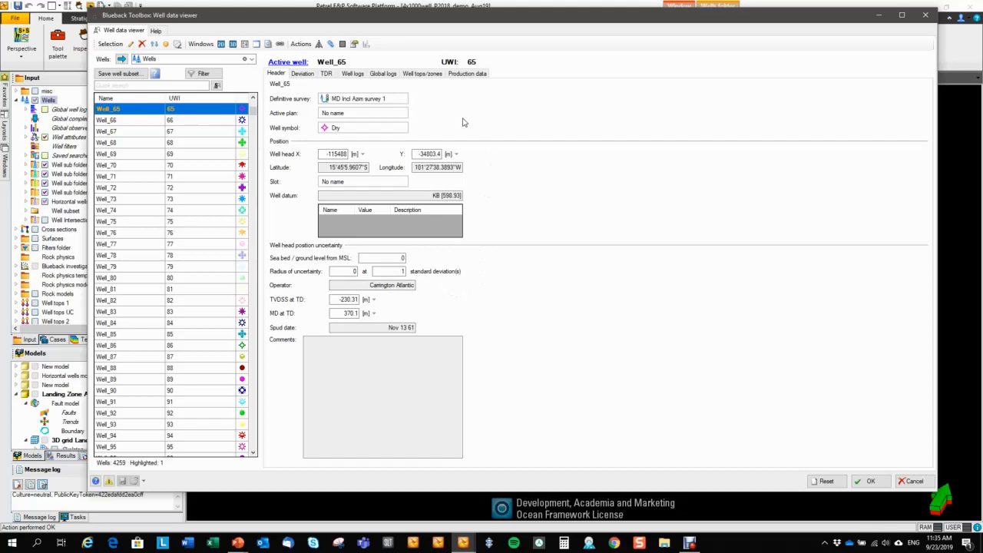
mouse_move(353, 43)
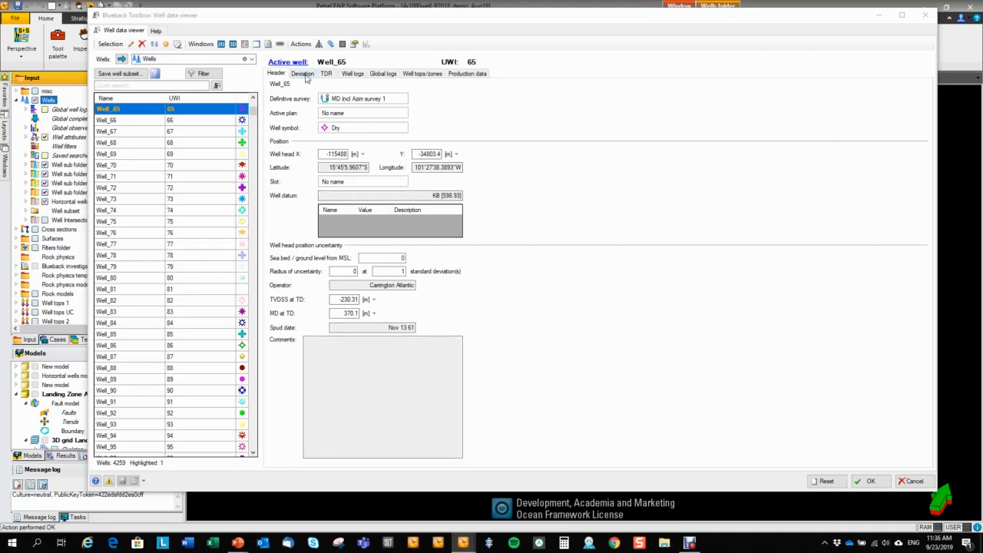
Switch to the Deviation view to see Well_65's survey table
click(303, 74)
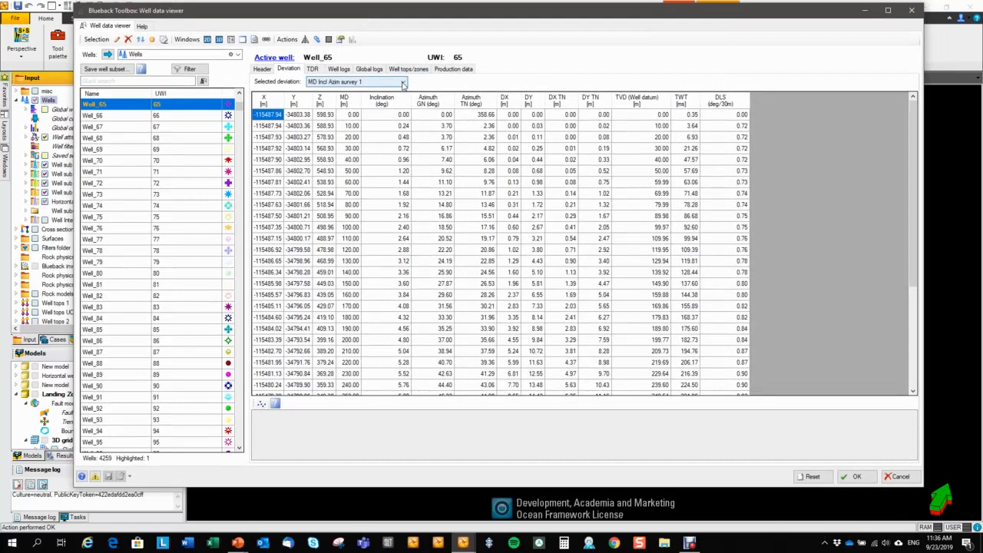
Choose the MD Incl Azim survey 1 deviation and filter the list to 'pad' wells for Pad 1H_Well_6_90d
click(357, 81)
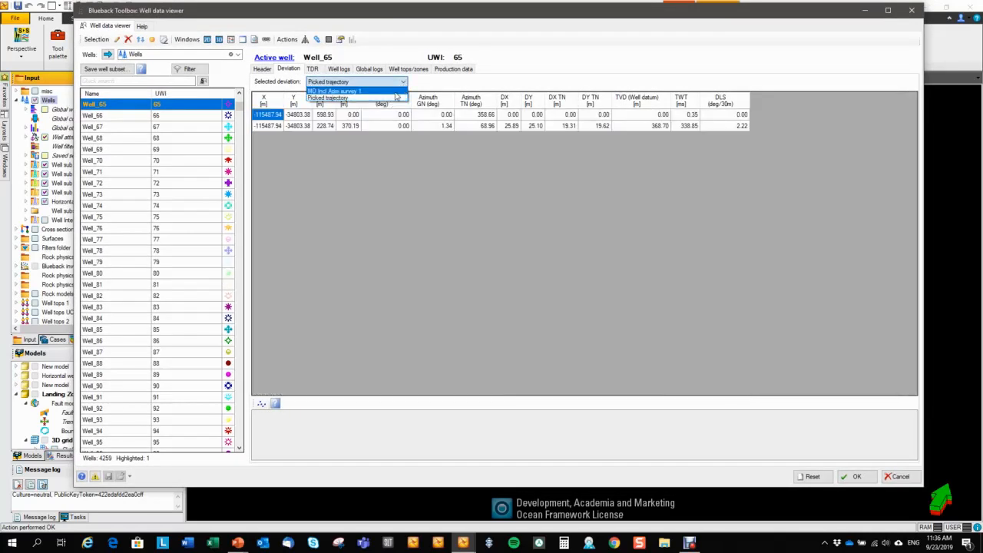
click(335, 90)
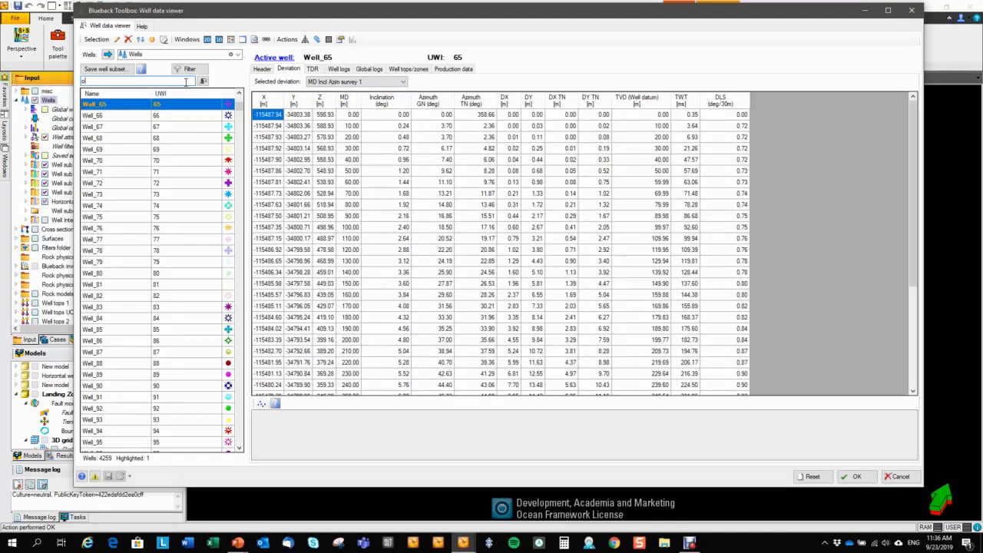
text(pad)
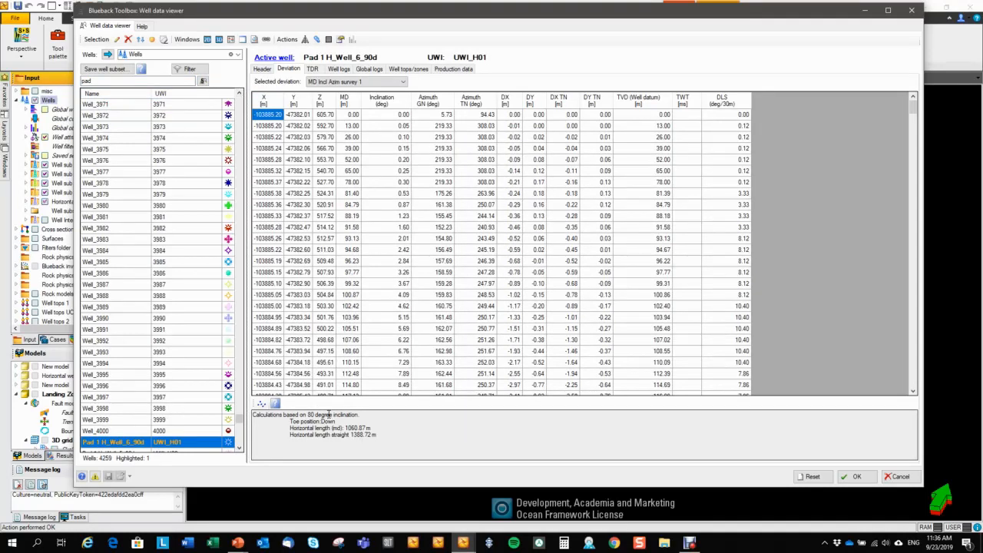
mouse_move(273, 434)
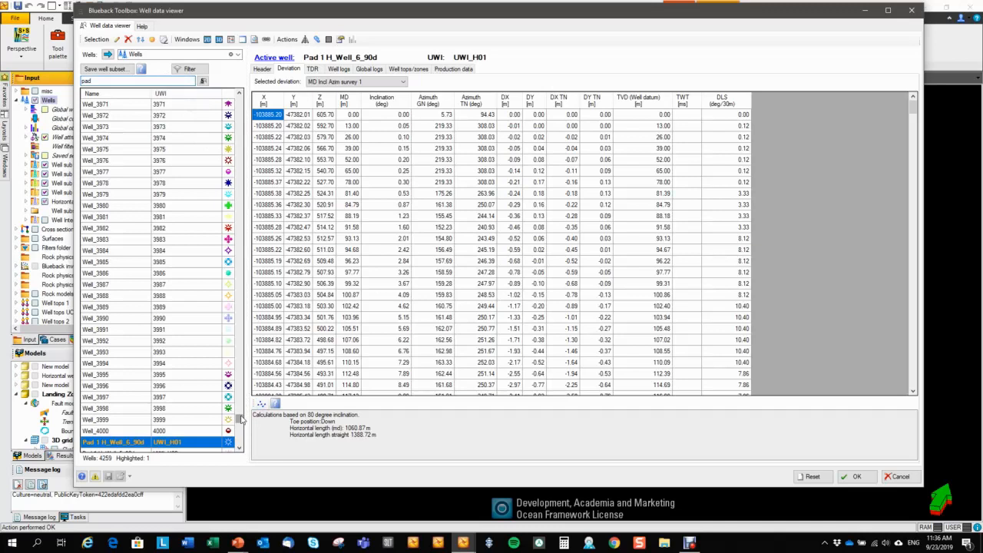
scroll(up, 3)
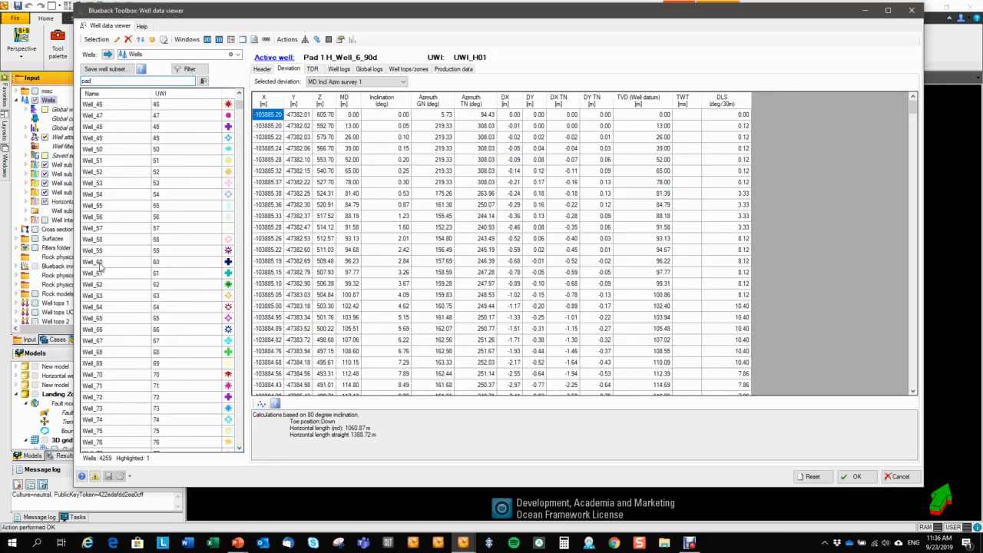
Activate Well_65 and browse its time-depth relationship table and velocity plots
click(92, 317)
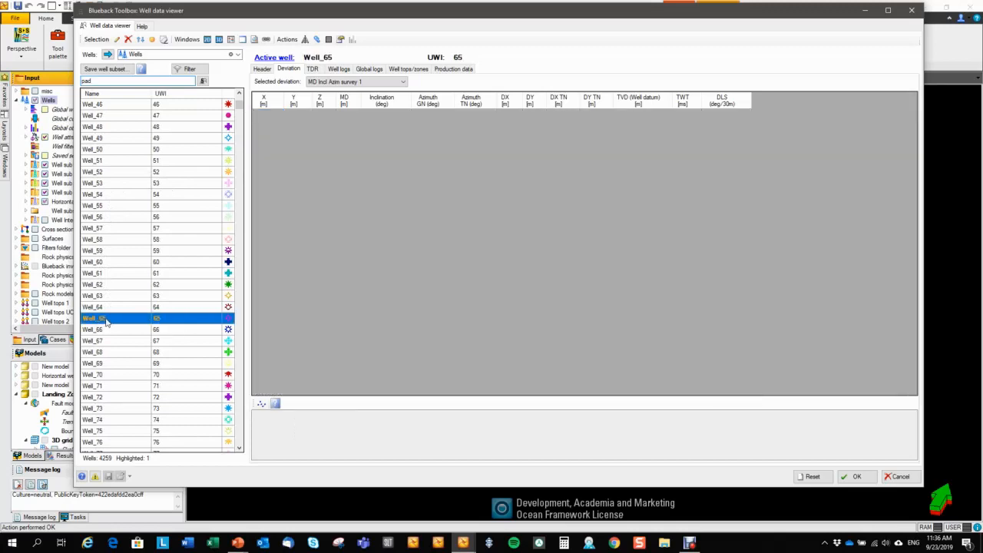
click(312, 70)
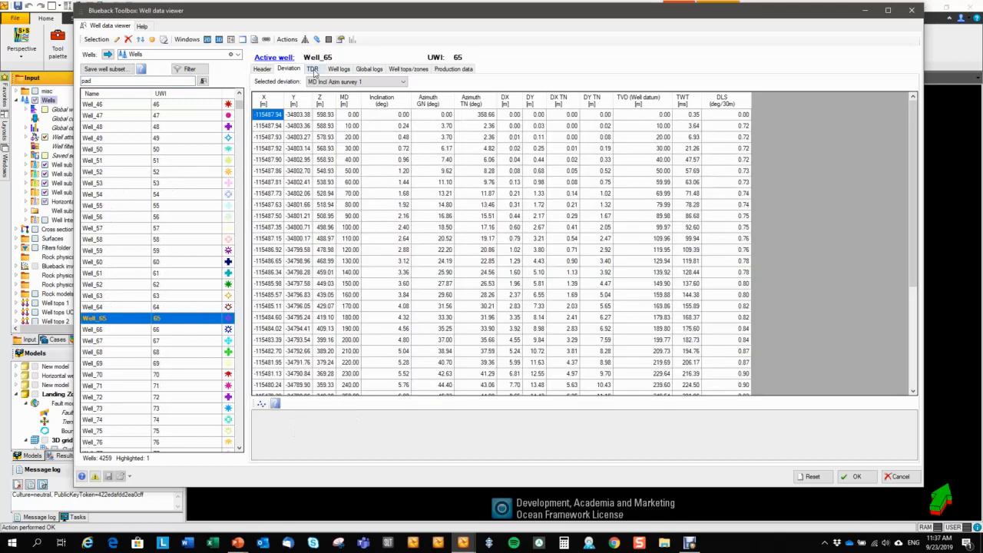
click(311, 68)
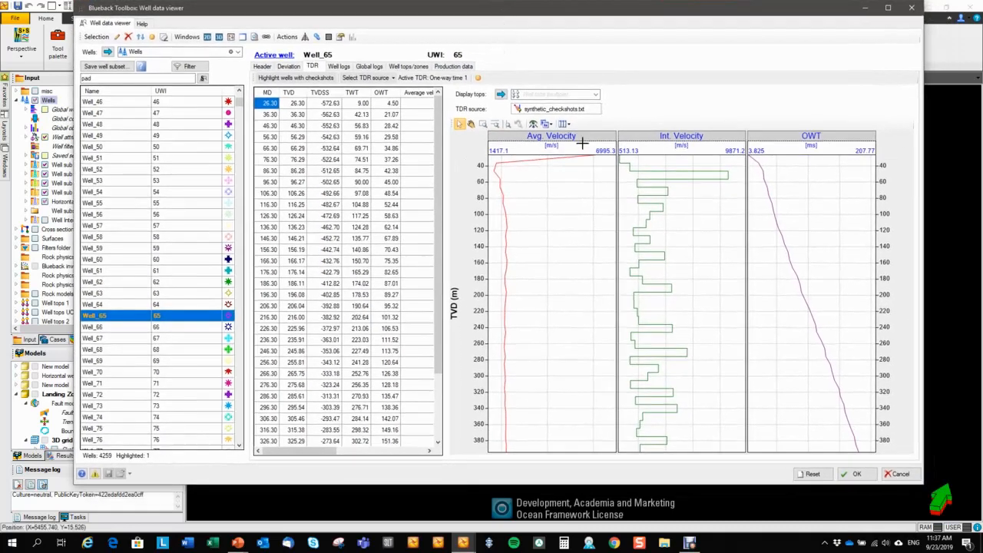
mouse_move(591, 115)
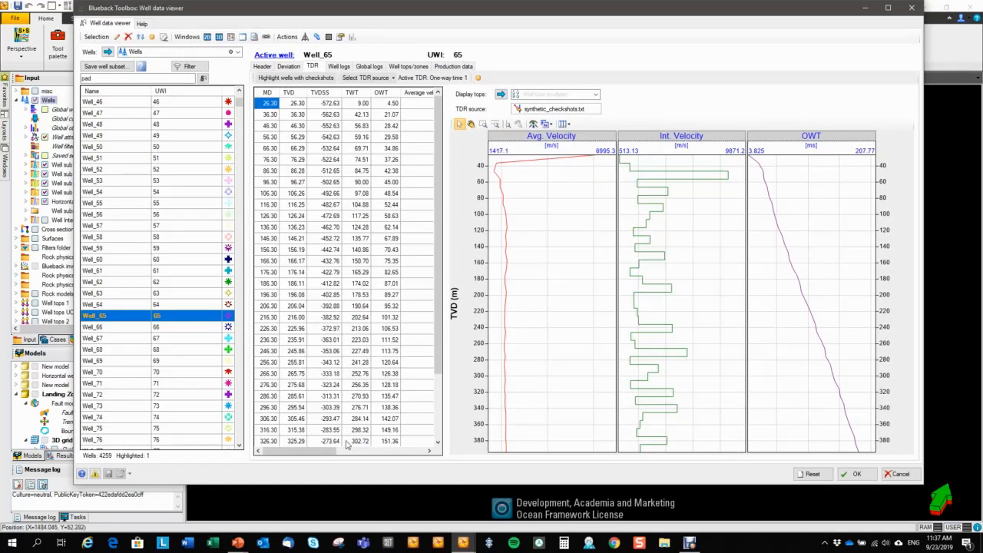
scroll(right, 3)
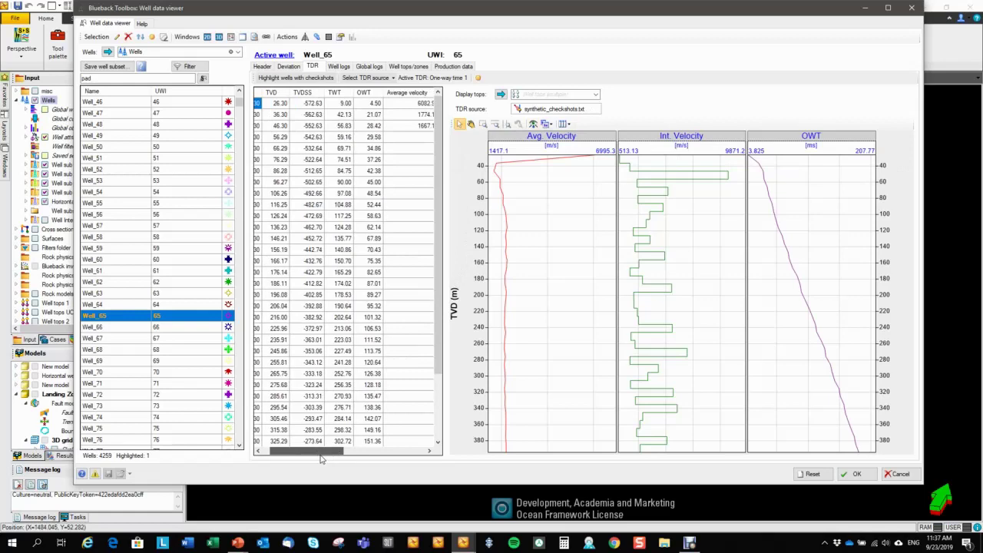
scroll(right, 3)
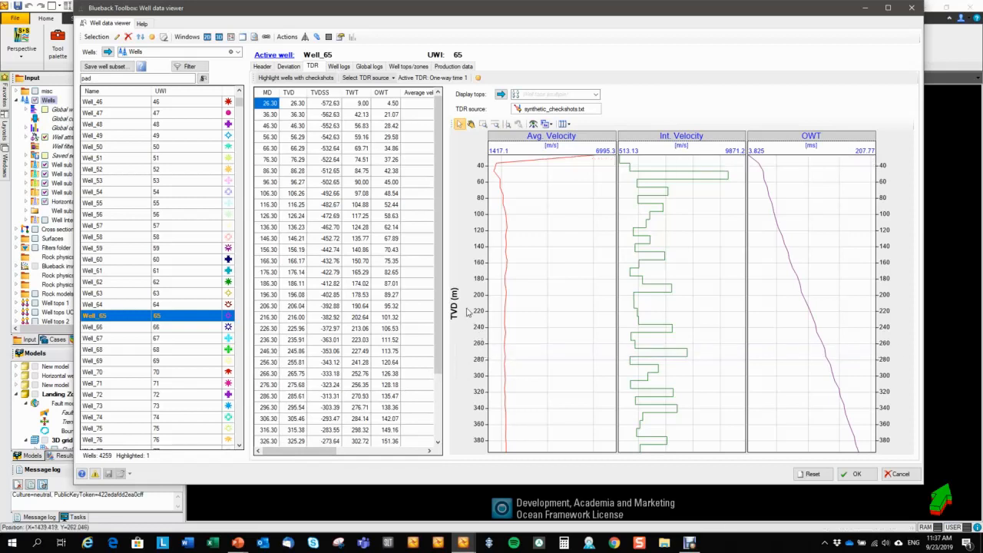
mouse_move(673, 252)
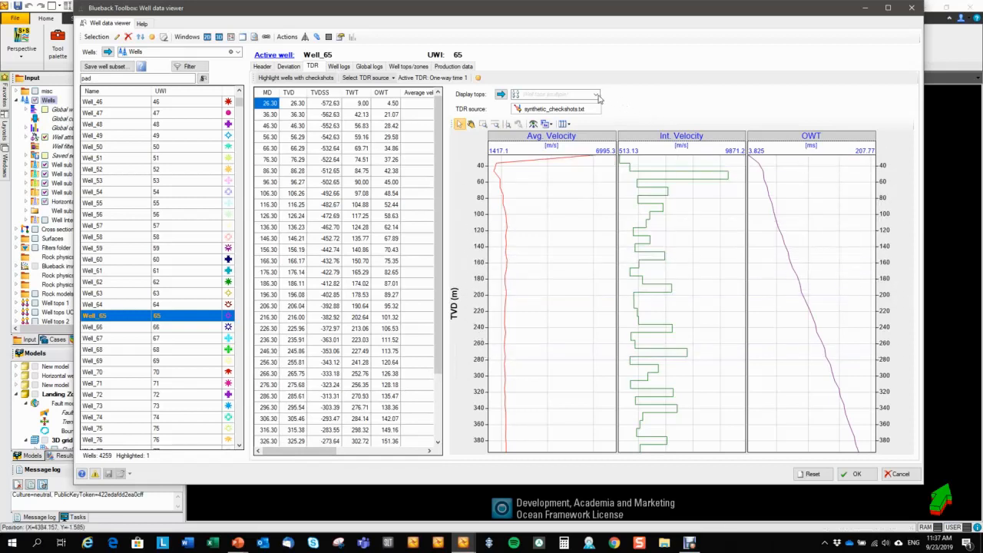
click(595, 94)
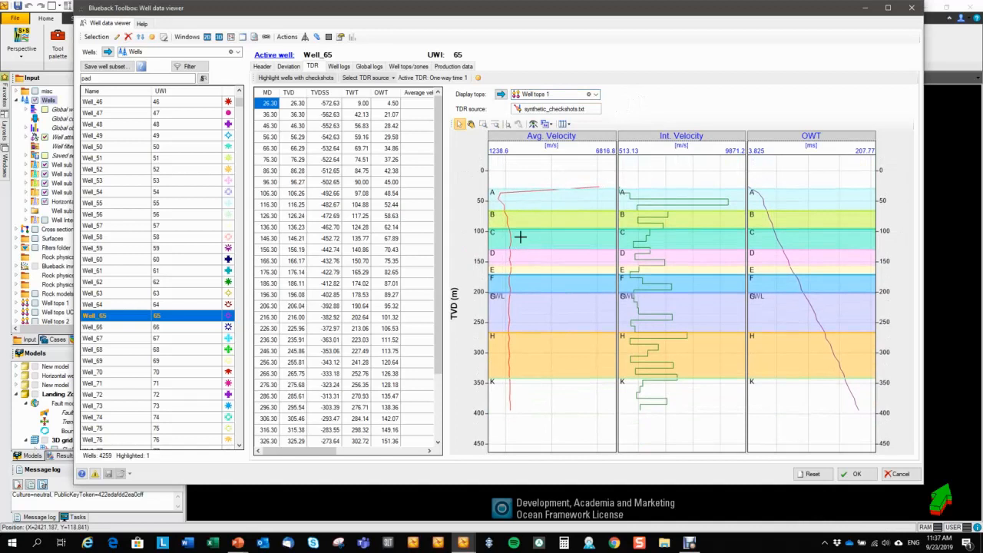
click(587, 93)
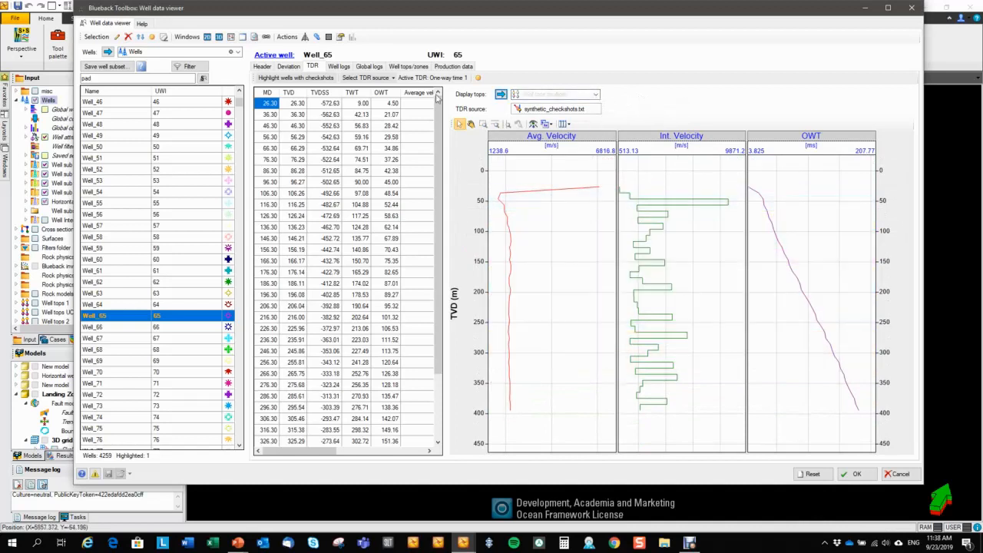
Change Well_65's TDR source via Well tops 1 to TWT and highlight the 227 wells with checkshots
click(369, 77)
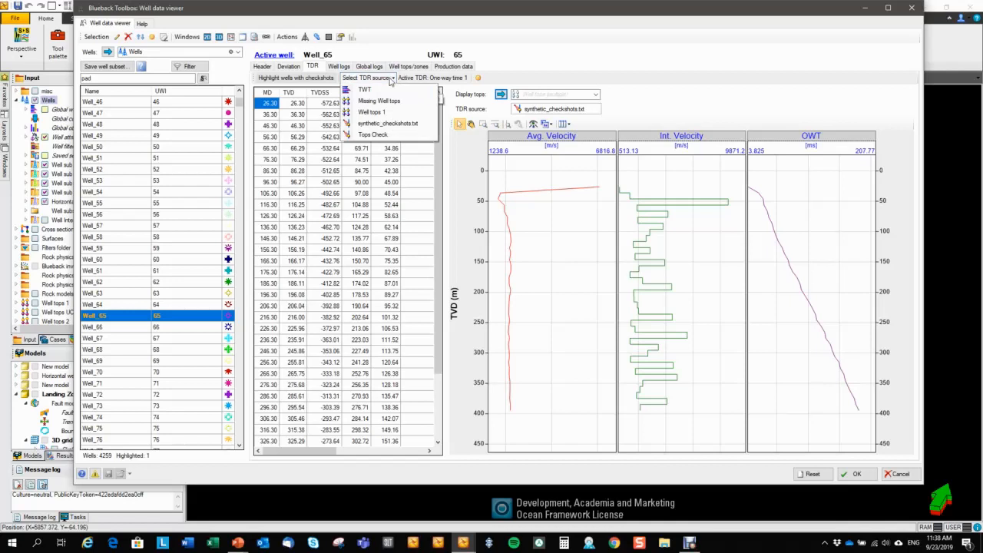
mouse_move(372, 112)
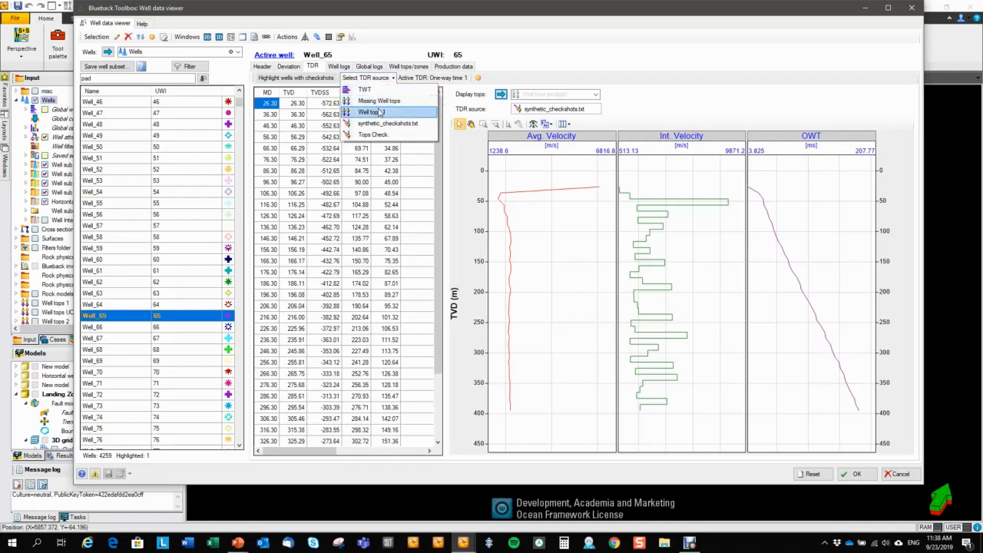
click(371, 112)
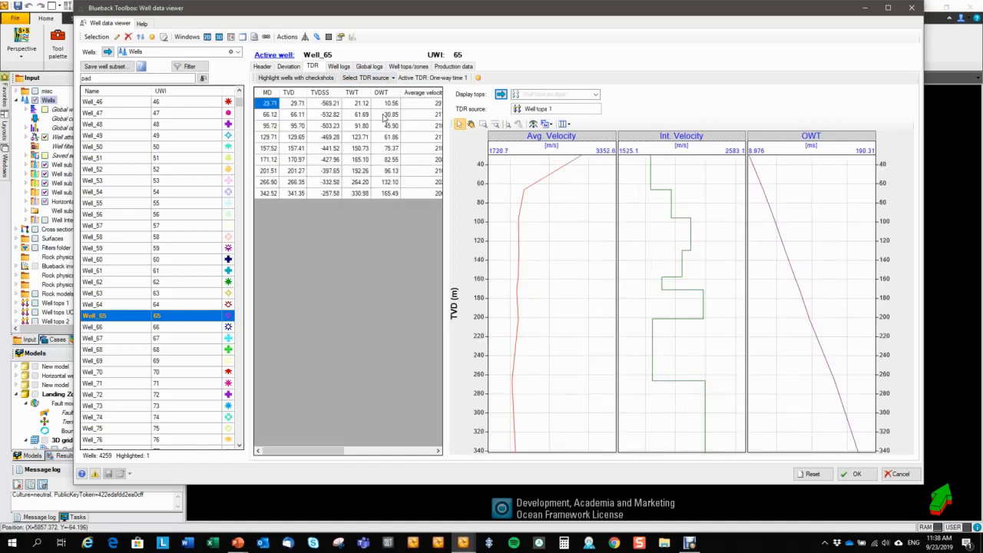
mouse_move(411, 157)
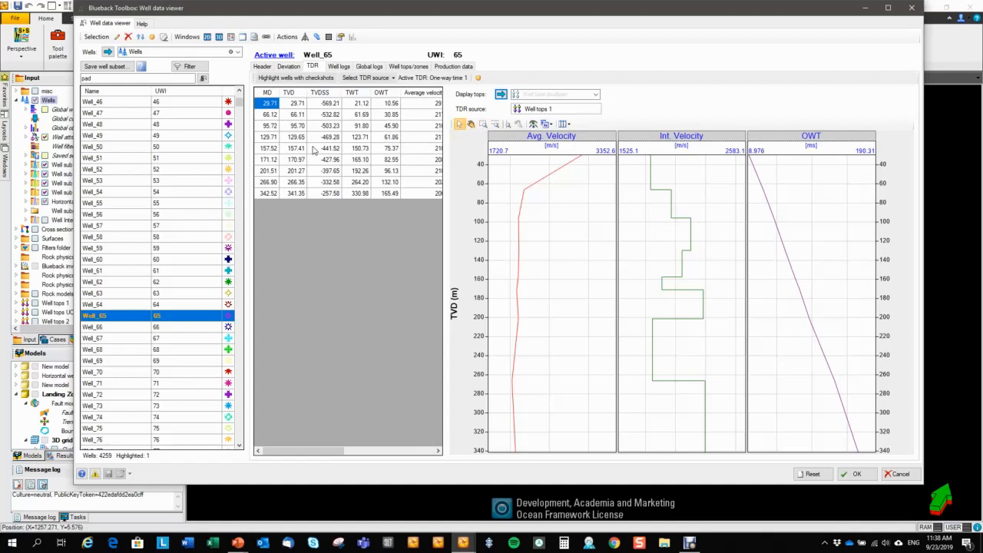
mouse_move(342, 430)
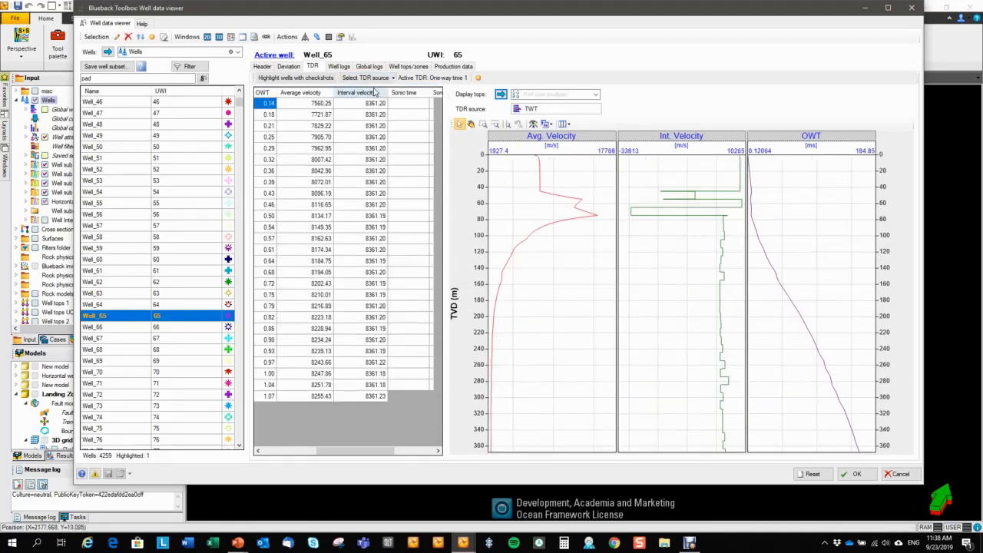
scroll(down, 3)
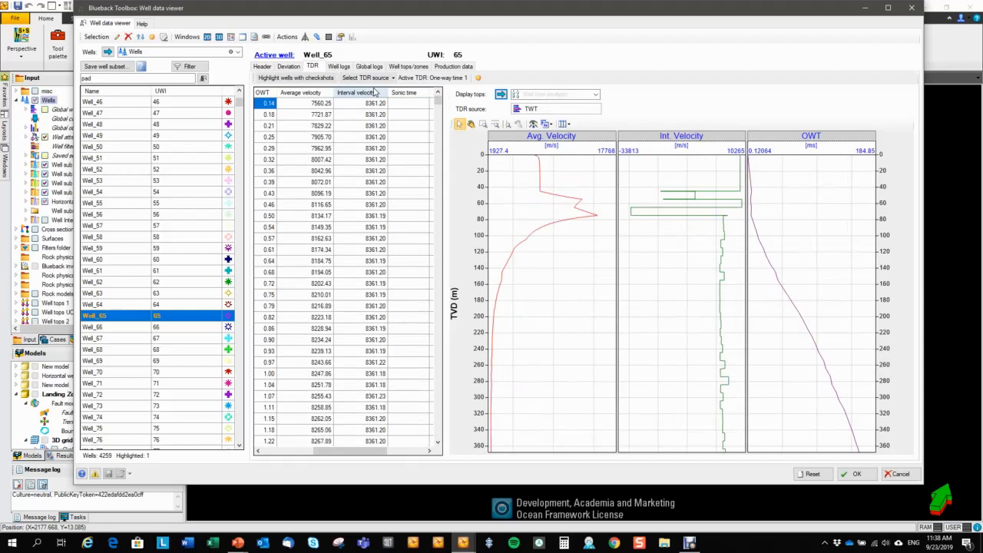
mouse_move(346, 98)
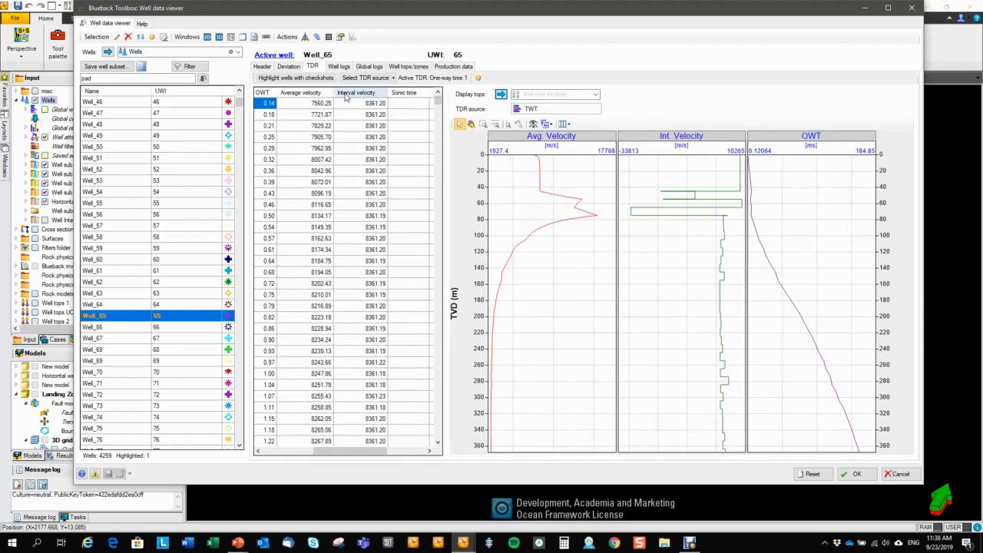
mouse_move(295, 77)
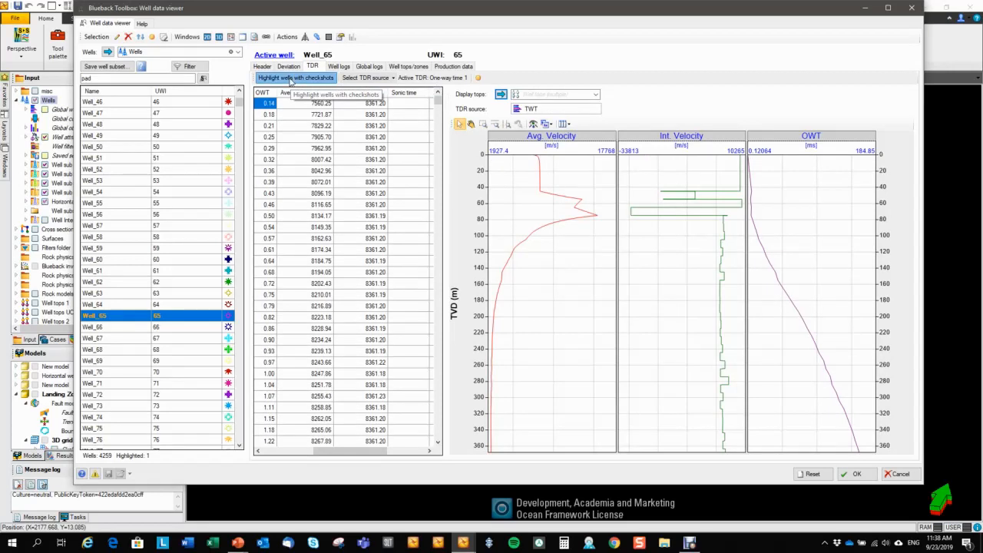
click(294, 77)
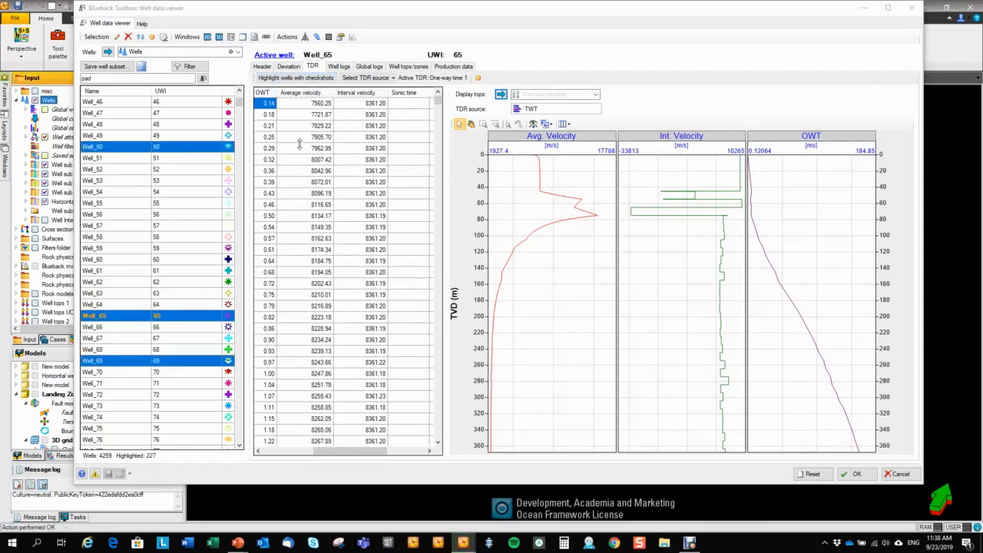
scroll(down, 3)
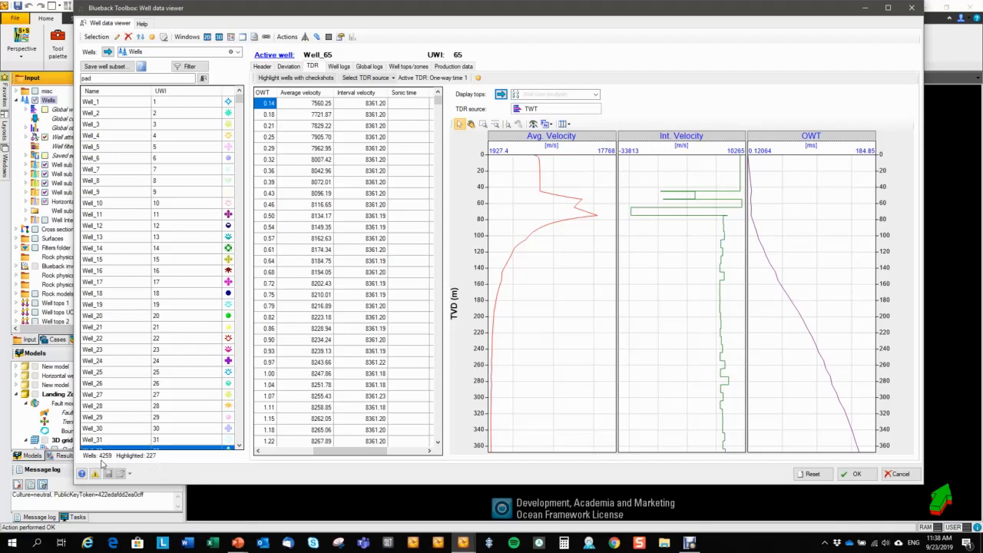
mouse_move(258, 357)
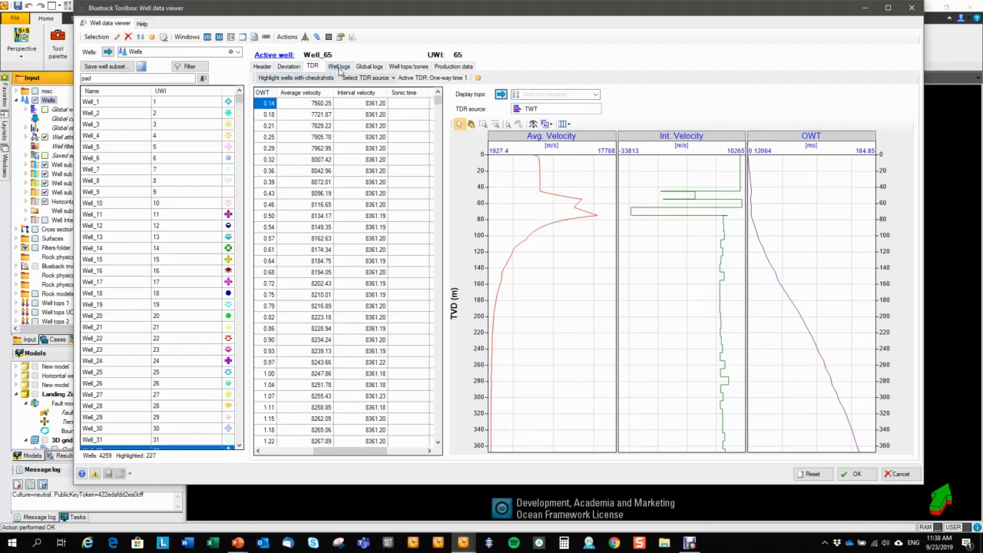
Show Well_65's Por log on the track with Well tops 1 displayed beside it
click(338, 66)
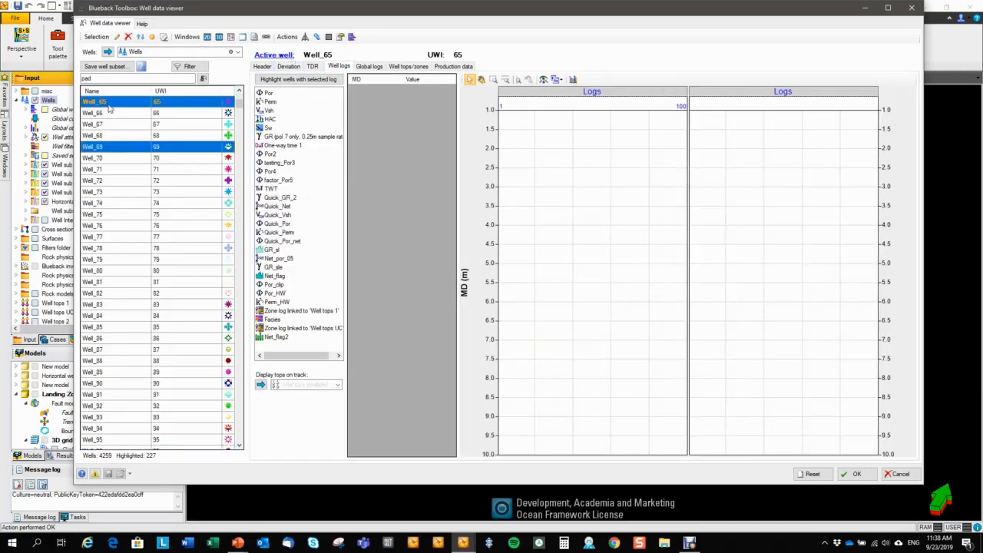
click(94, 102)
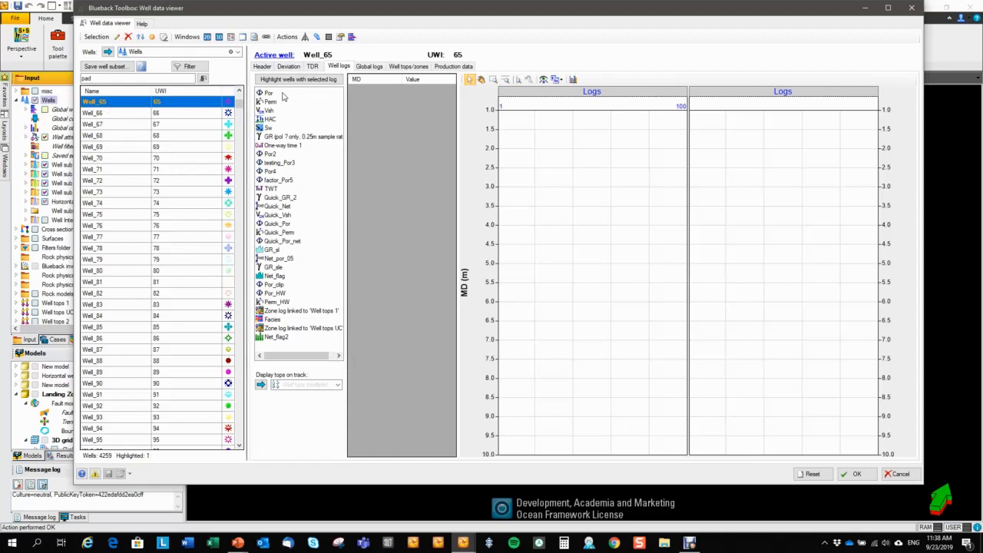
mouse_move(178, 108)
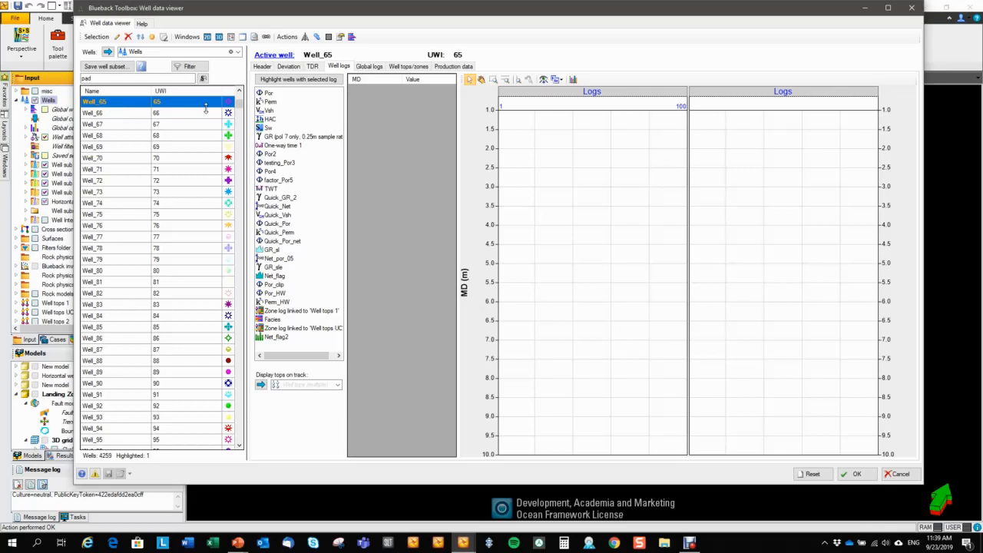
click(270, 92)
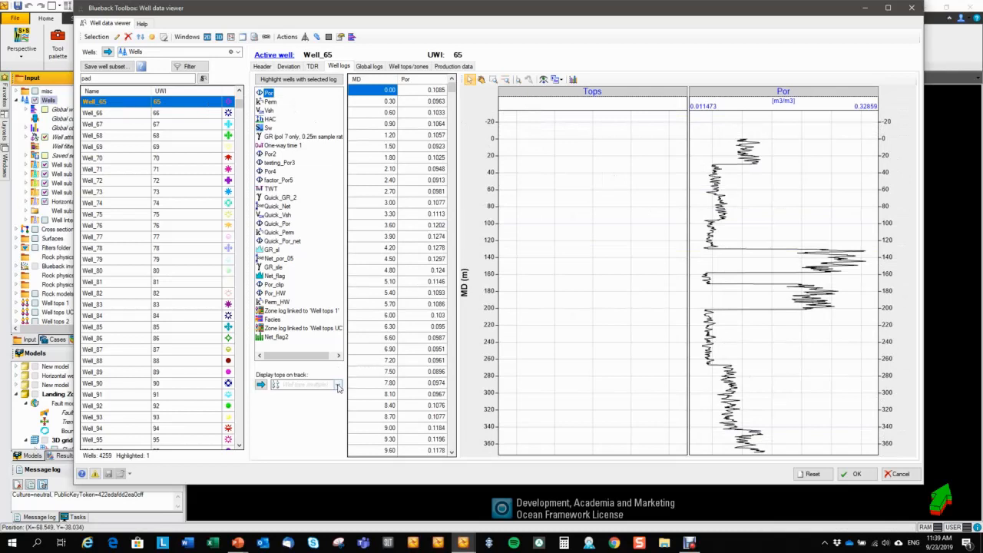
click(336, 384)
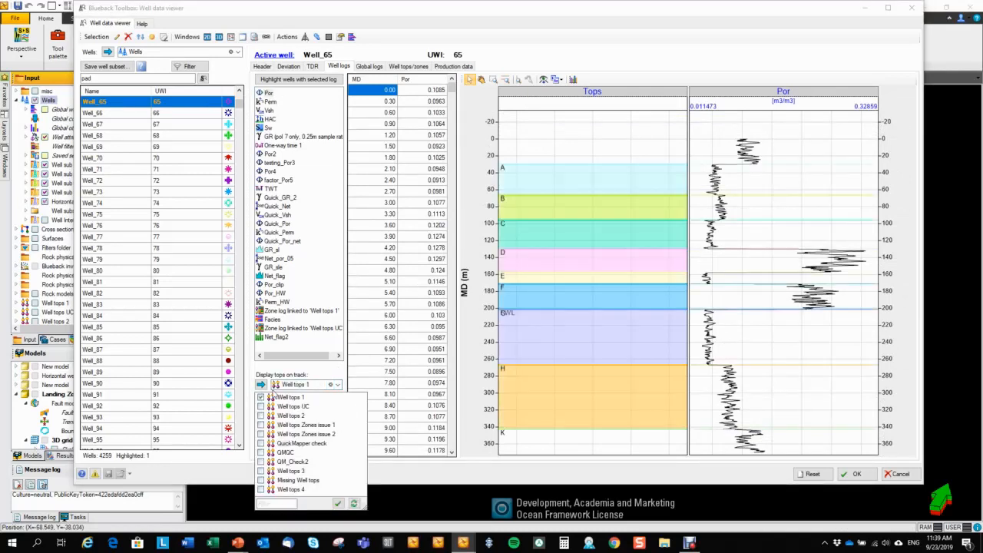
click(290, 396)
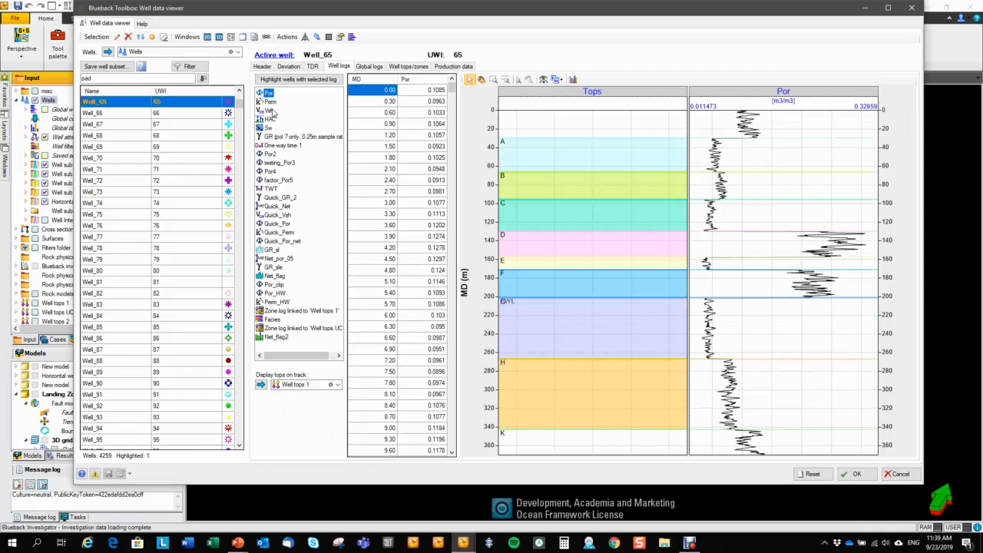
Browse Well_65's logs, select Quick_GR_2 and highlight every well that has it
click(270, 101)
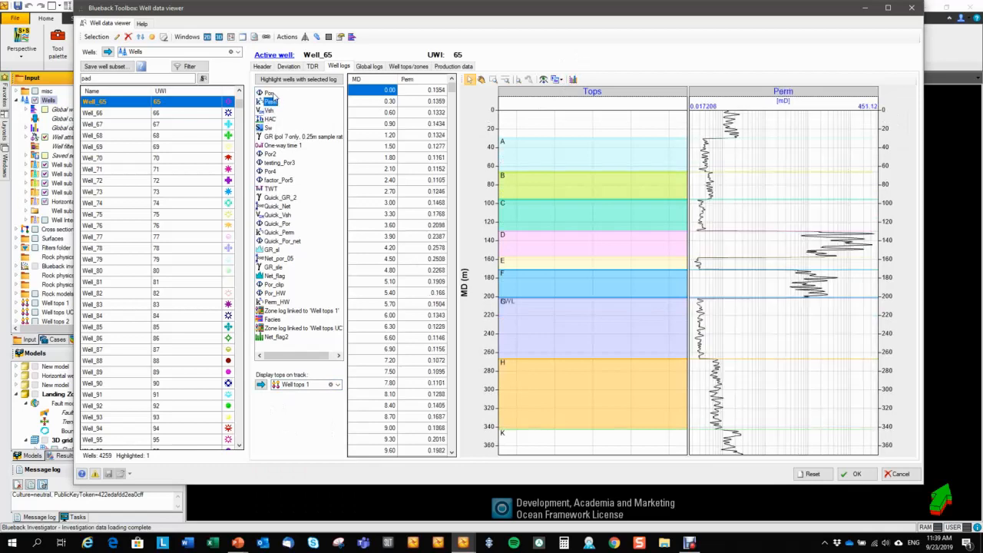
click(270, 101)
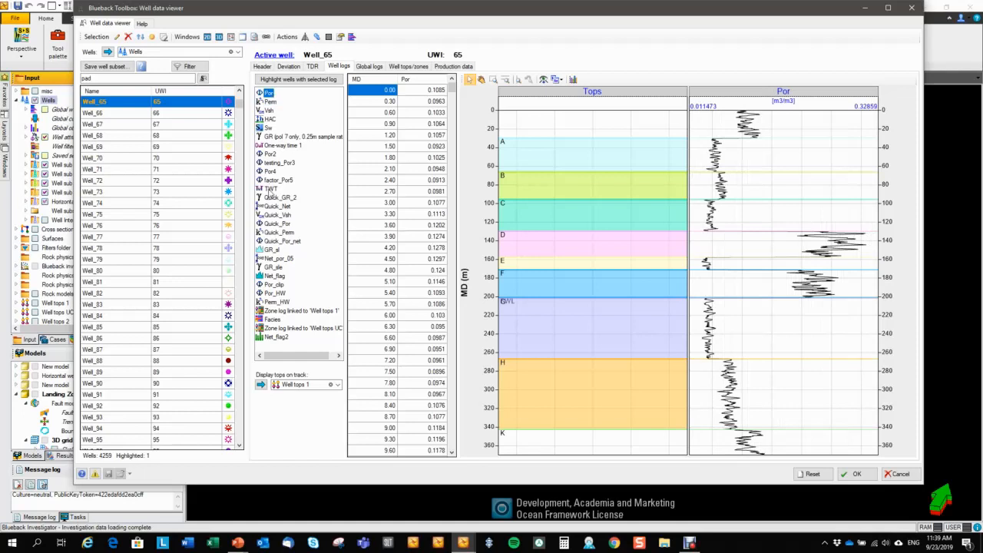
click(280, 197)
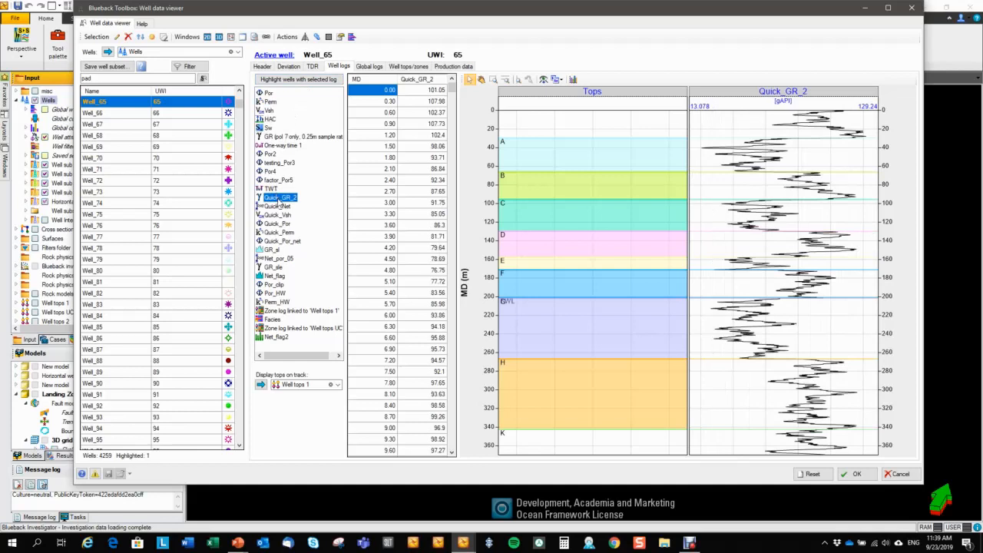
click(298, 80)
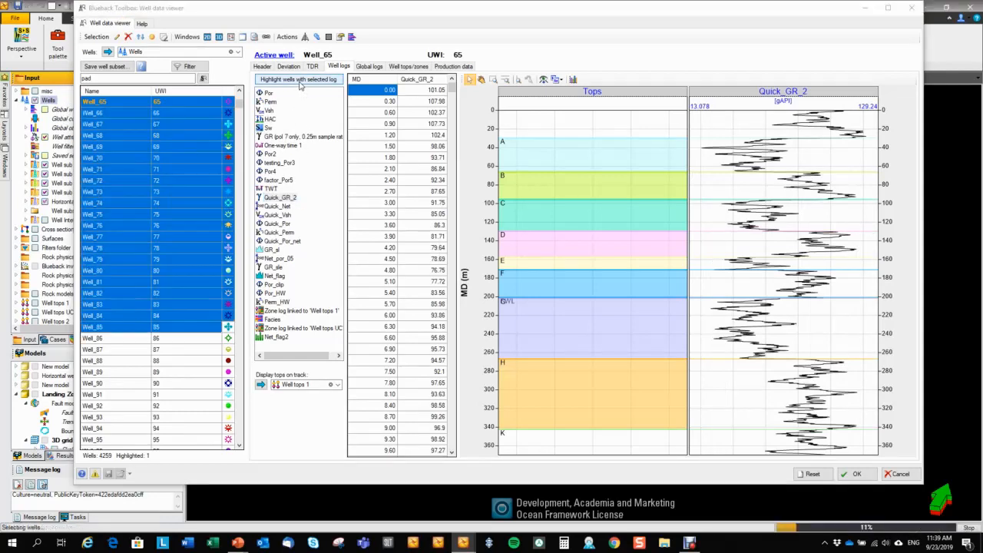
Restrict highlighting to Well_69 through Well_79 for the Quick_GR_2 comparison
click(298, 80)
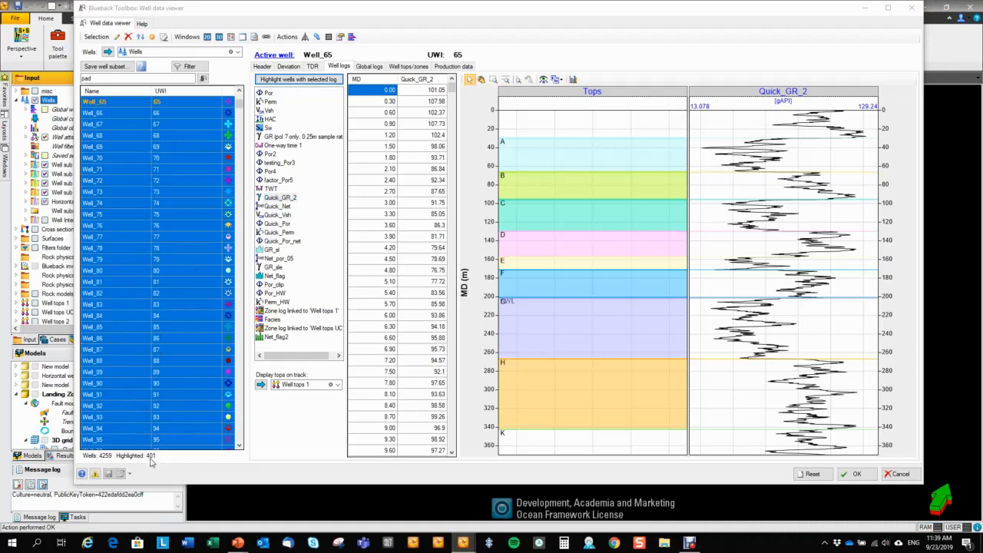
mouse_move(295, 206)
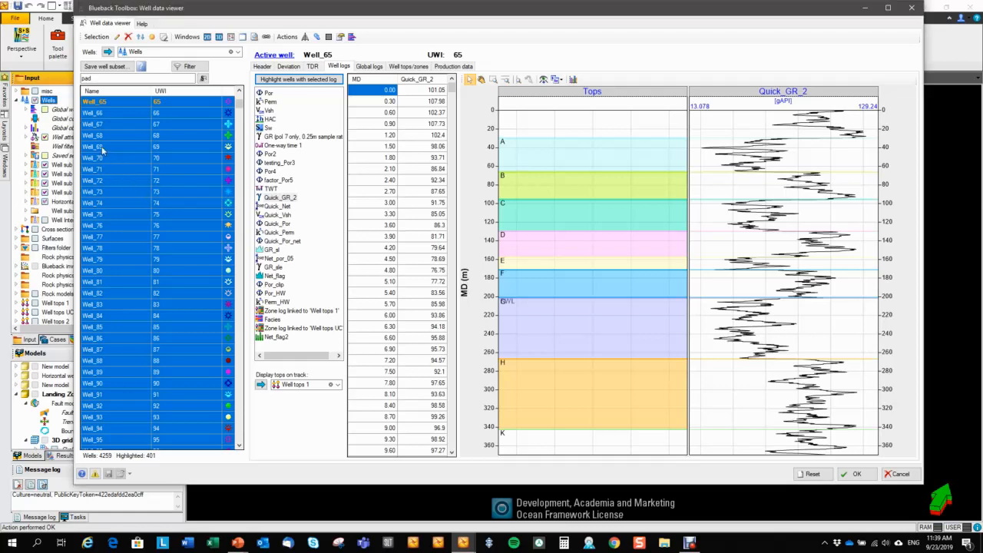
click(92, 147)
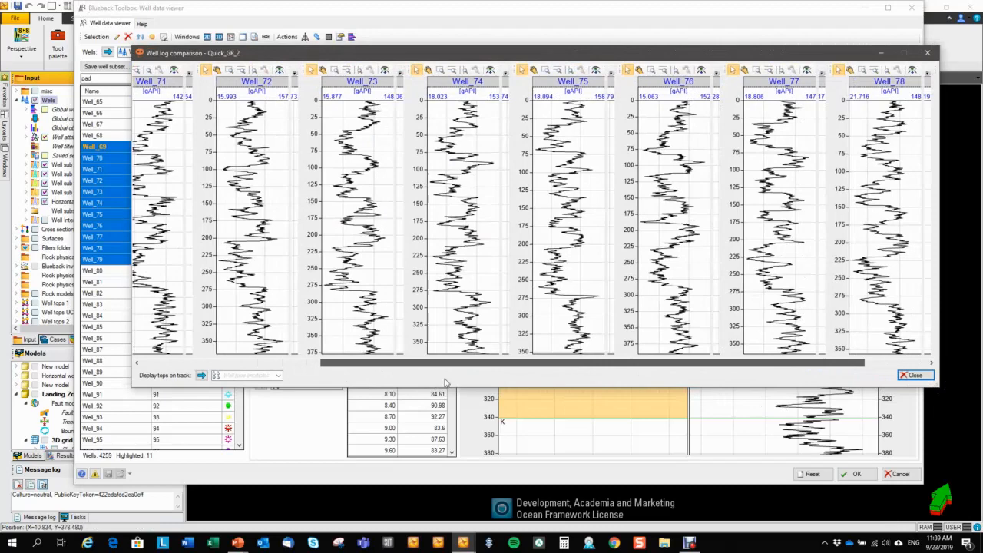
Close the Quick_GR_2 comparison and show Well_69's global well log list
scroll(left, 3)
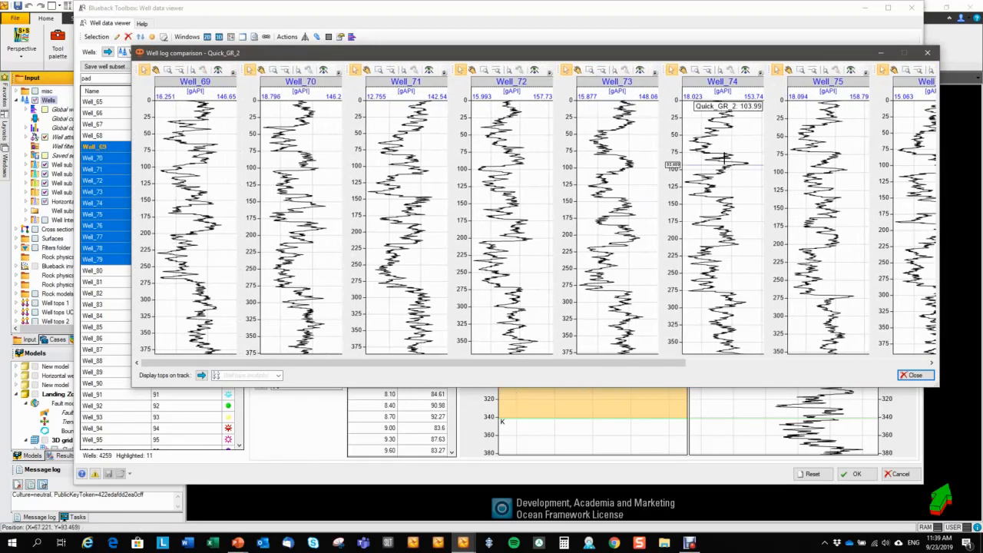
click(912, 374)
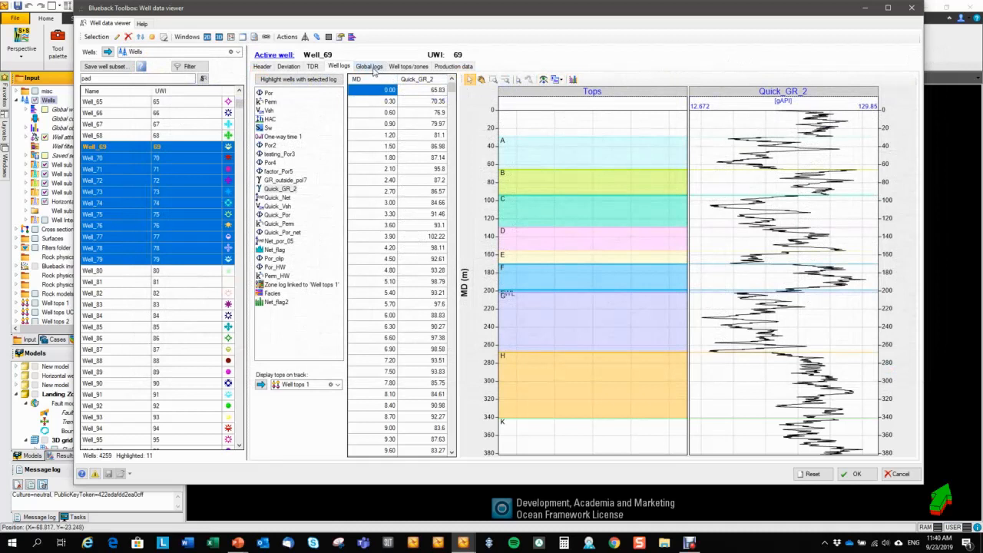
click(369, 66)
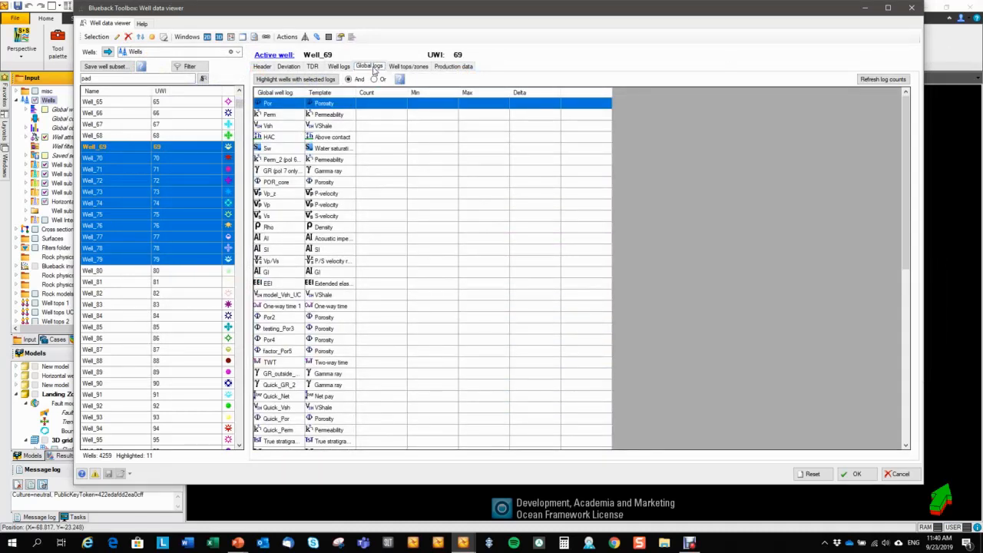
mouse_move(878, 135)
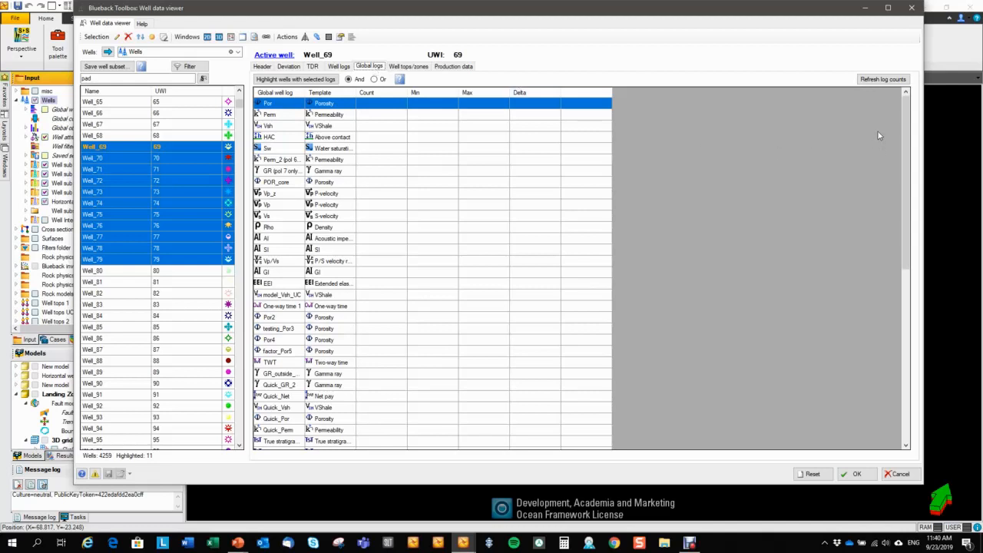
Refresh log counts so every global well log shows count, min, max and delta
click(883, 80)
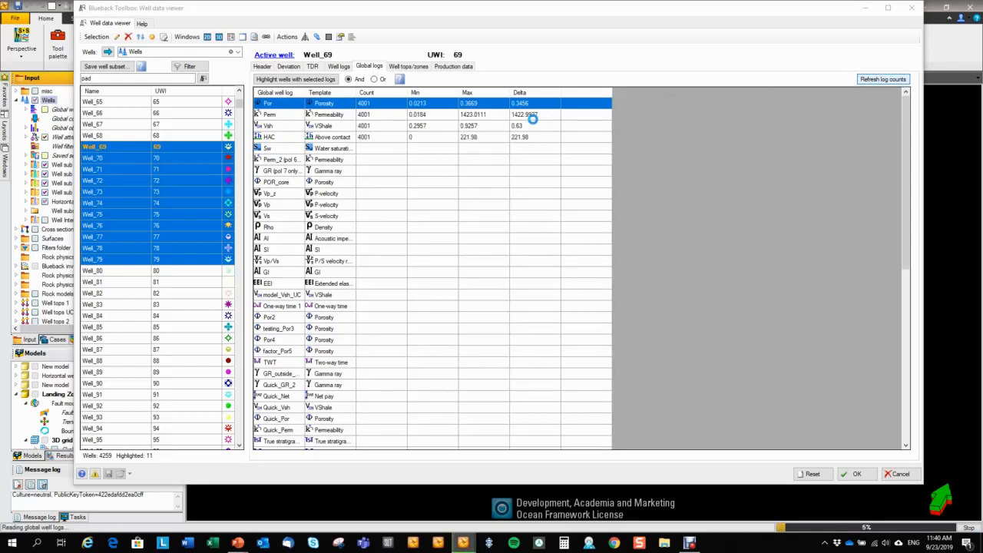
click(883, 80)
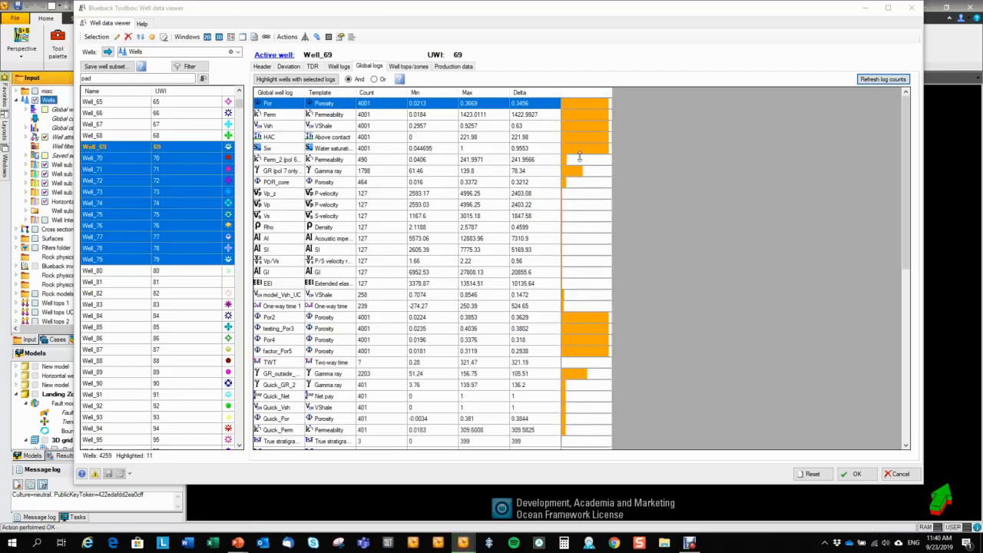
mouse_move(559, 167)
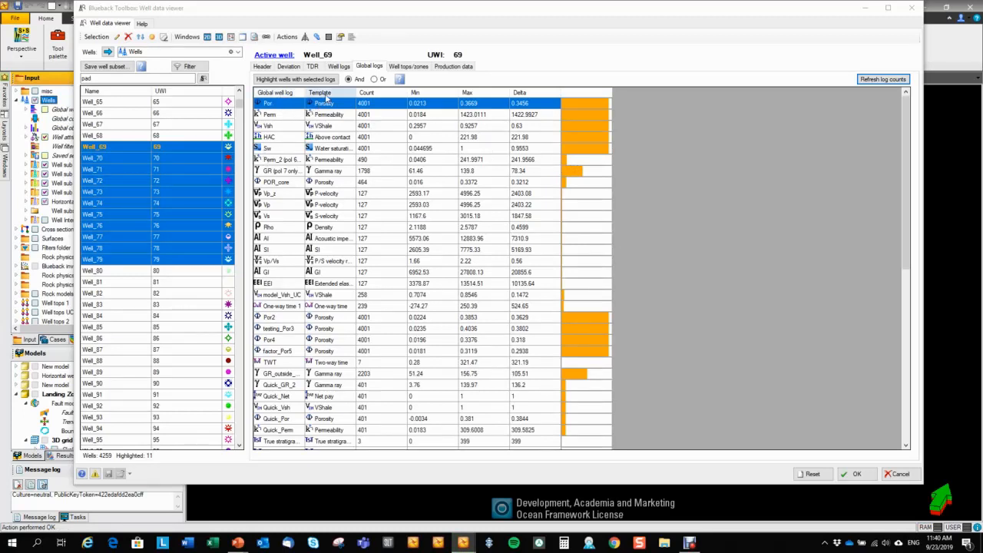
mouse_move(380, 98)
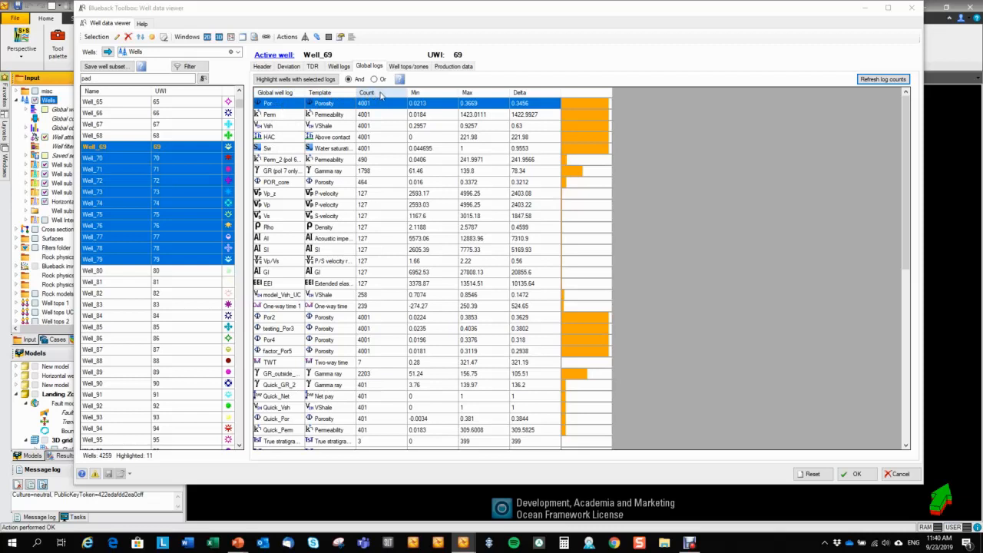
mouse_move(454, 98)
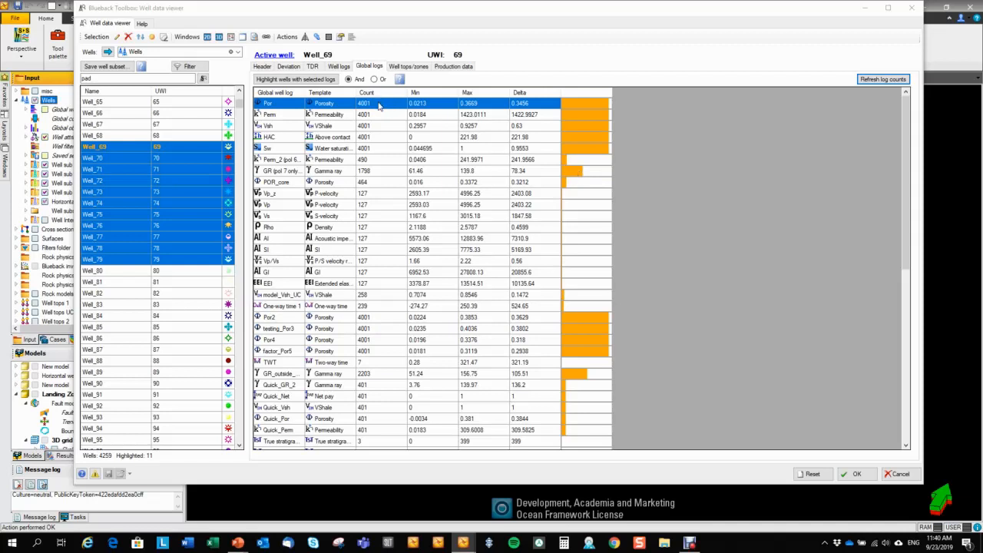
Sort the global logs by name, then by template, and back by name
click(273, 92)
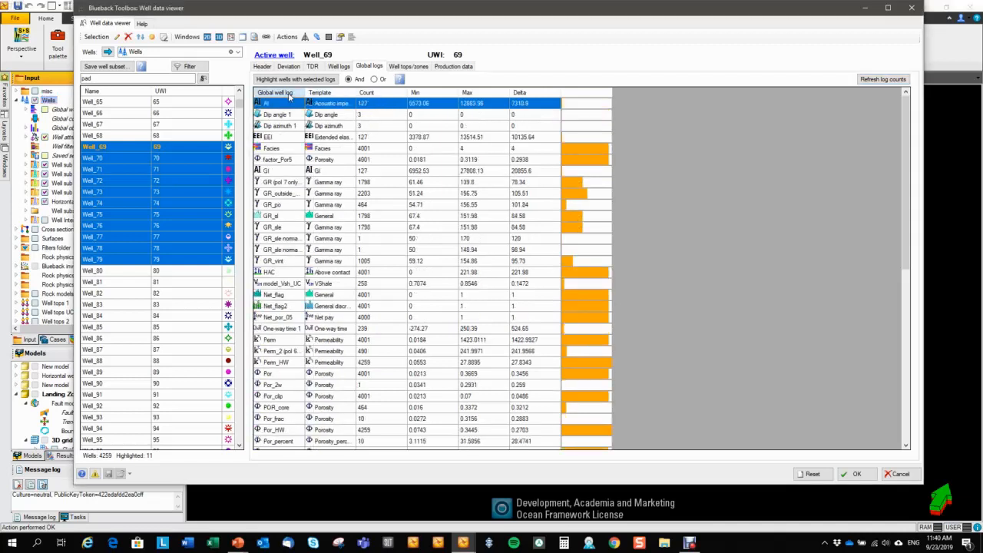
click(321, 92)
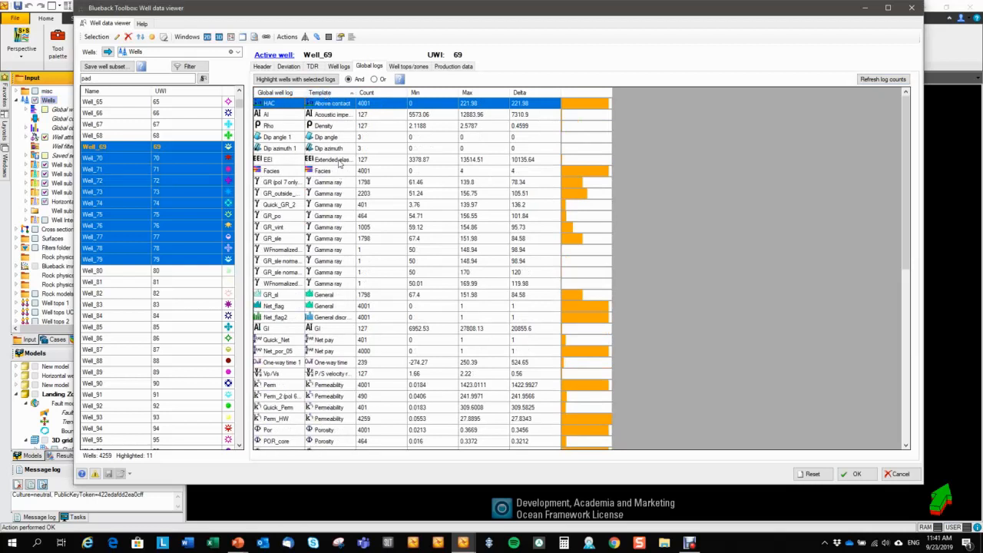
scroll(down, 3)
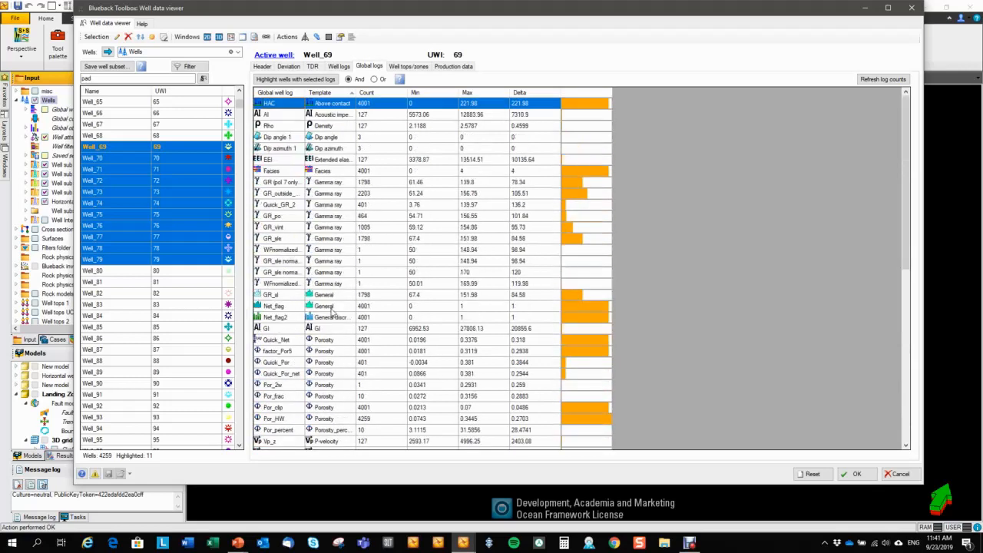
click(273, 93)
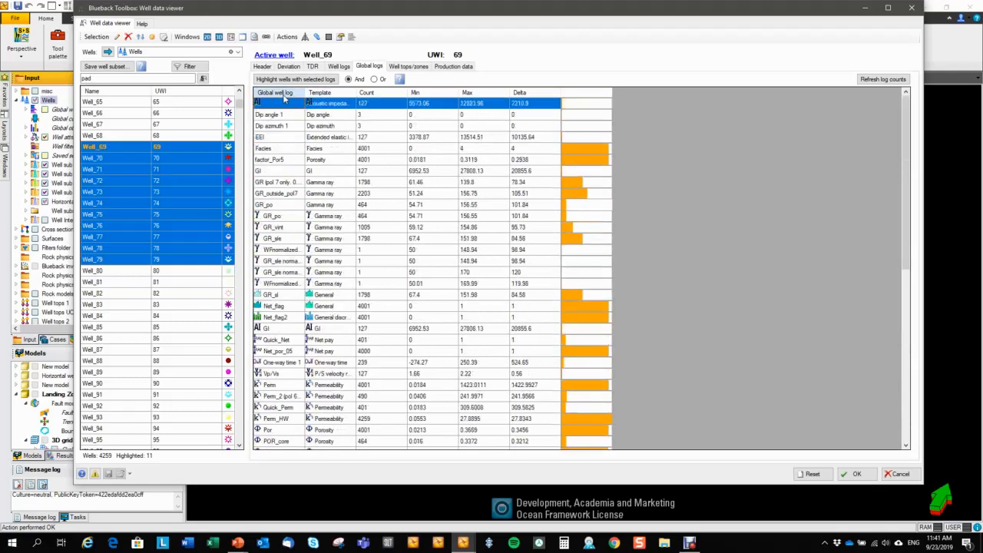
Select the three GR gamma-ray logs (GR_por and two more) in the Global logs list
scroll(down, 3)
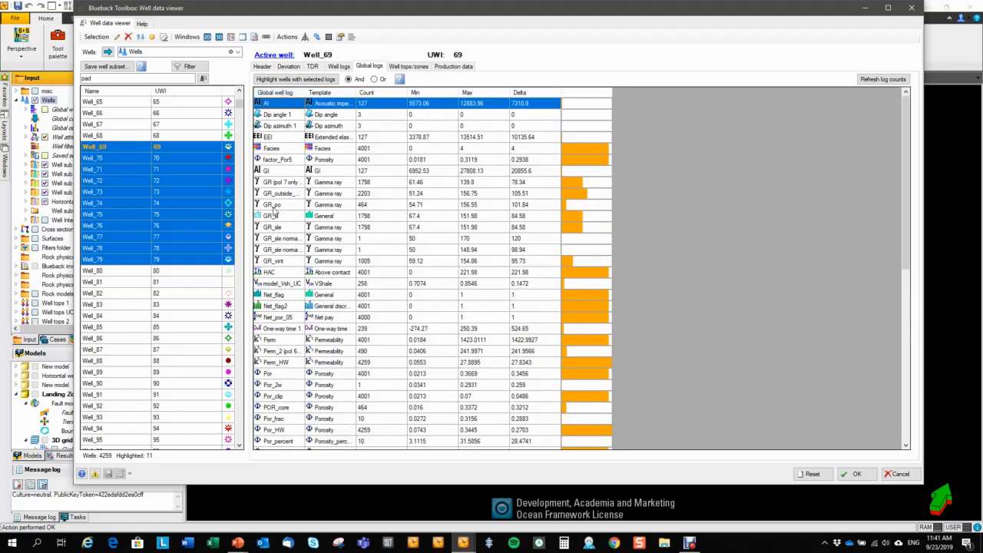
click(273, 204)
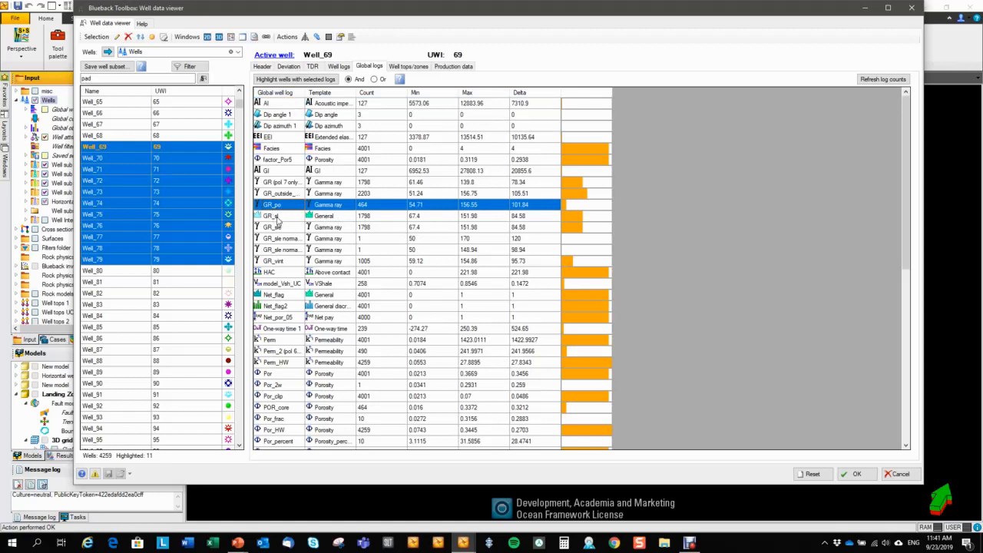
click(275, 215)
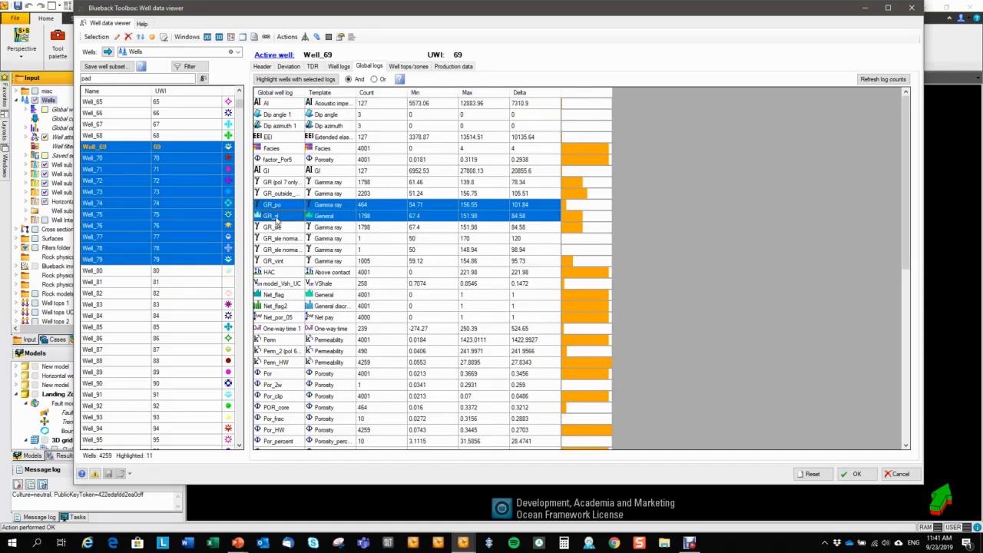
click(274, 227)
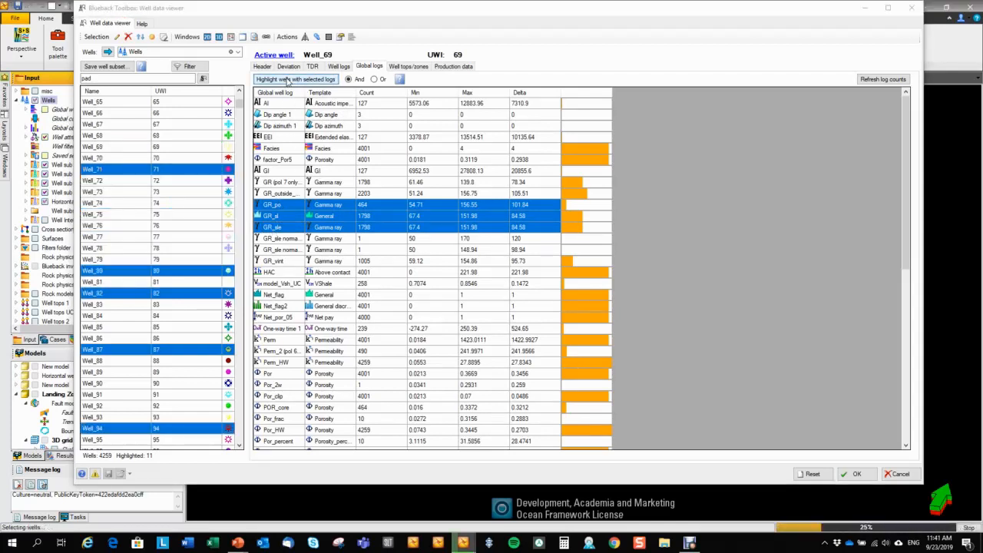
Highlight the 377 wells containing any of the selected GR logs using the Or option
click(295, 80)
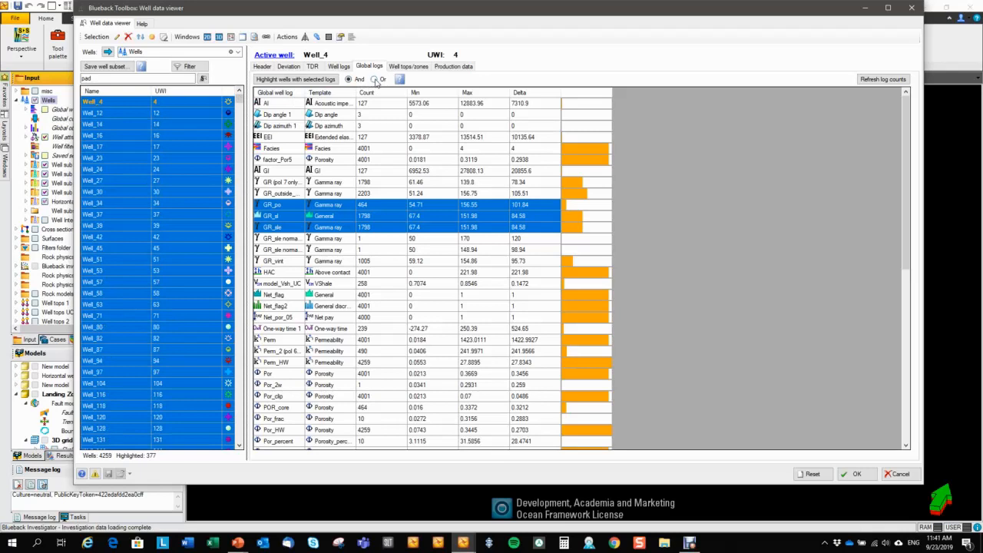
click(375, 80)
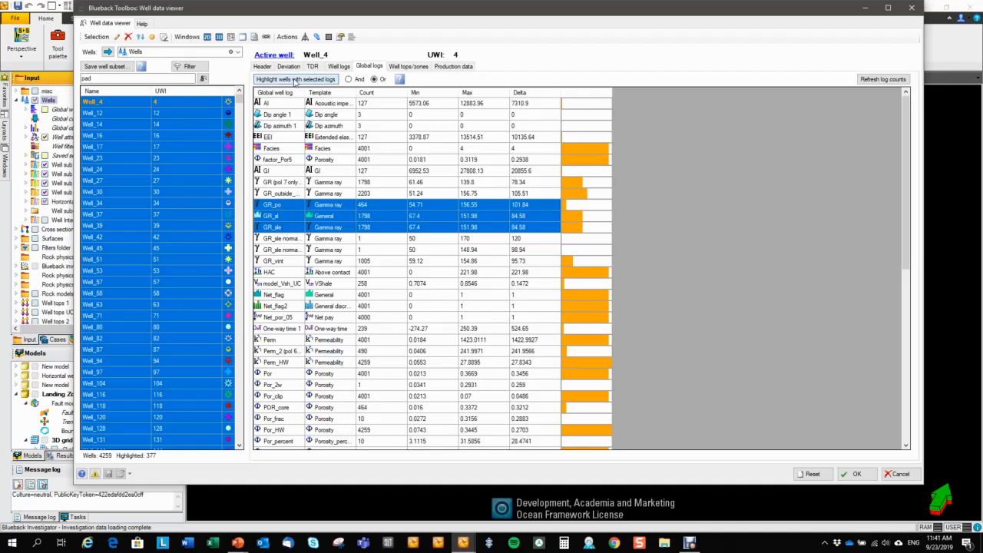
click(295, 80)
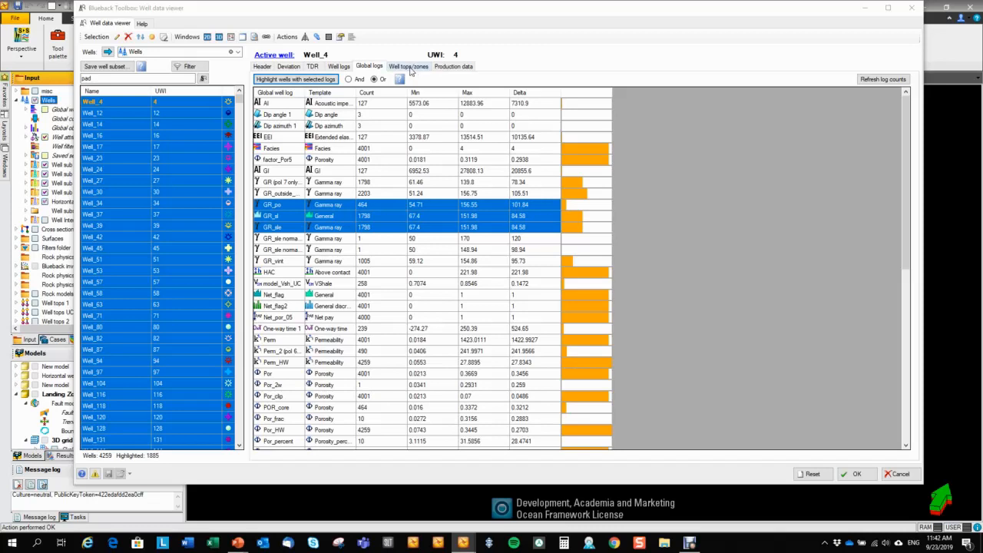
Make Well_12 active and review its missing well tops and the QC table with zones
click(409, 64)
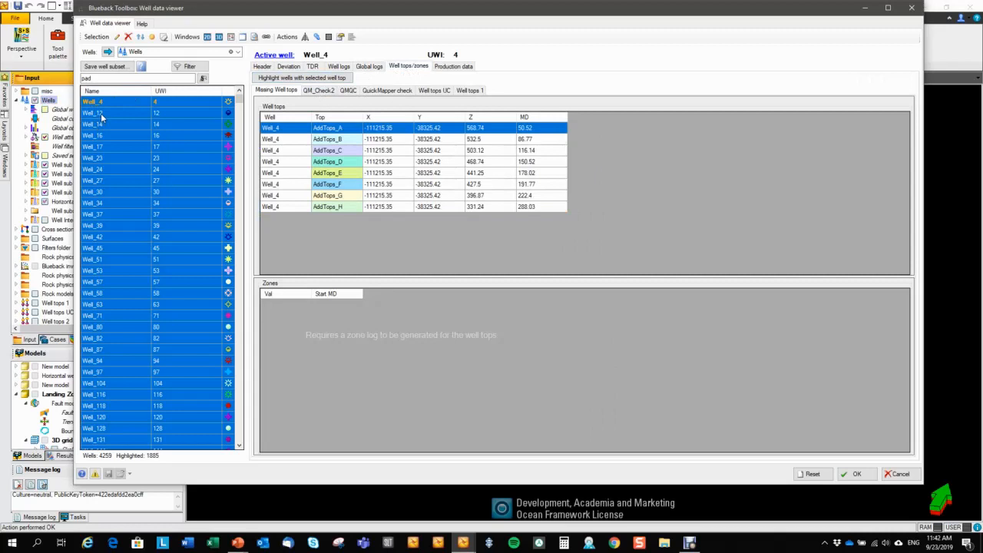
click(92, 113)
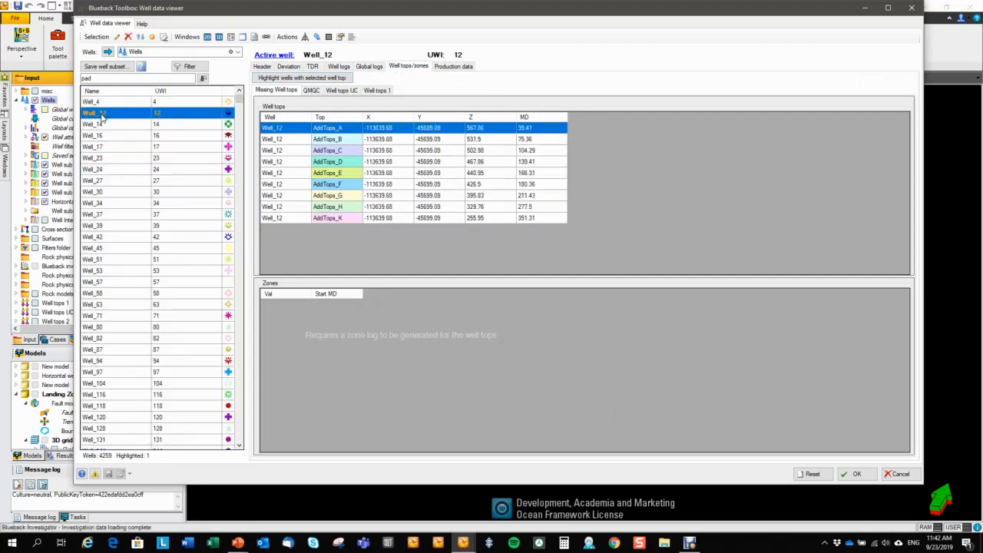
click(341, 89)
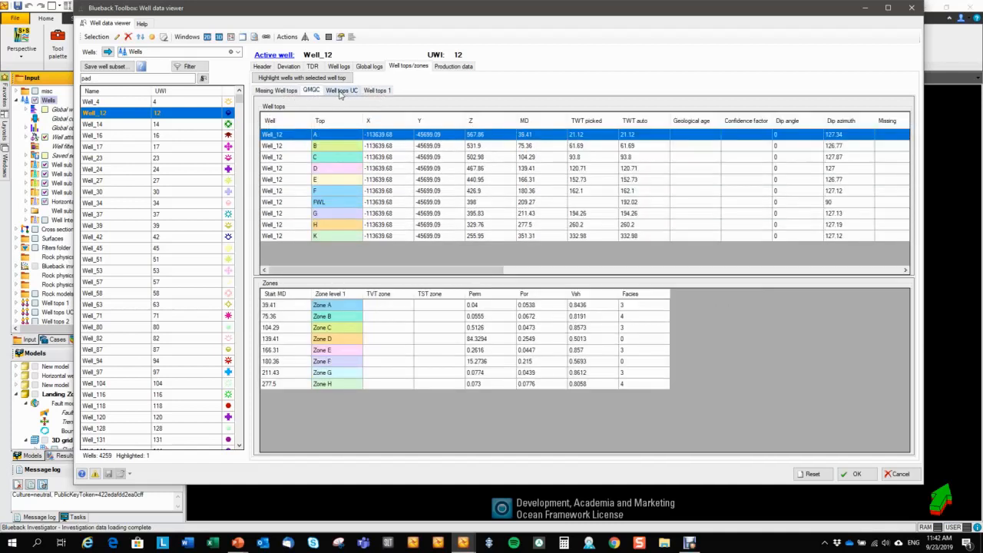
click(276, 89)
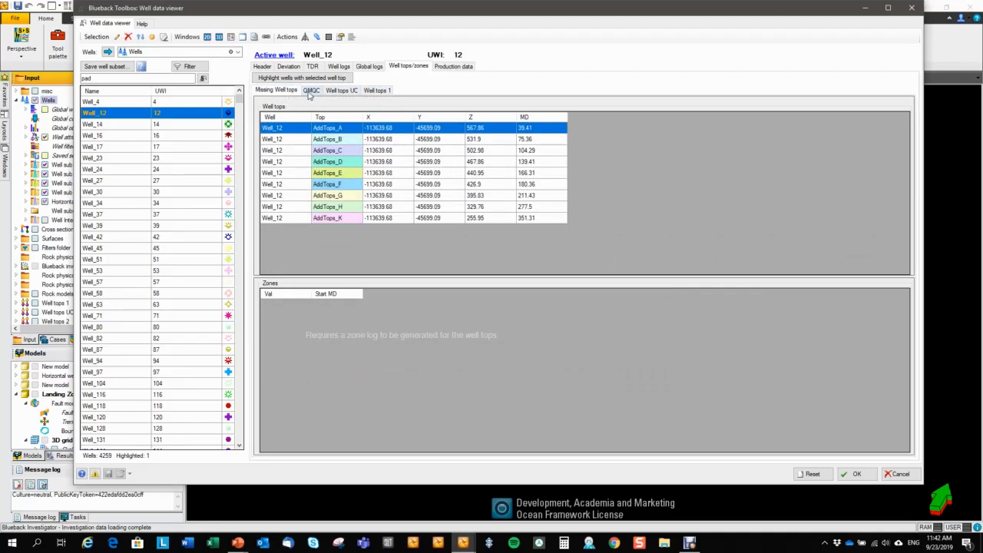
click(310, 89)
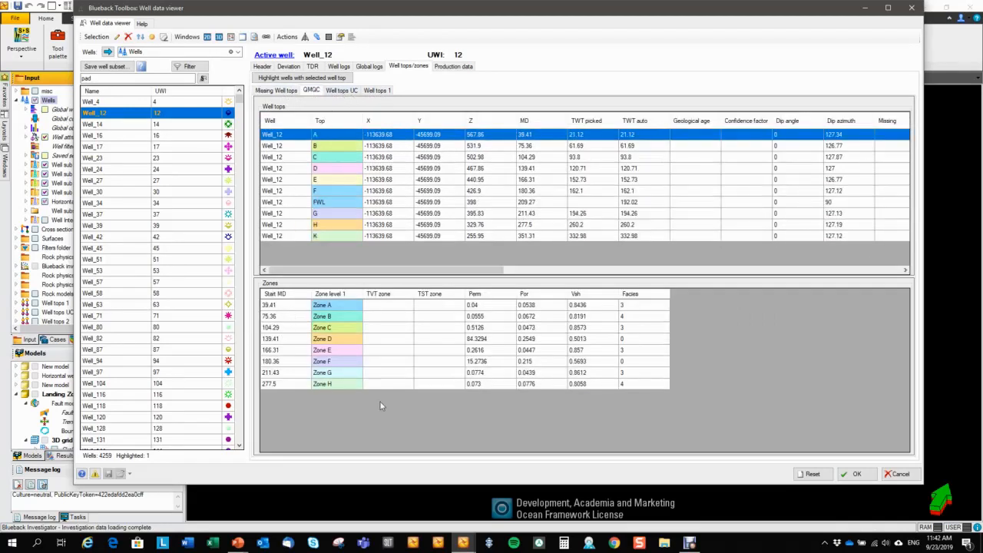
mouse_move(520, 406)
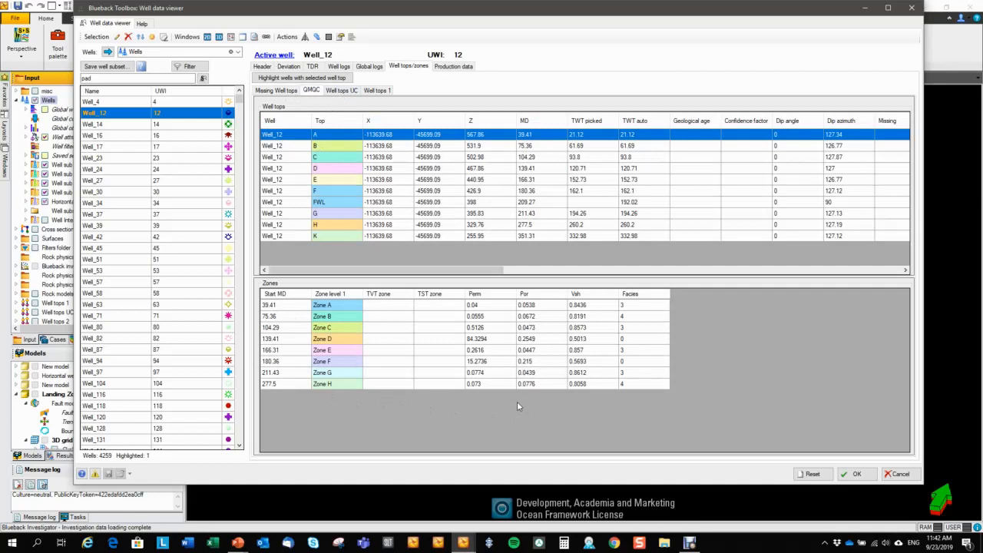
mouse_move(289, 195)
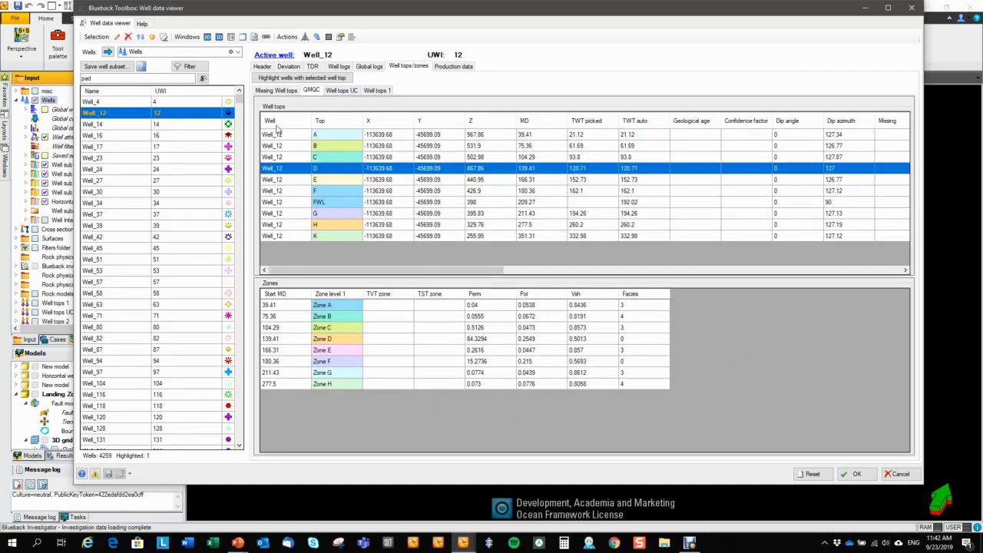
Select well top D and highlight every well that contains it
click(301, 77)
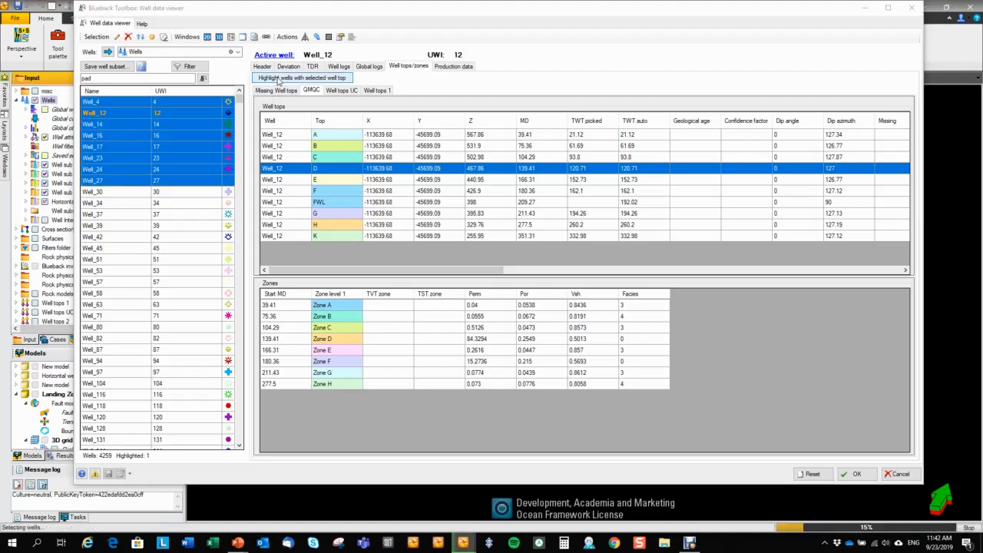
click(301, 77)
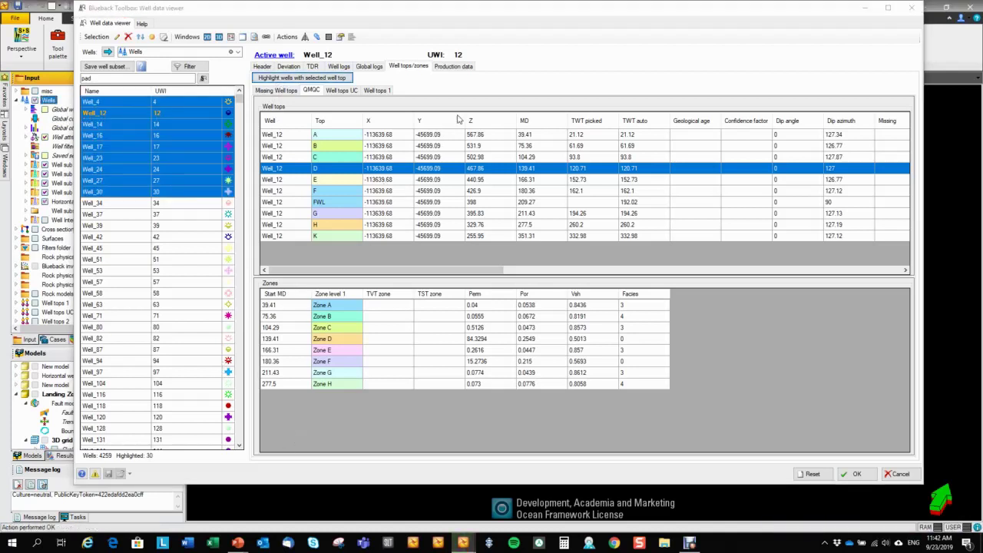
Show Well_12's production data and highlight the 17 wells that have production
click(453, 64)
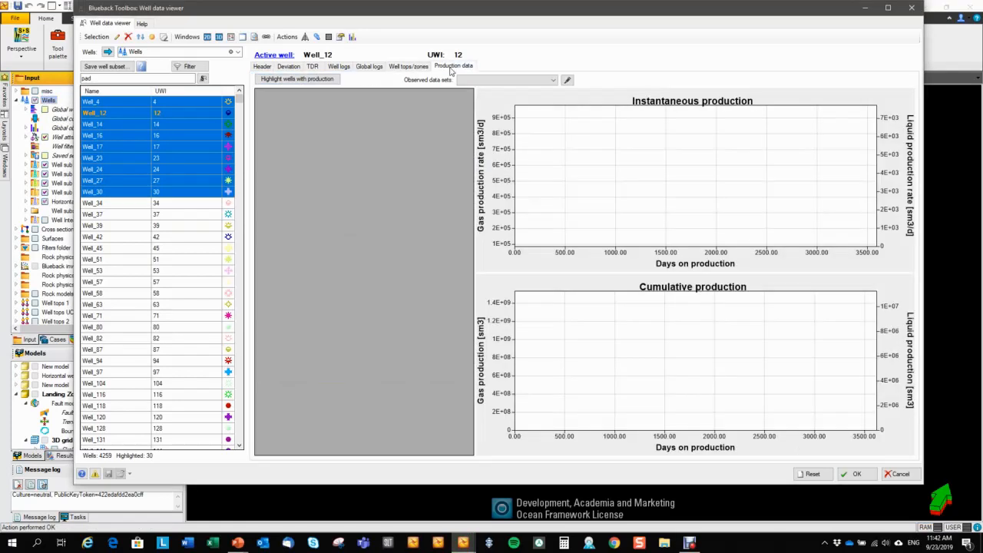
mouse_move(377, 108)
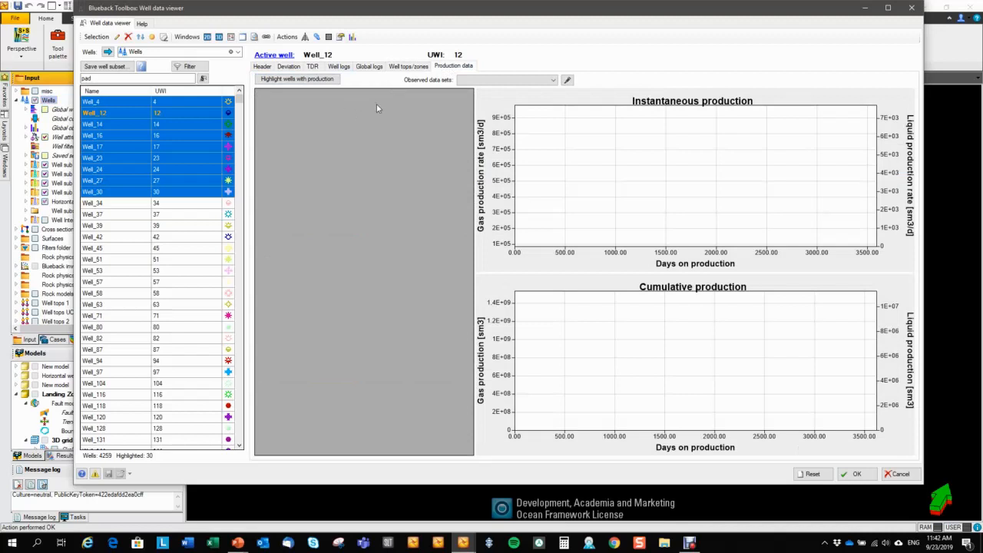
mouse_move(875, 487)
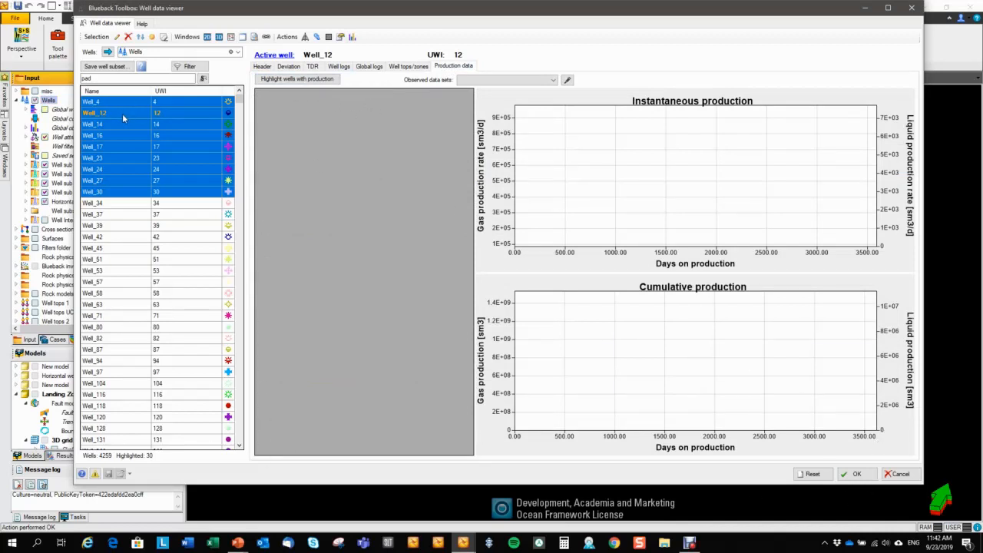
click(95, 113)
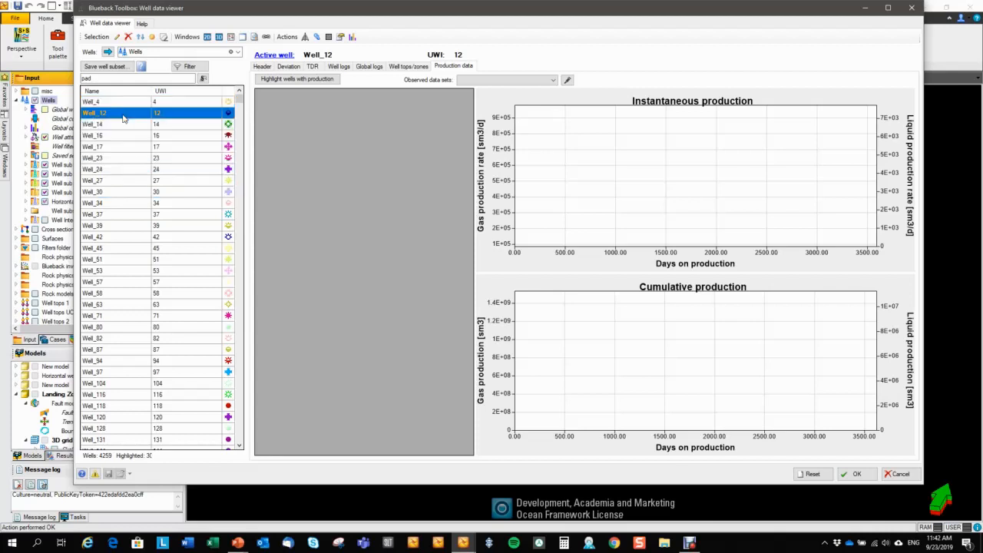
click(298, 80)
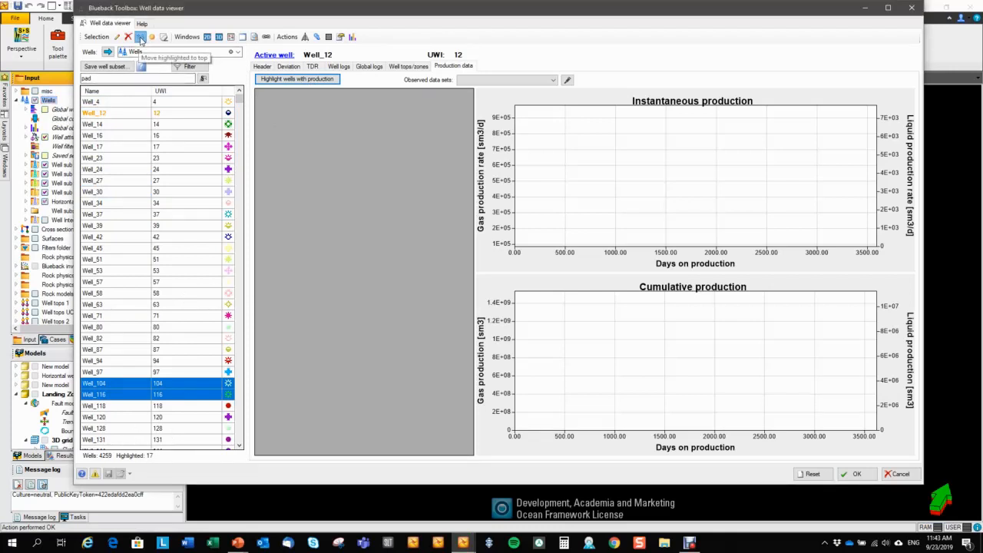
Move the producing wells to the top, make Well_100 active and show its Observed production series
click(141, 37)
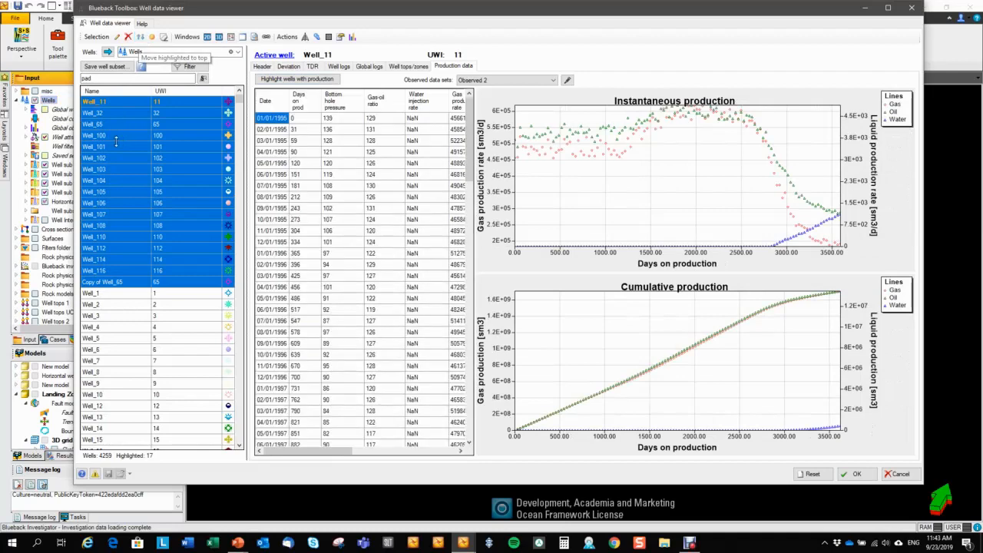
click(96, 135)
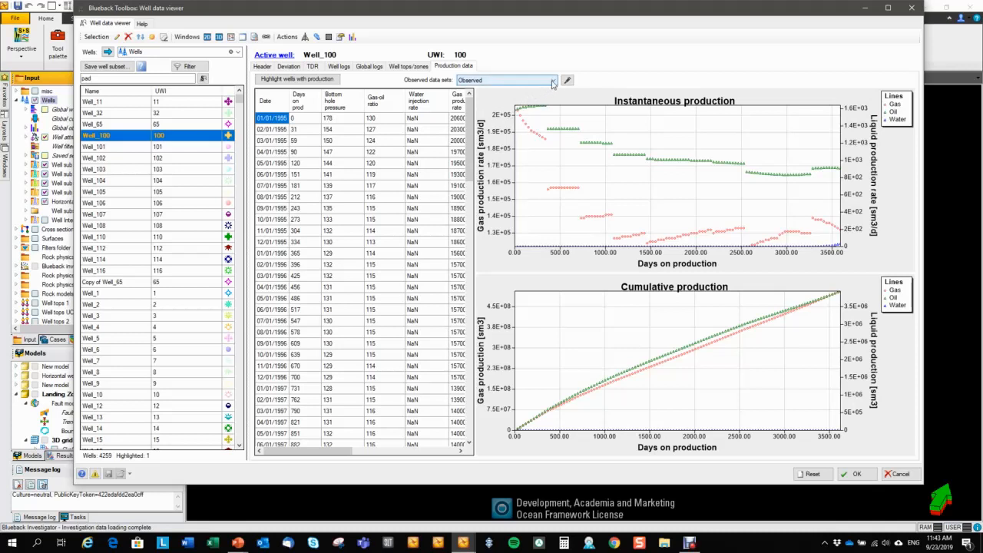
click(553, 80)
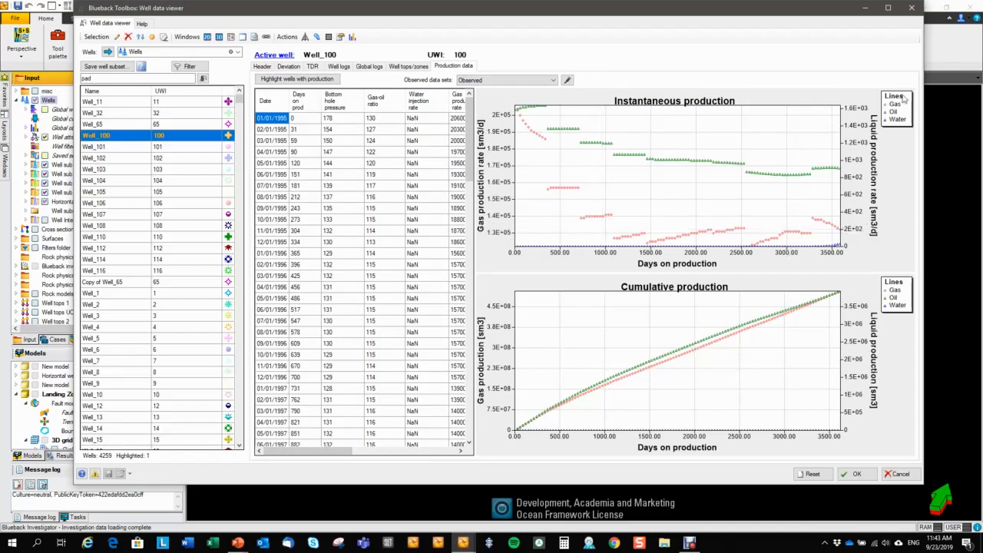
mouse_move(898, 117)
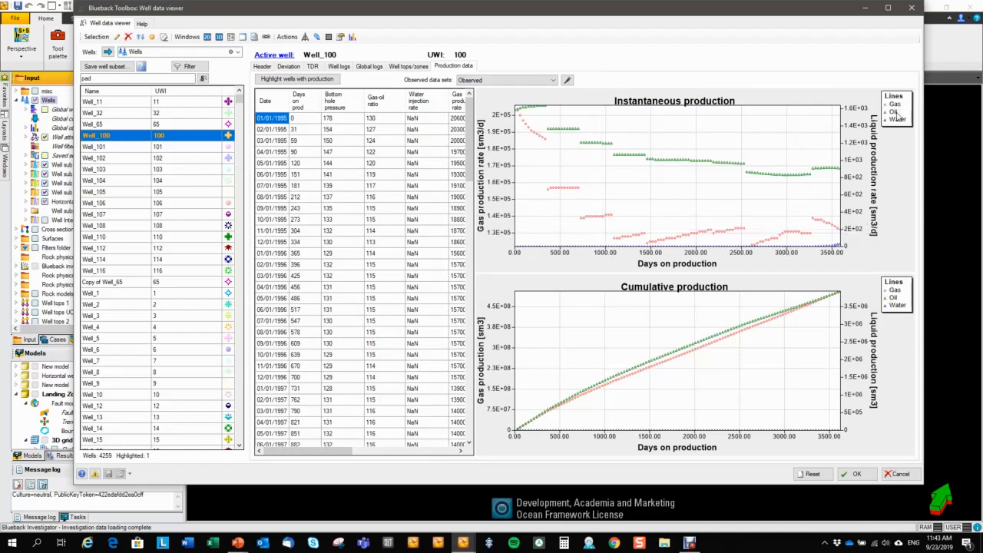
mouse_move(708, 161)
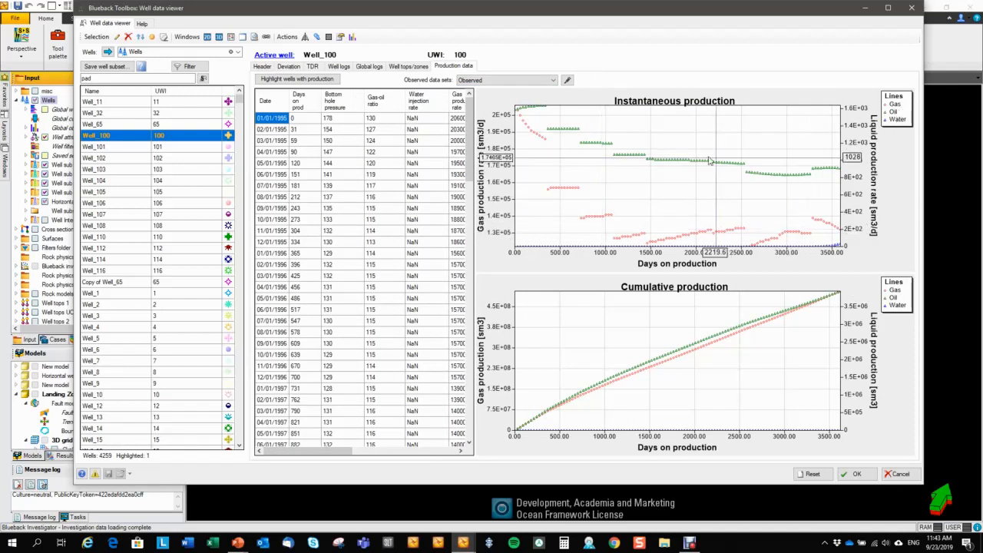
mouse_move(704, 181)
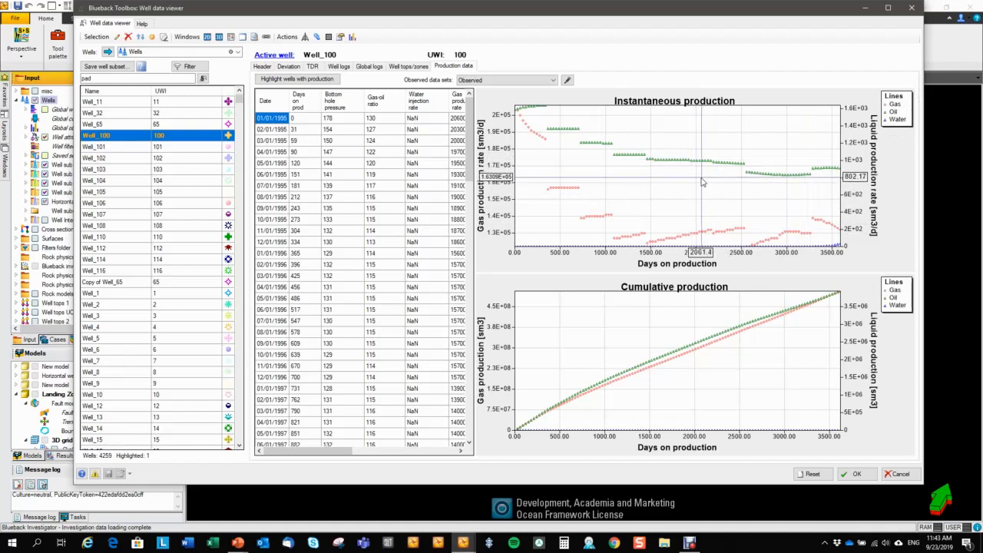
mouse_move(651, 344)
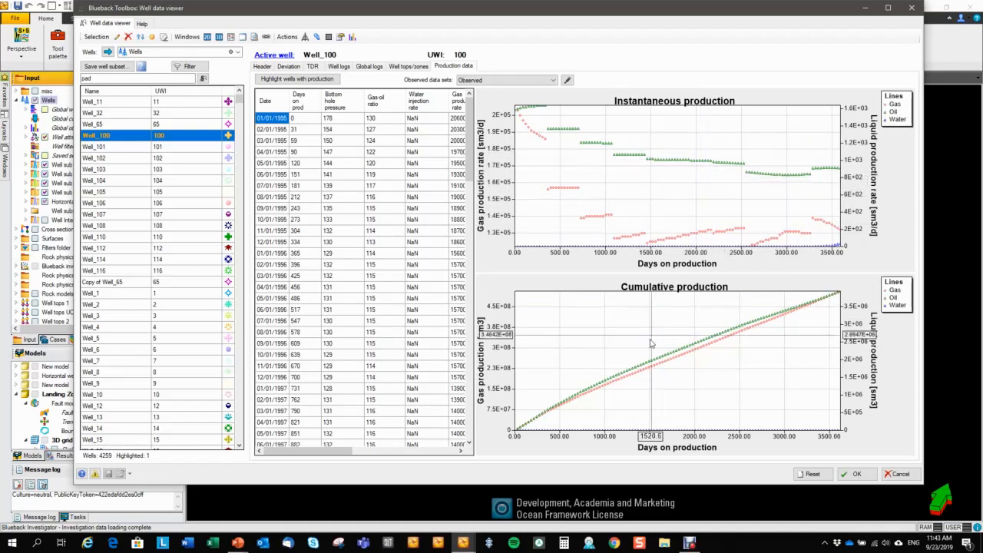
mouse_move(690, 387)
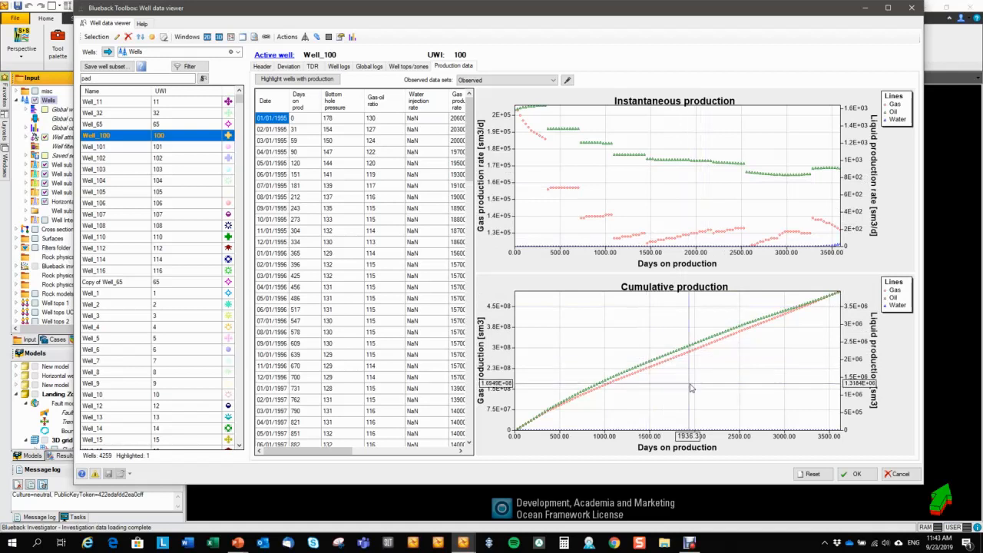
mouse_move(694, 387)
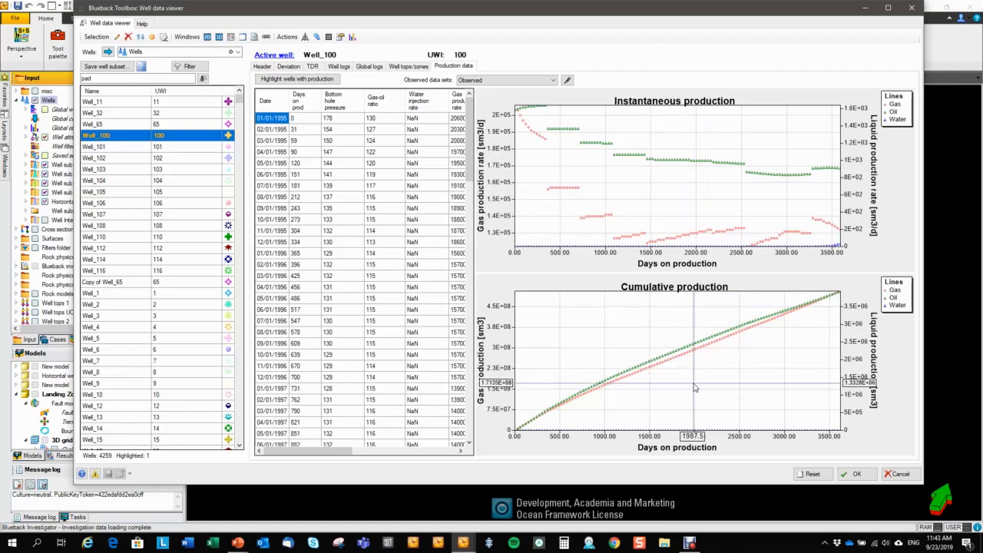
mouse_move(108, 172)
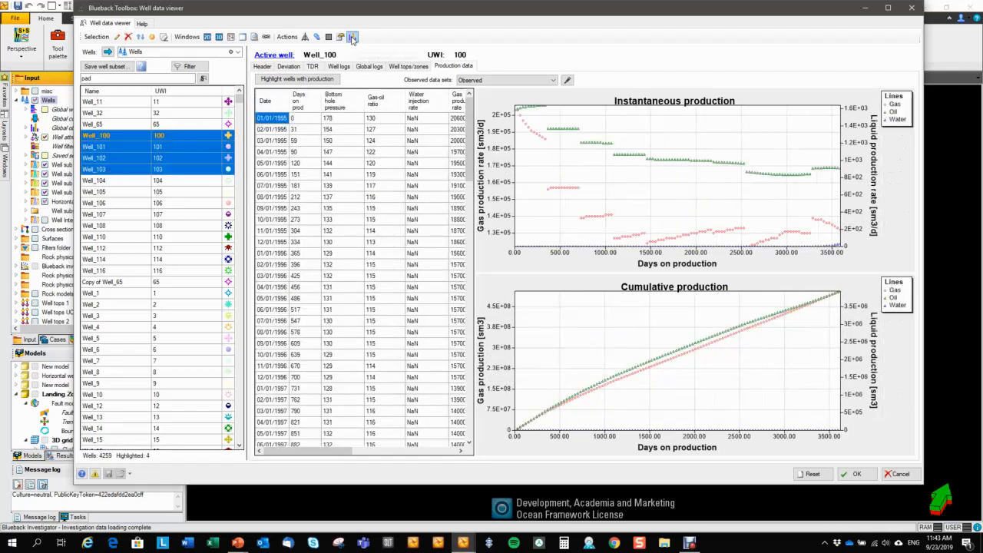
Compare cumulative gas, oil and water of Wells 100–103 with numeric values shown, then close the chart
click(351, 37)
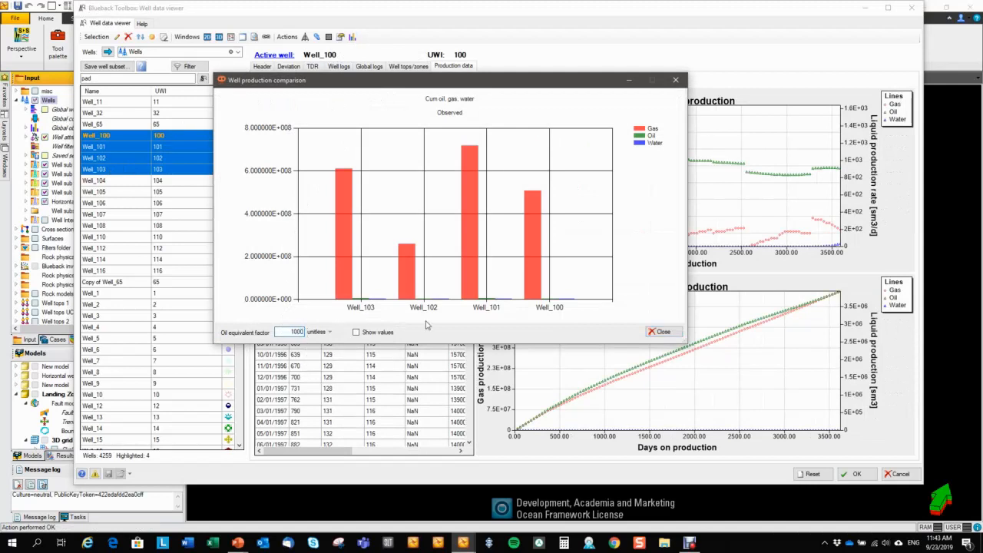
click(357, 332)
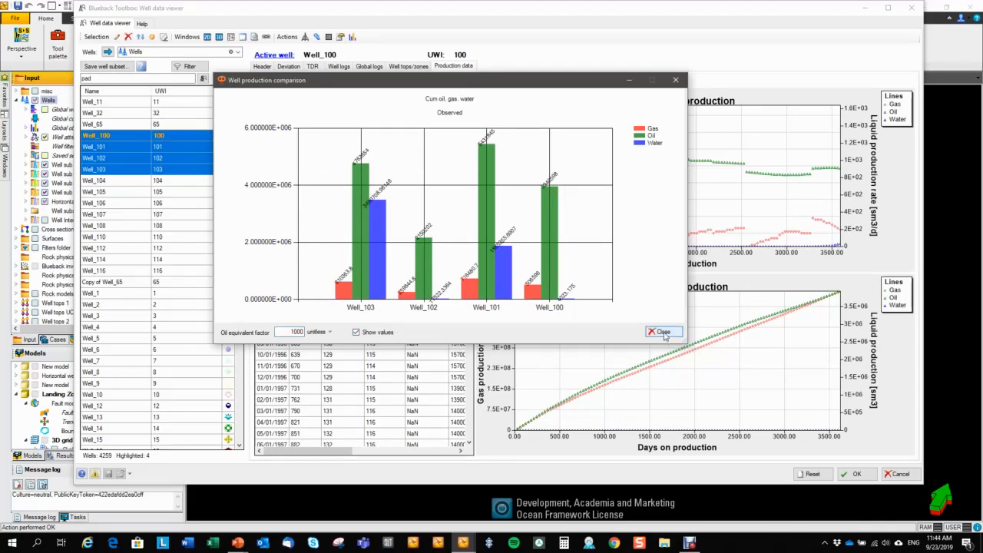
click(662, 332)
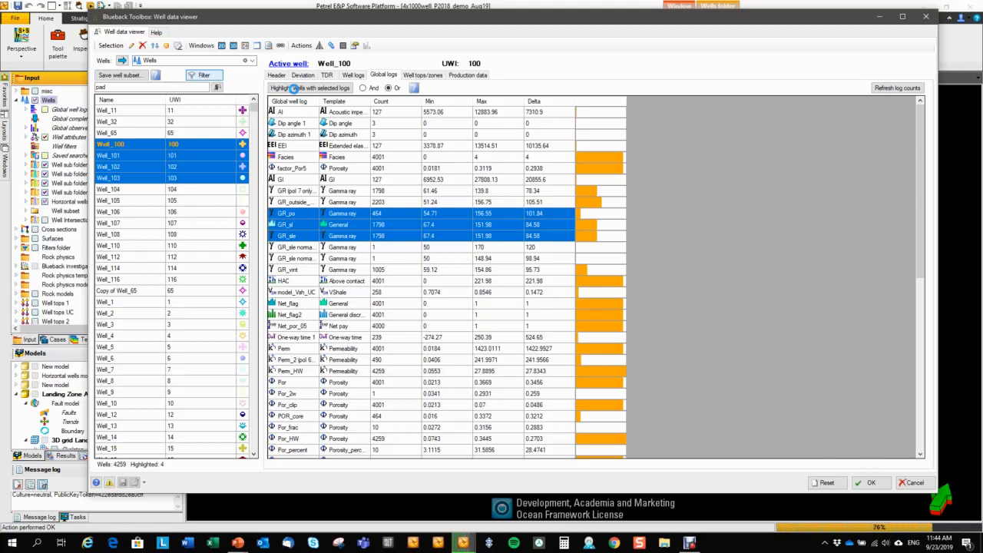
Apply a custom 'greater than 80' filter on the Max inc column, leaving 250 wells
click(203, 74)
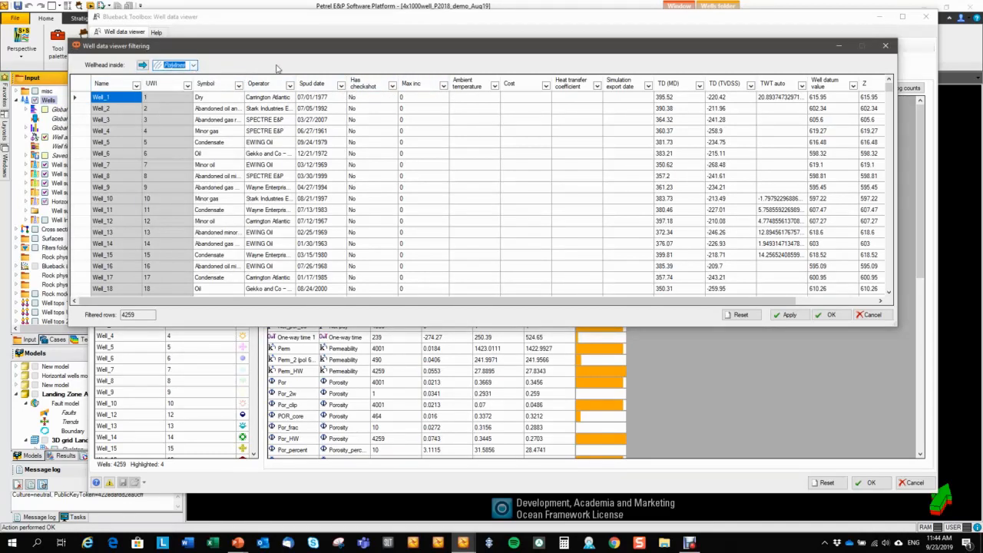
mouse_move(440, 55)
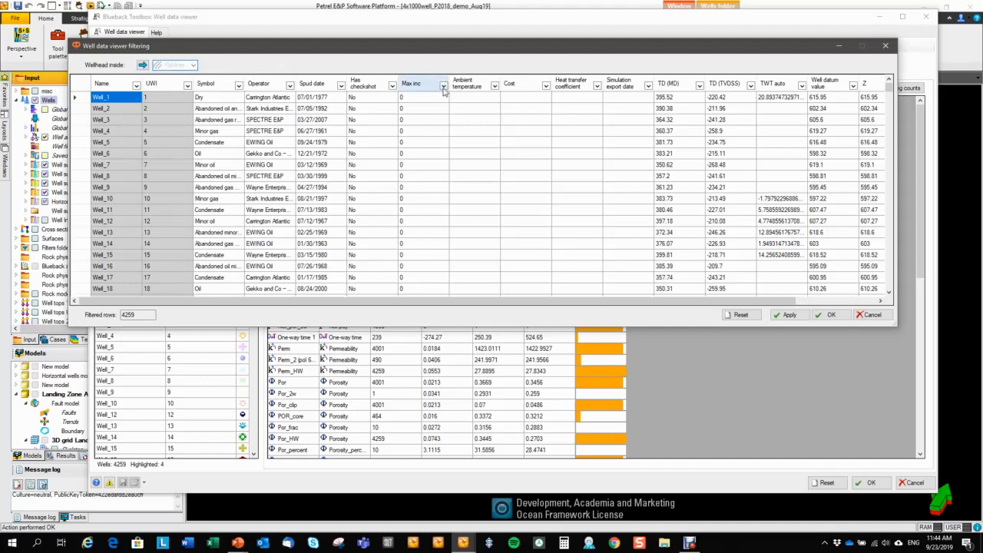
click(442, 86)
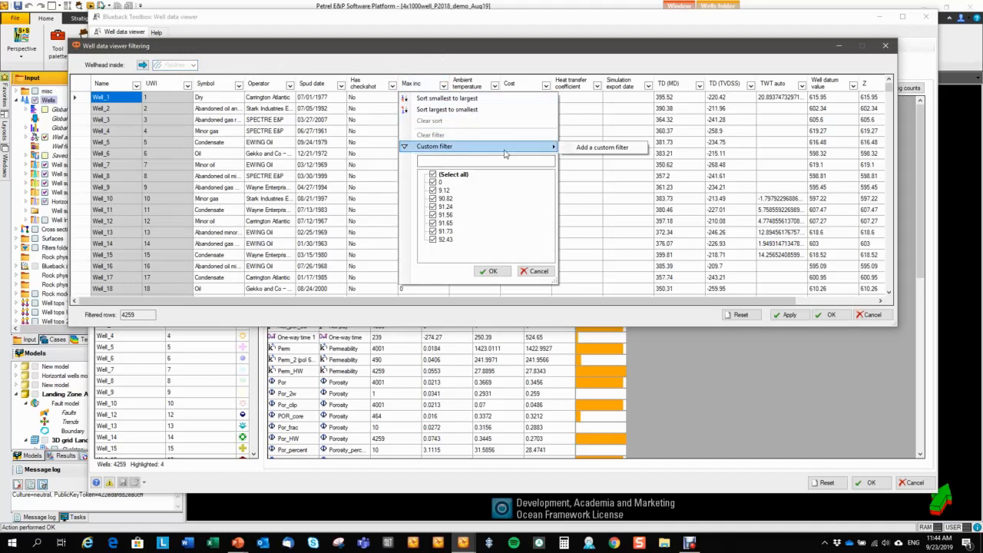
click(602, 148)
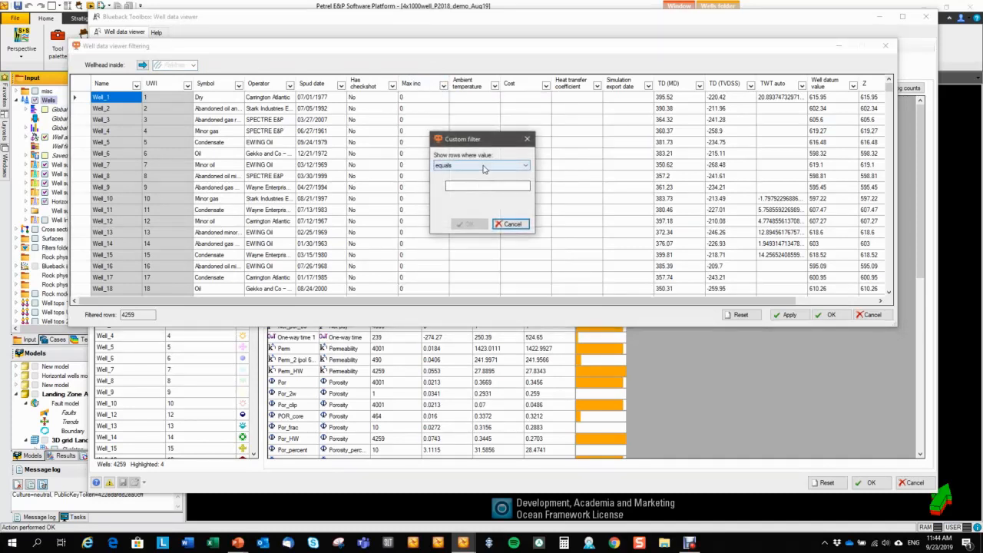
click(481, 166)
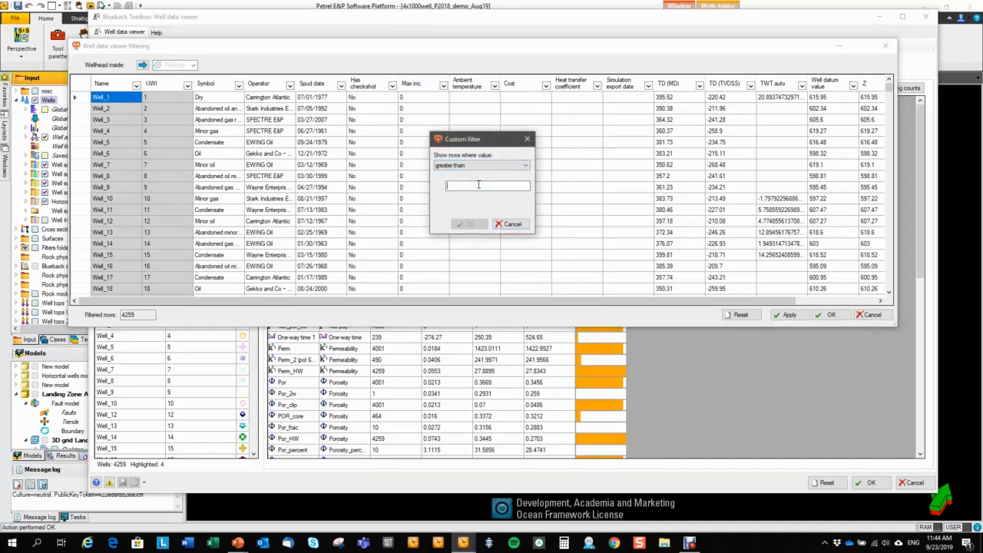
text(80)
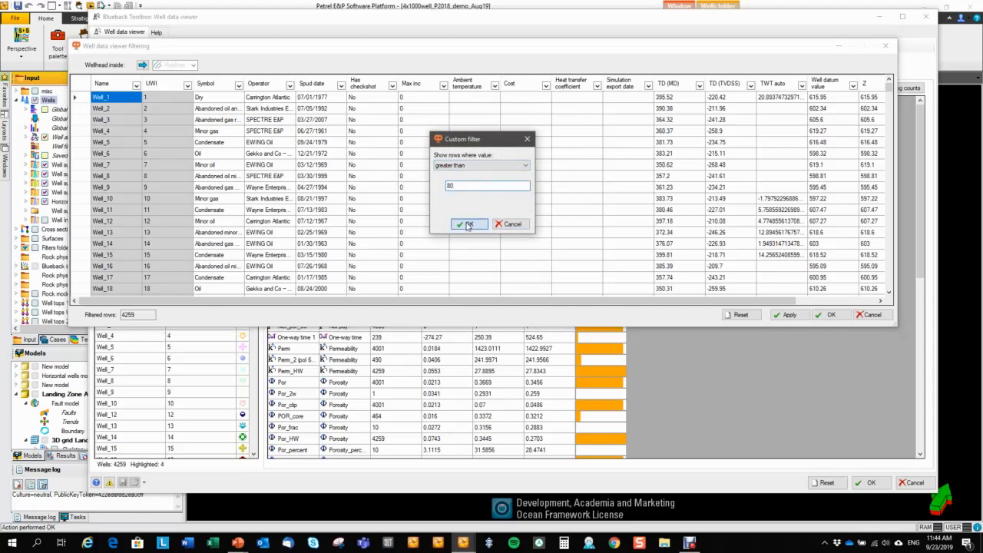
click(469, 225)
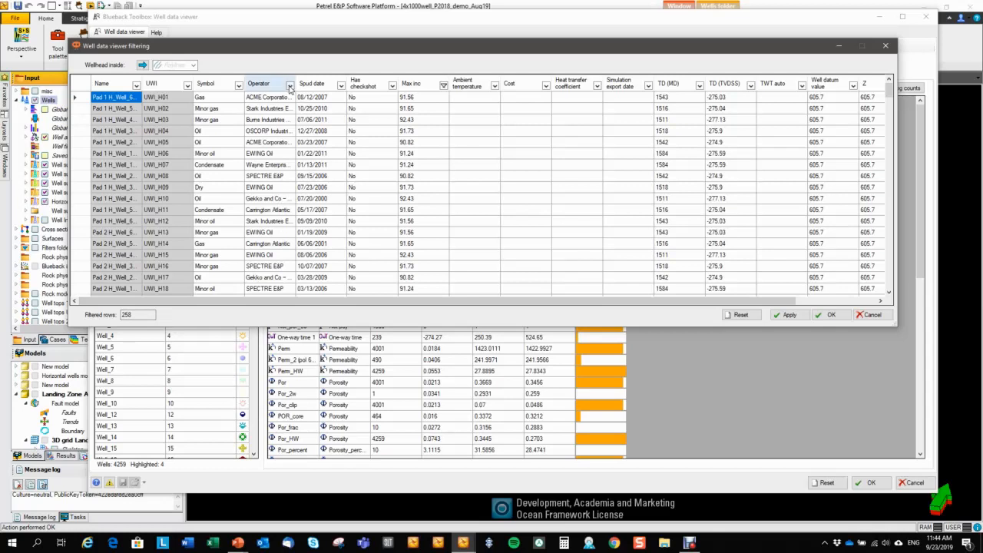
Filter the Operator column to SPECTRE EXP only and accept the resulting 13 wells
click(291, 85)
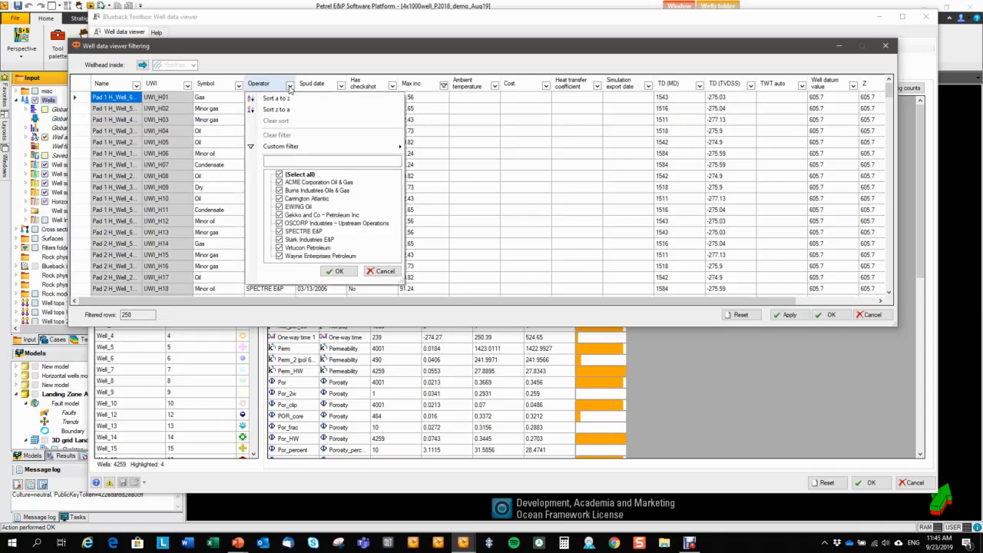
click(280, 175)
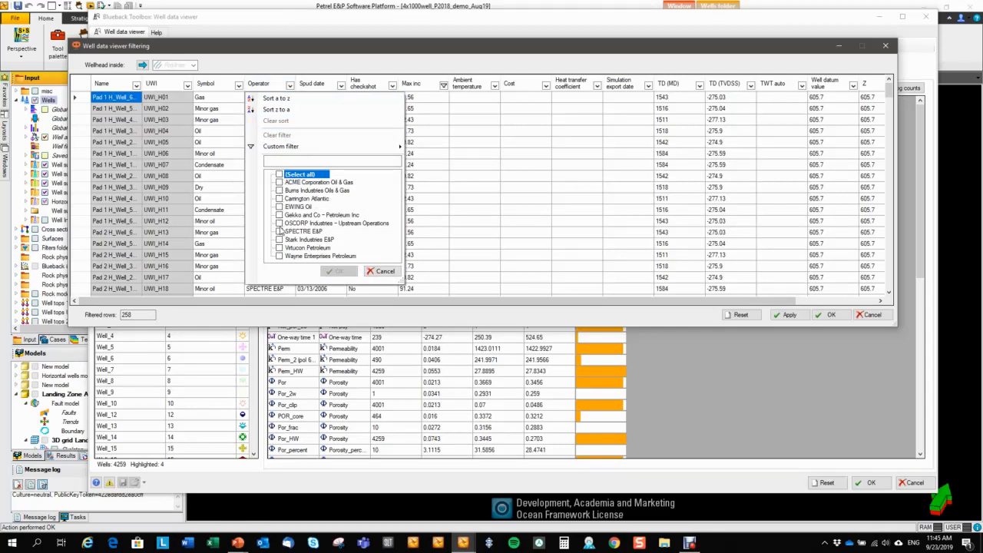
click(280, 230)
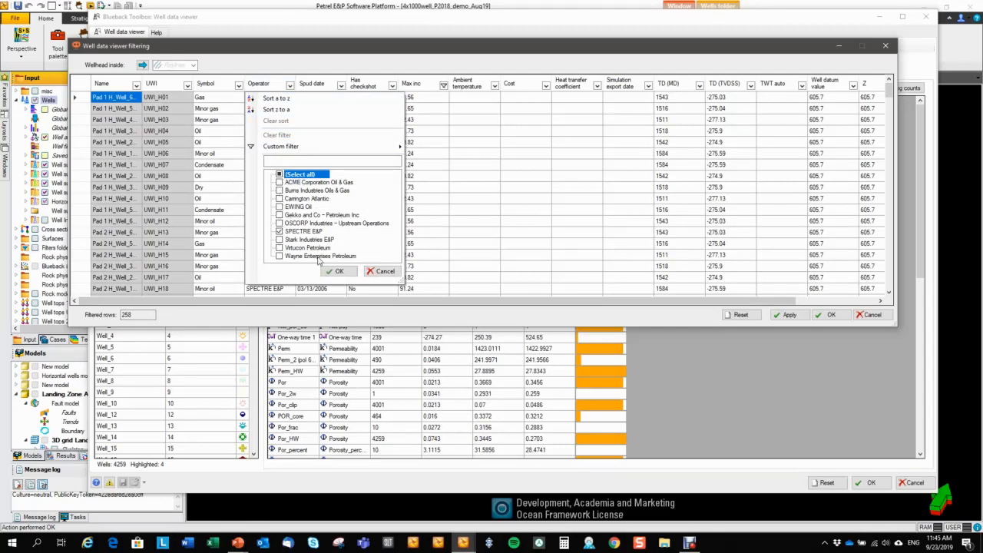
click(337, 270)
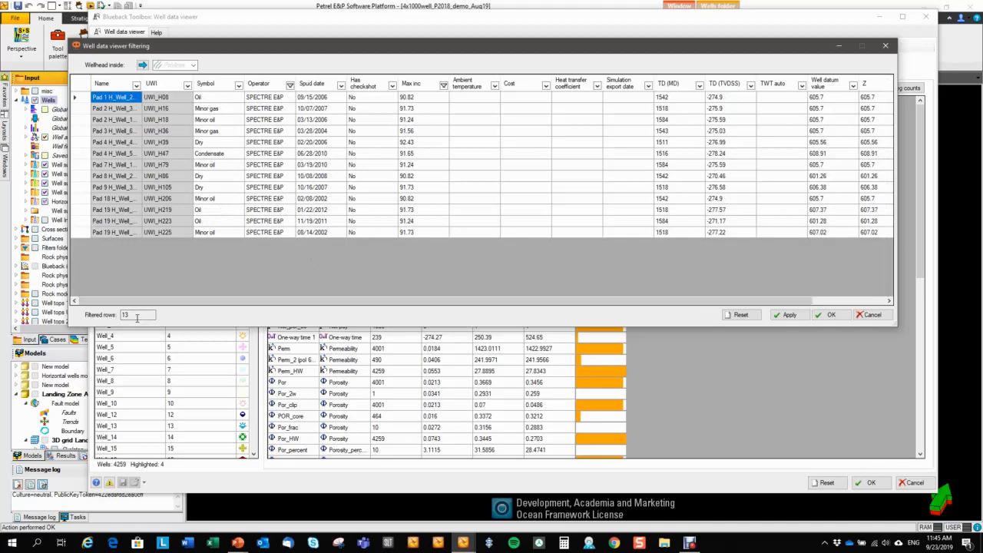
click(829, 313)
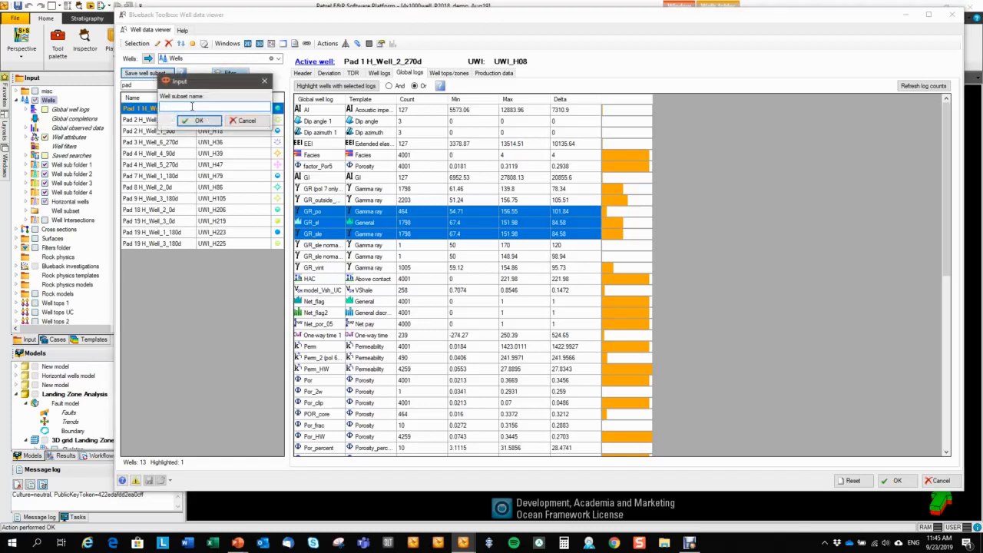
Name the new well subset SPECTRE HW and confirm it
text(SPECTRE HW)
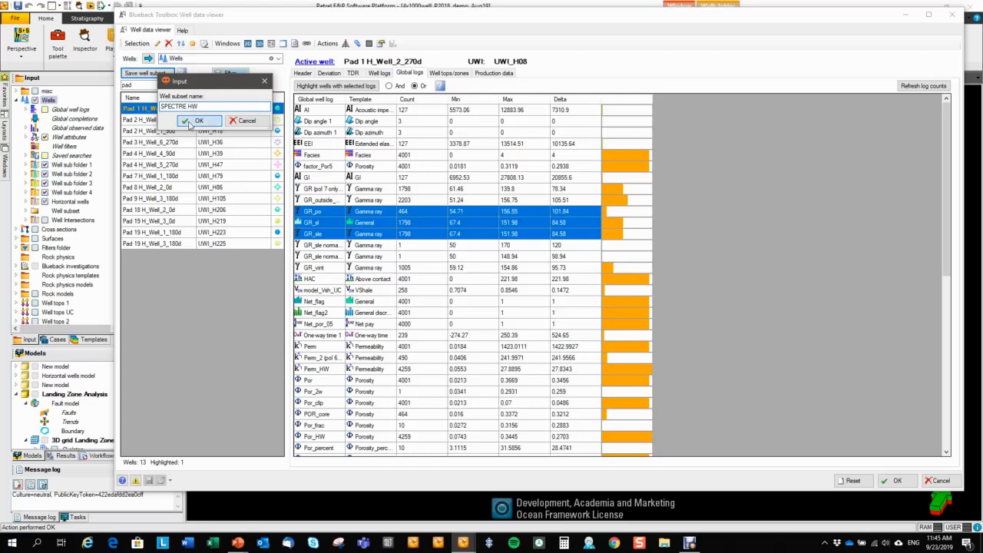
click(196, 120)
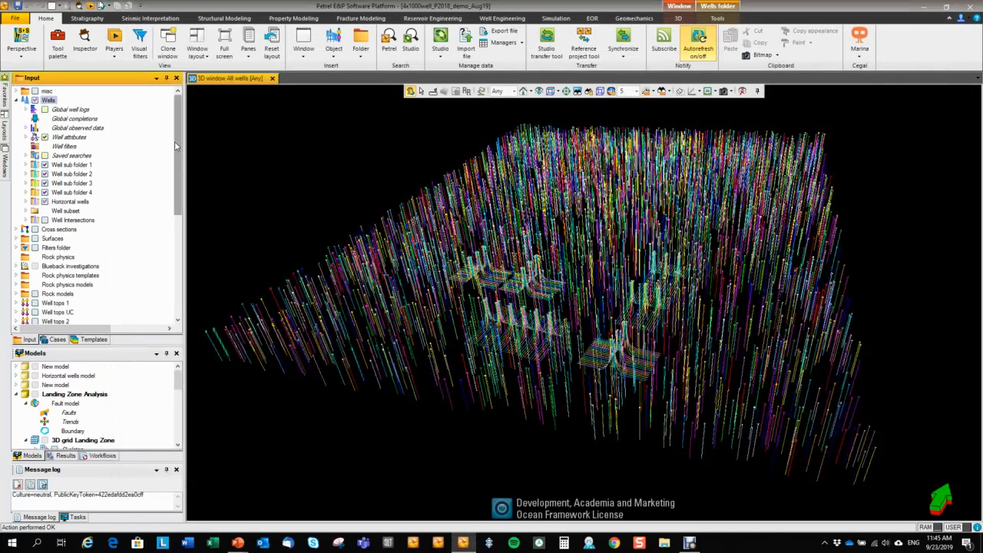
Display the SPECTRE HW subset's 13 horizontal wells in a new 3D window
click(25, 211)
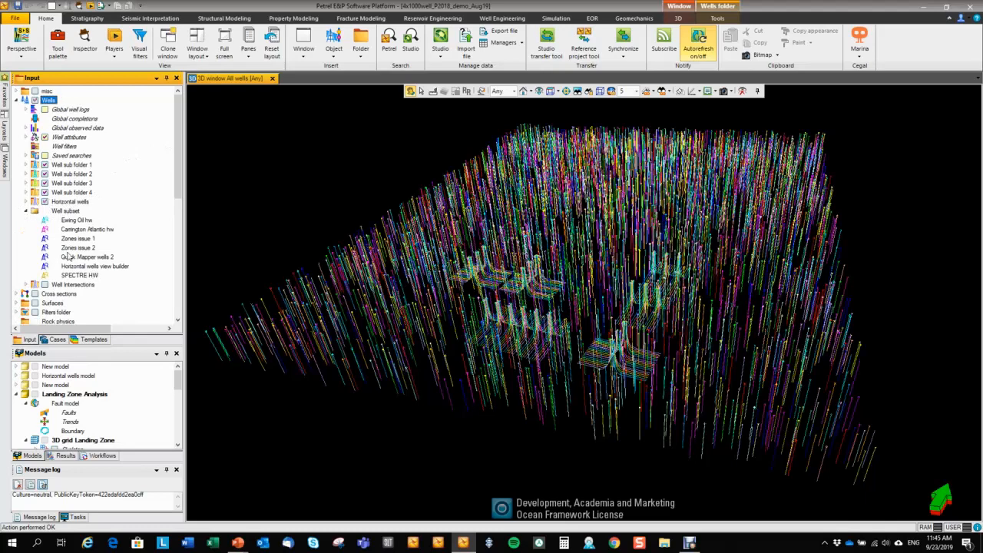
click(304, 38)
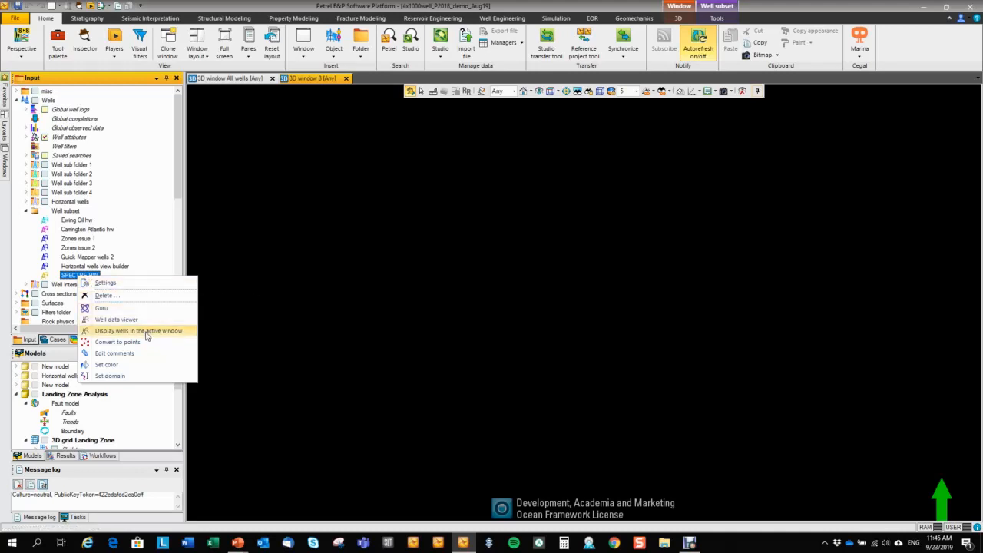
click(138, 330)
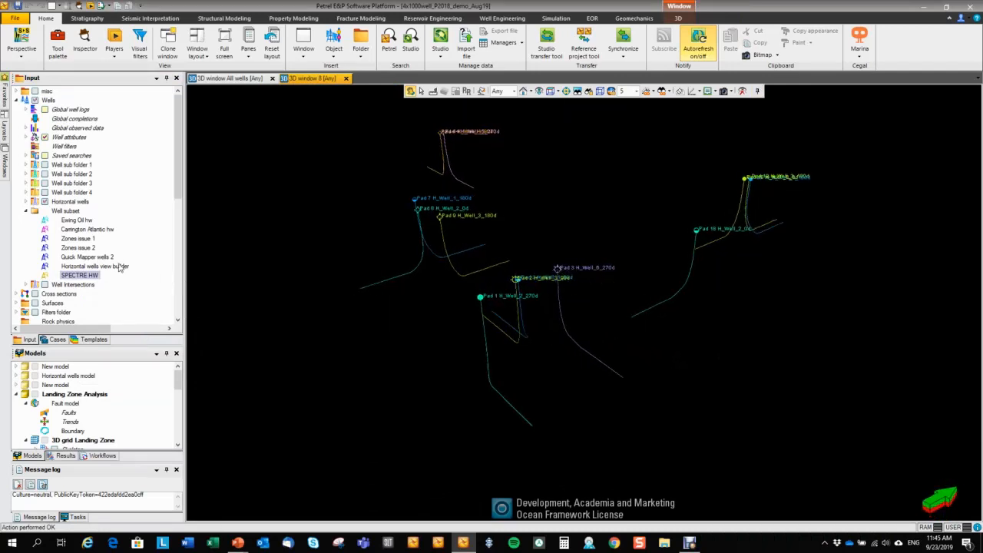
Convert SPECTRE HW wells to points with the Mid position for horizontal wells unchecked
right_click(80, 275)
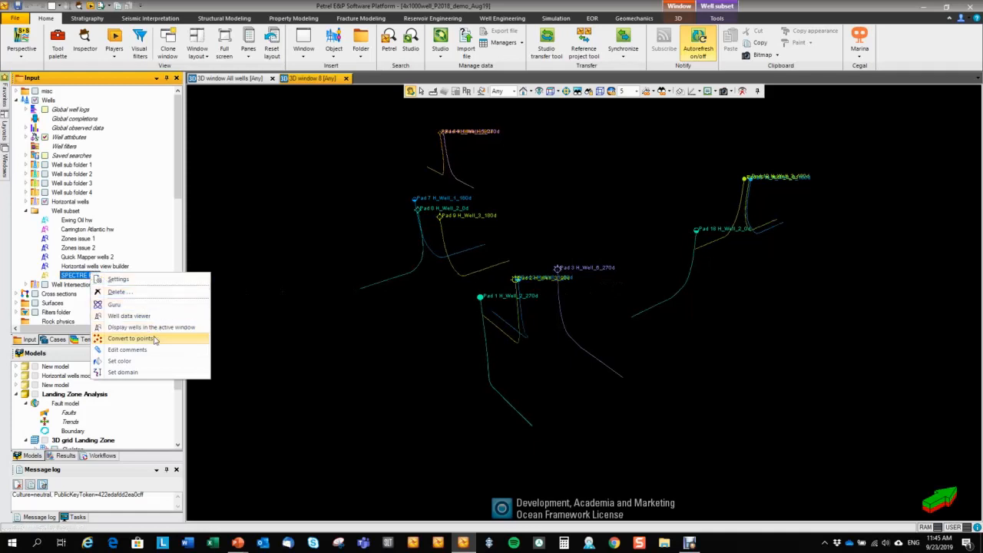
click(130, 337)
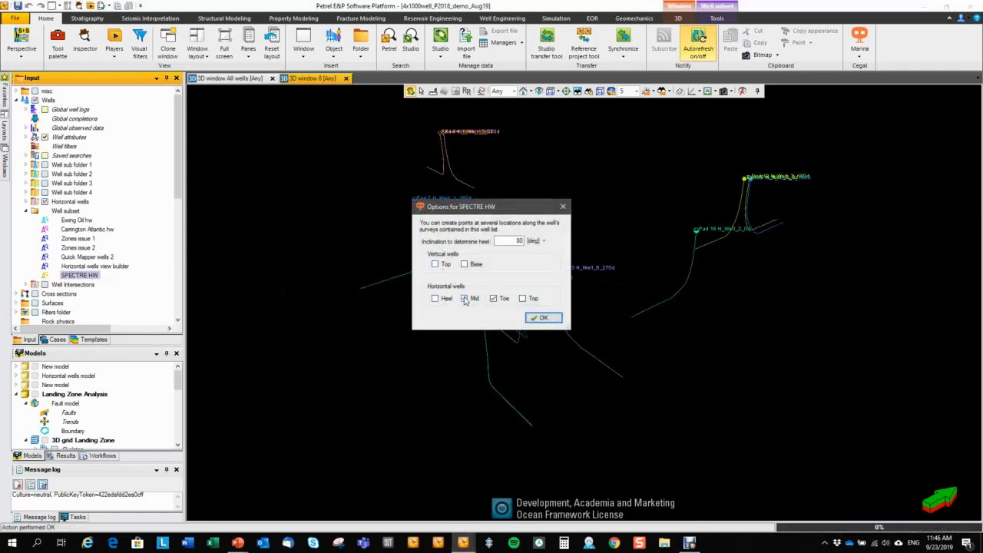
click(493, 298)
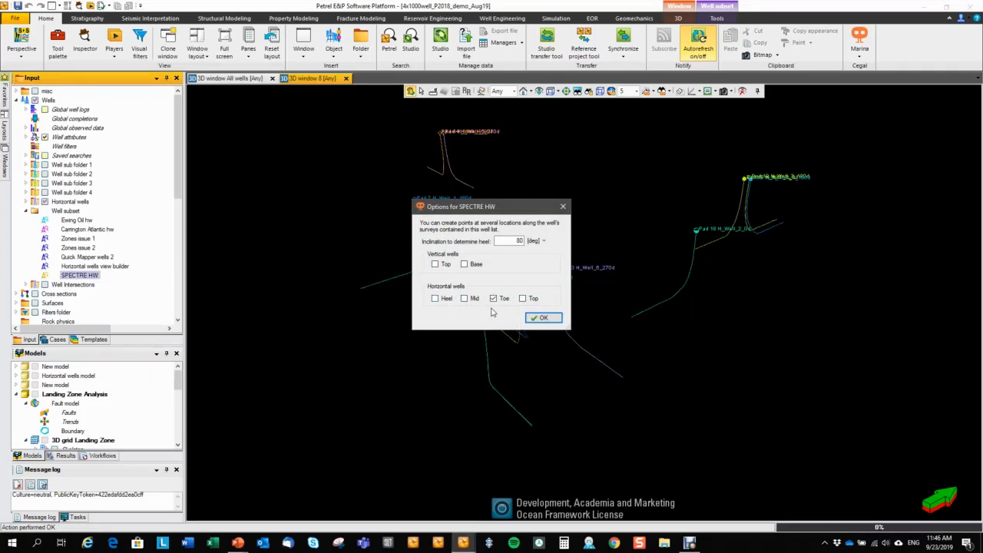
click(544, 317)
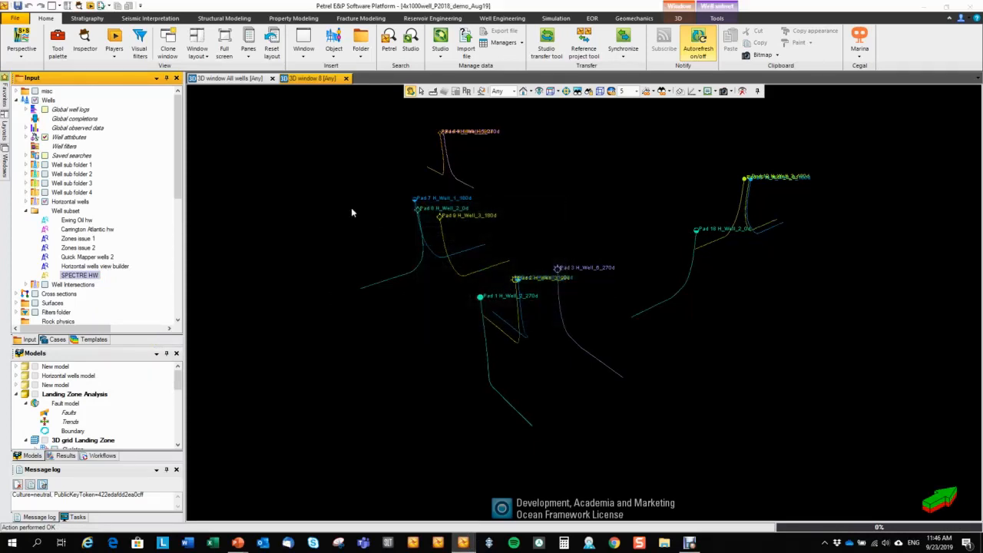
Turn on Show for number annotation in the SPECTRE HW point set settings
double_click(80, 275)
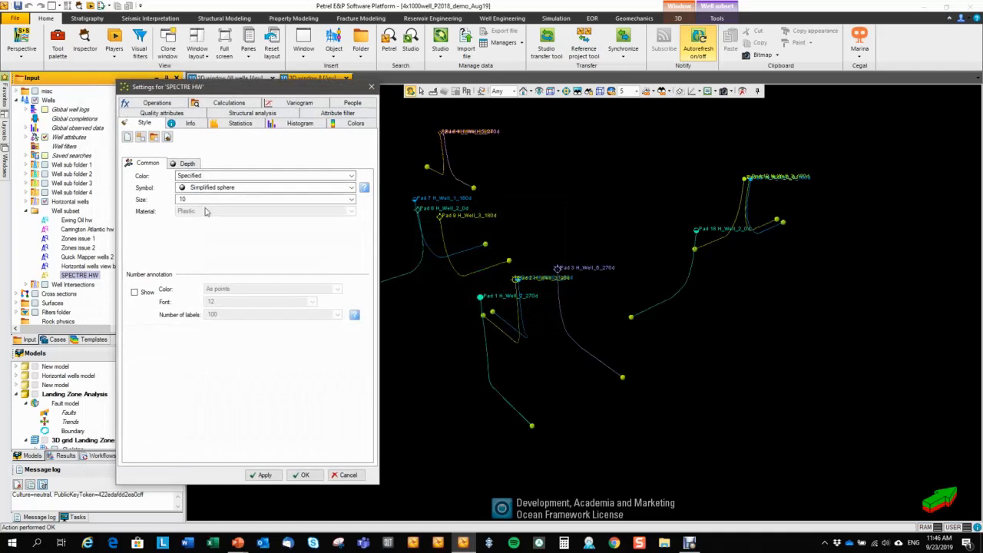
click(135, 292)
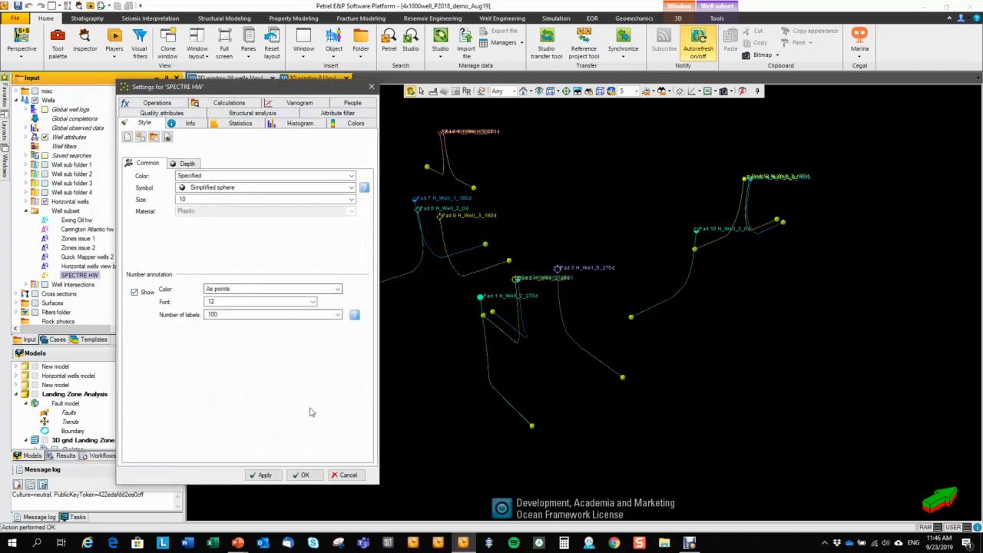
click(303, 475)
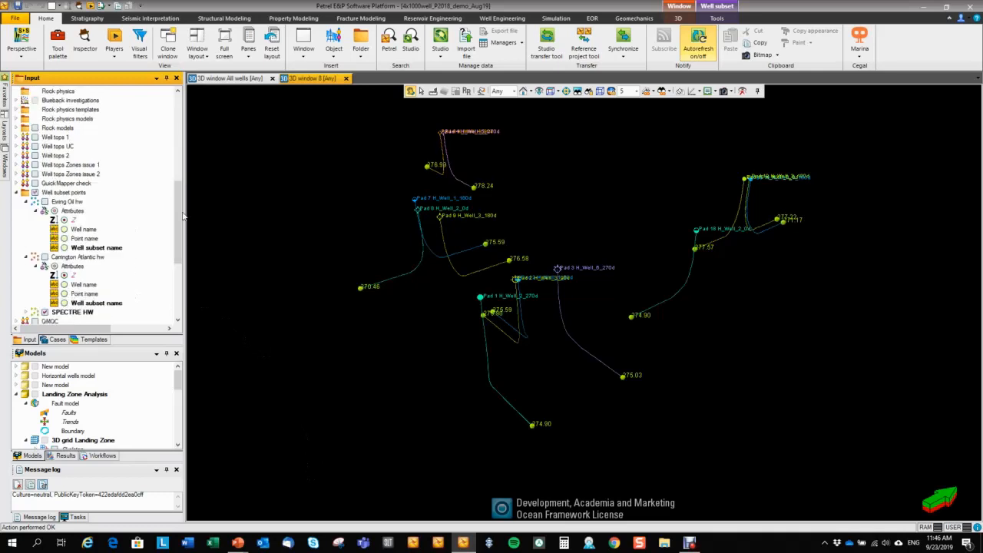
Display the Well subset name attribute as the point labels in 3D
scroll(down, 3)
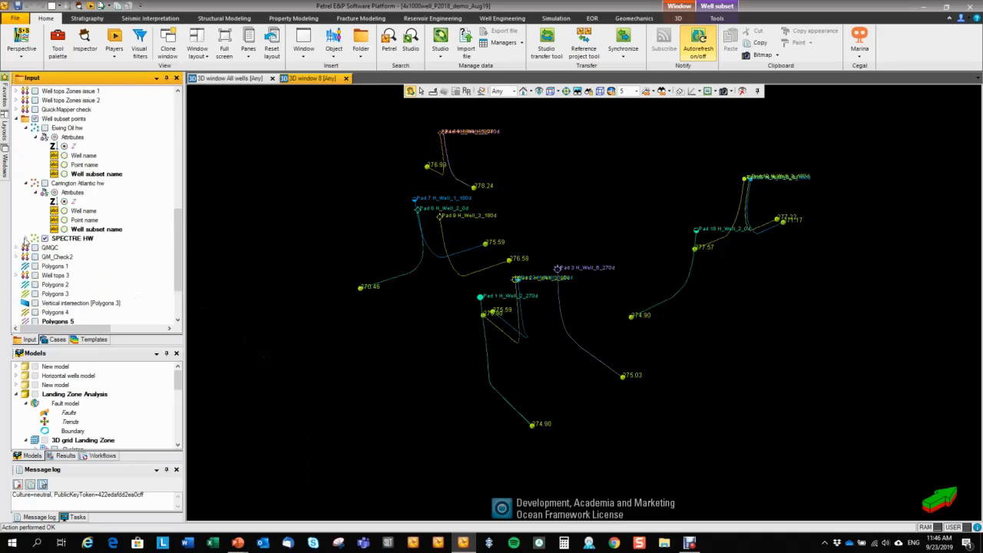
click(40, 247)
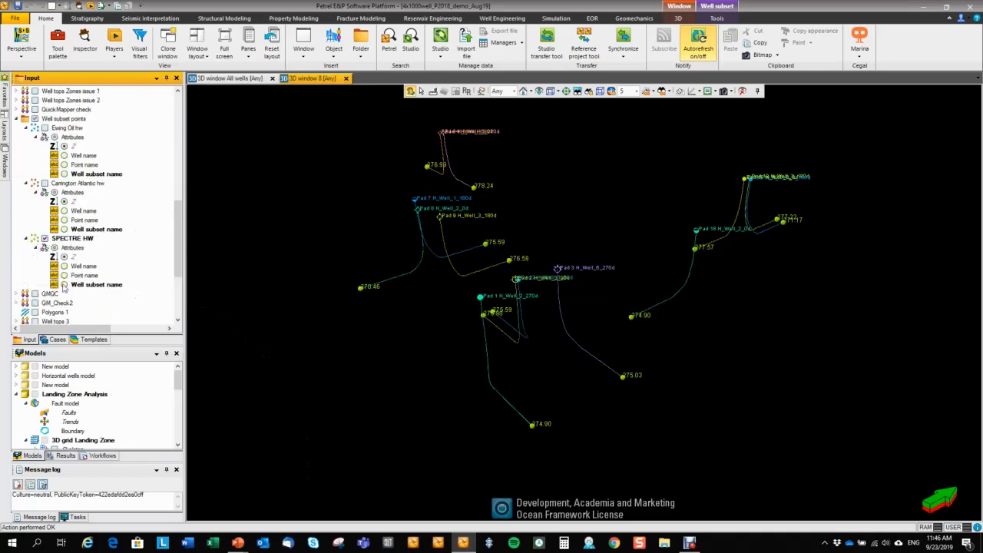
click(65, 284)
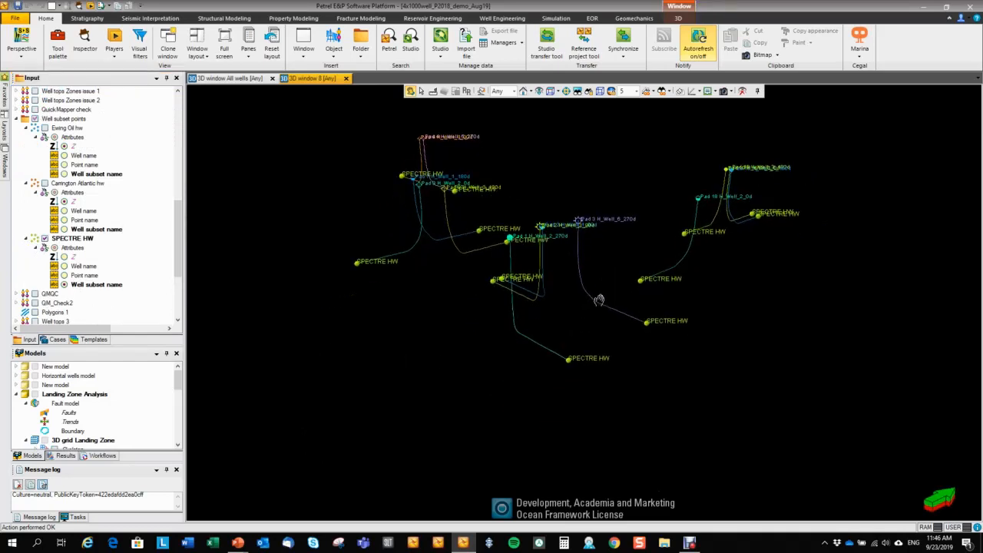